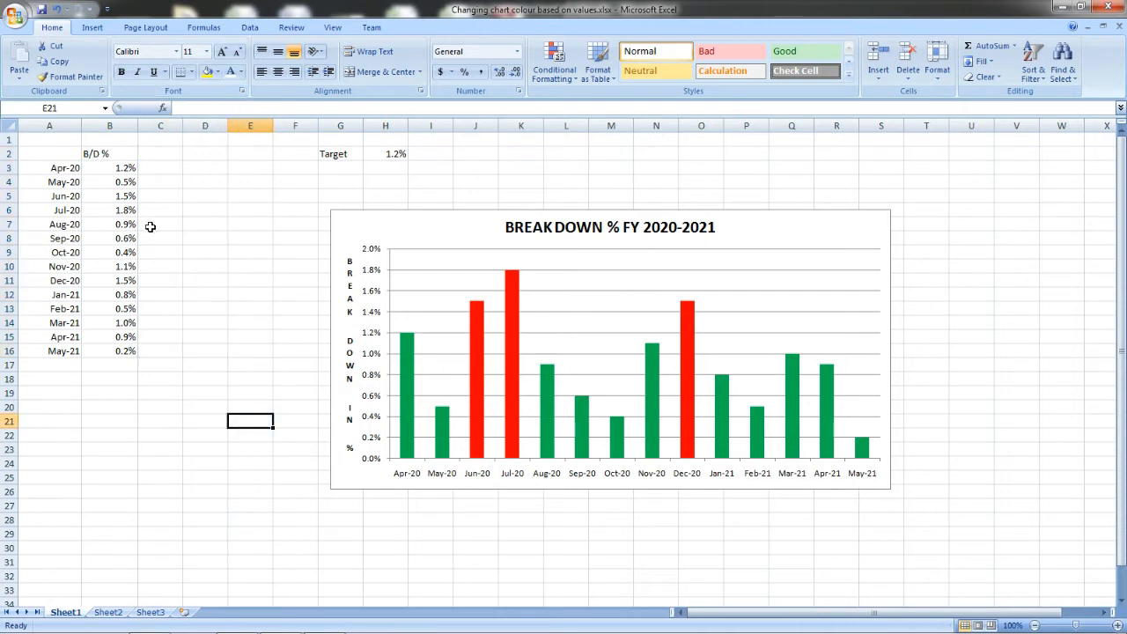
# Step: Enter a new break-down percentage for Apr-20 in B3
pyautogui.click(109, 168)
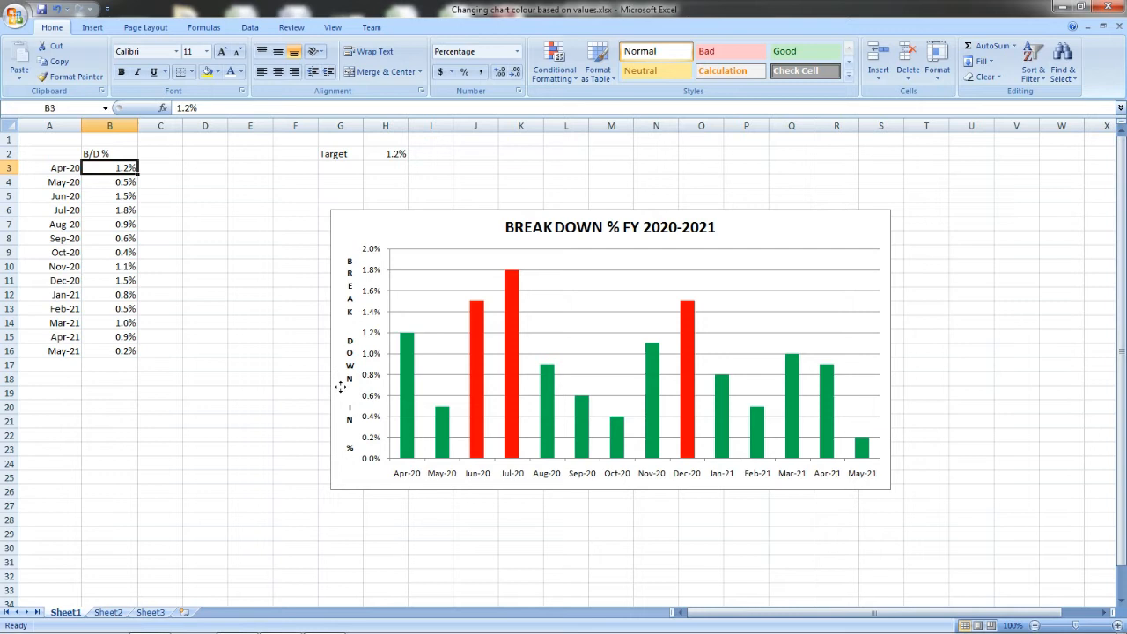
pyautogui.click(109, 181)
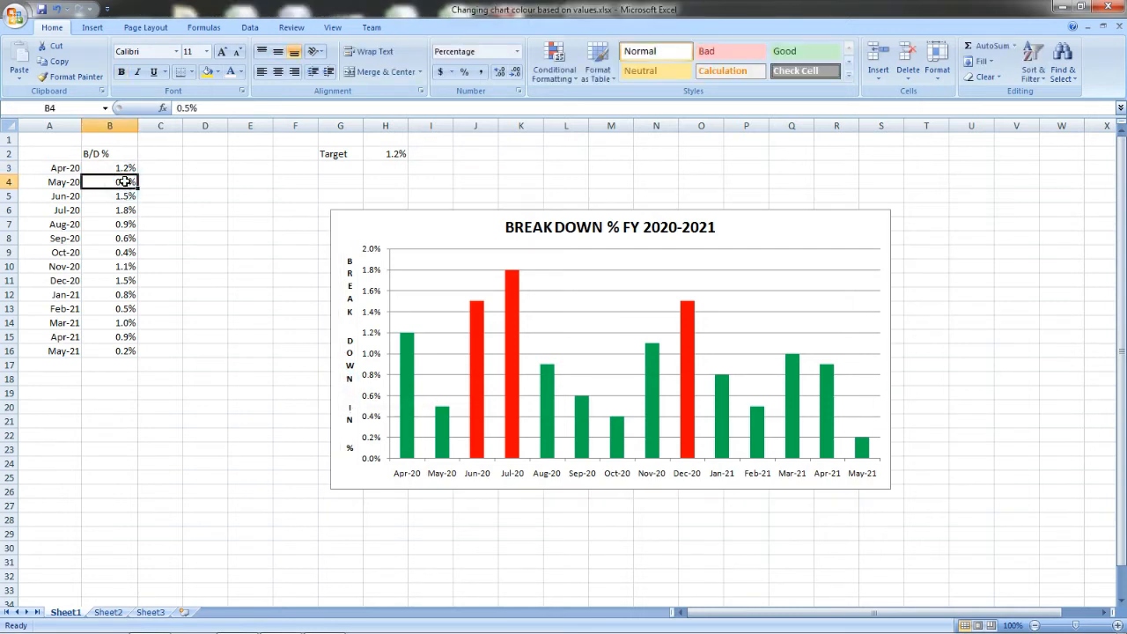
pyautogui.click(109, 167)
pyautogui.write('1.3')
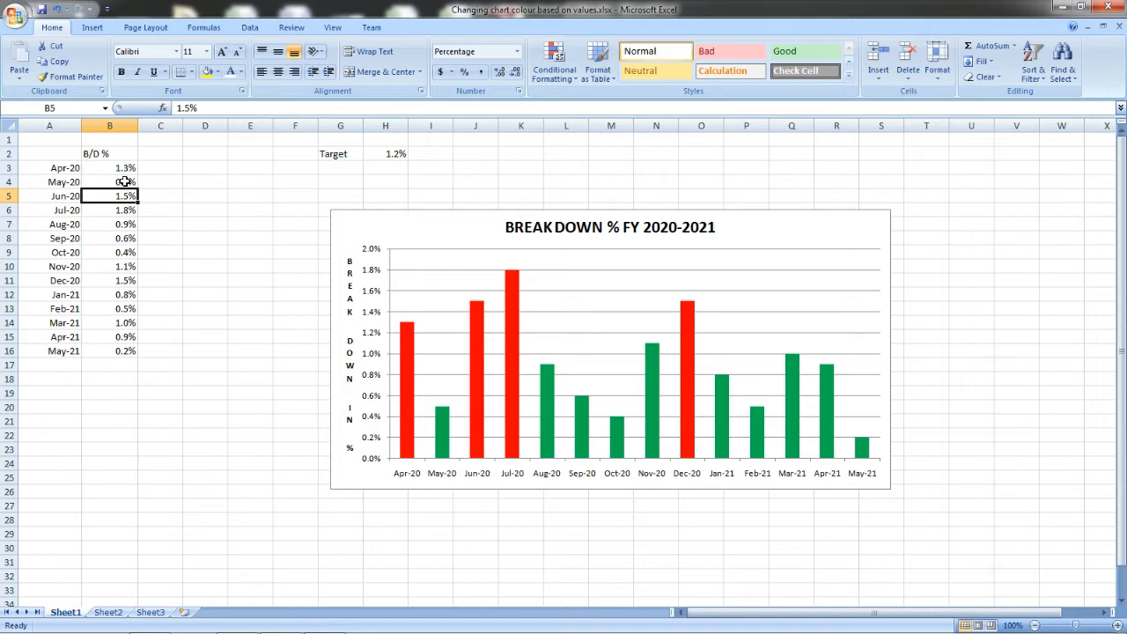
pyautogui.write('0.%')
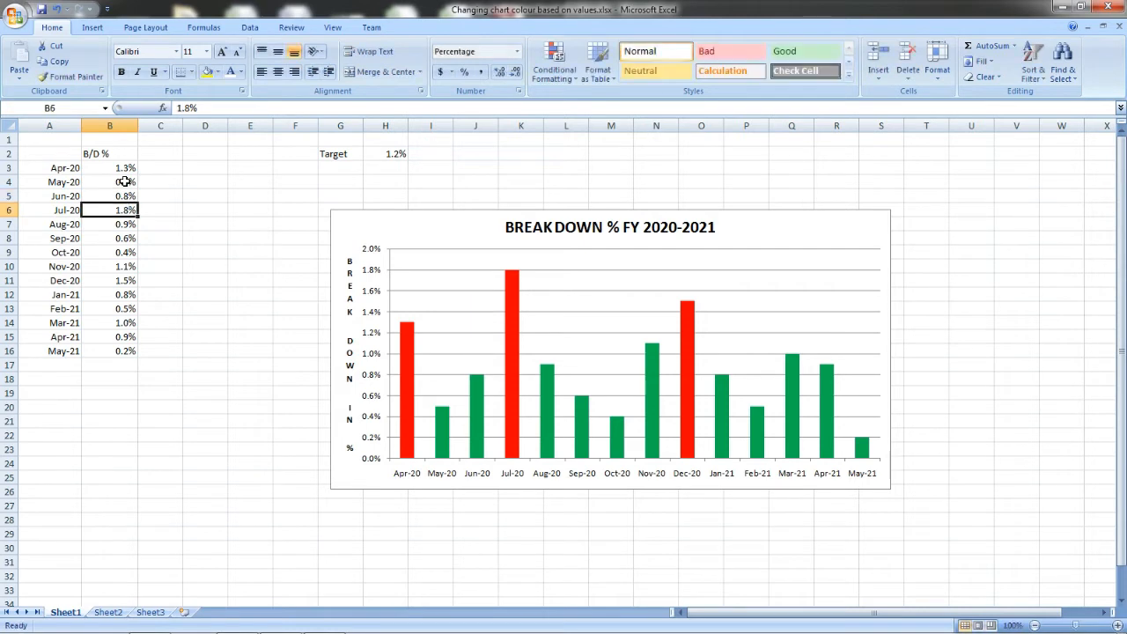
pyautogui.click(109, 266)
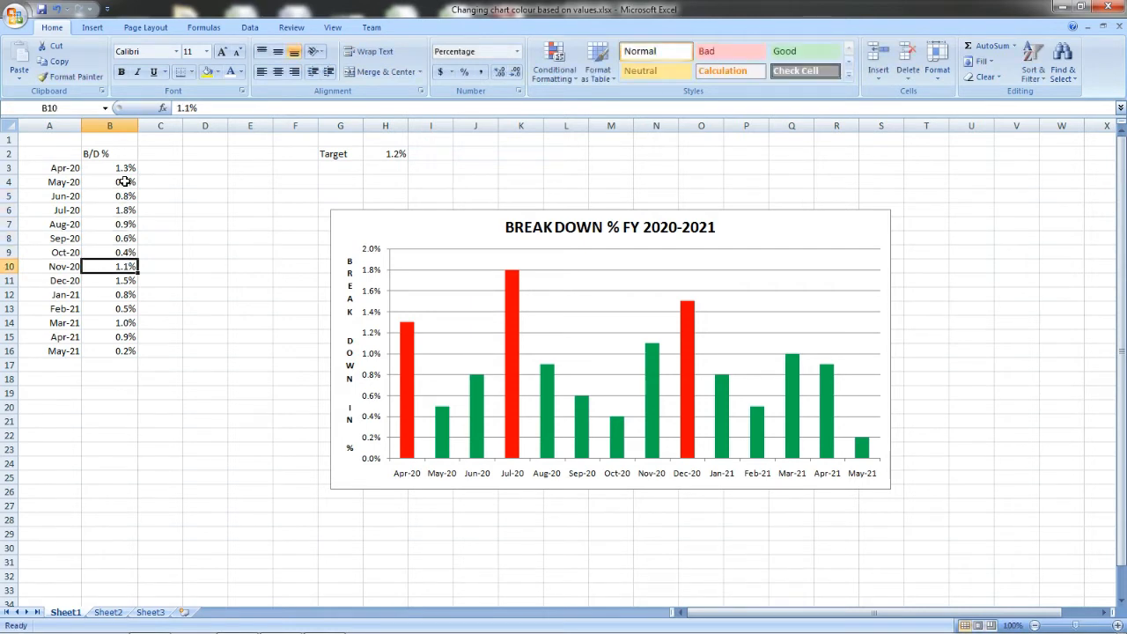
# Step: Raise the Oct-20 B/D % to 1.5% and Apr-21 to 1.3%
pyautogui.click(110, 252)
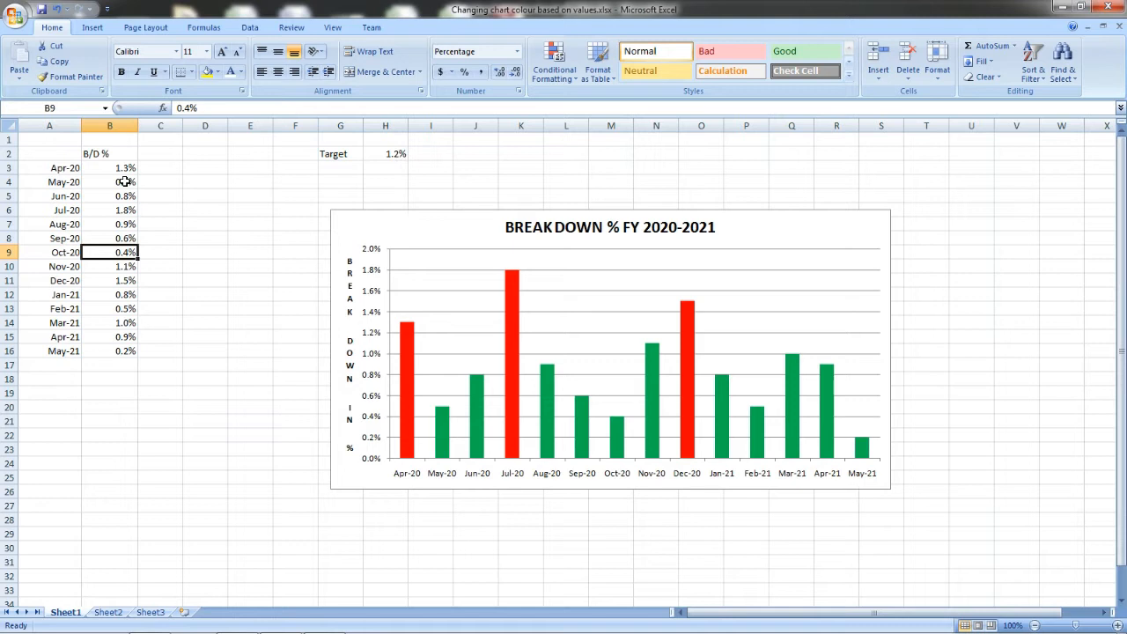
pyautogui.write('1.%')
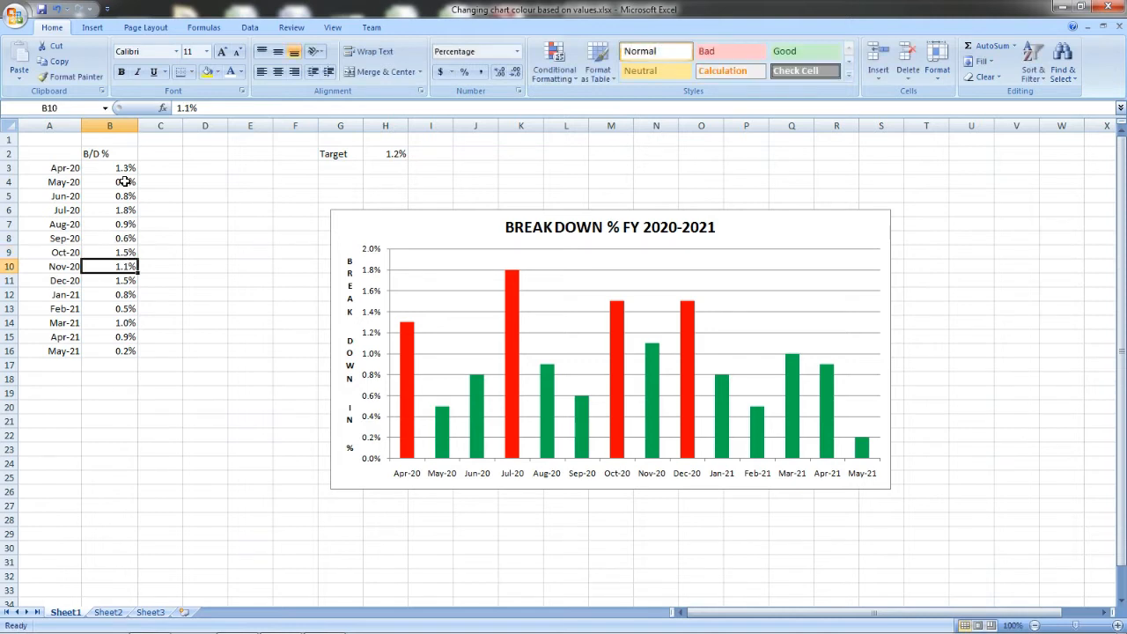
pyautogui.click(109, 308)
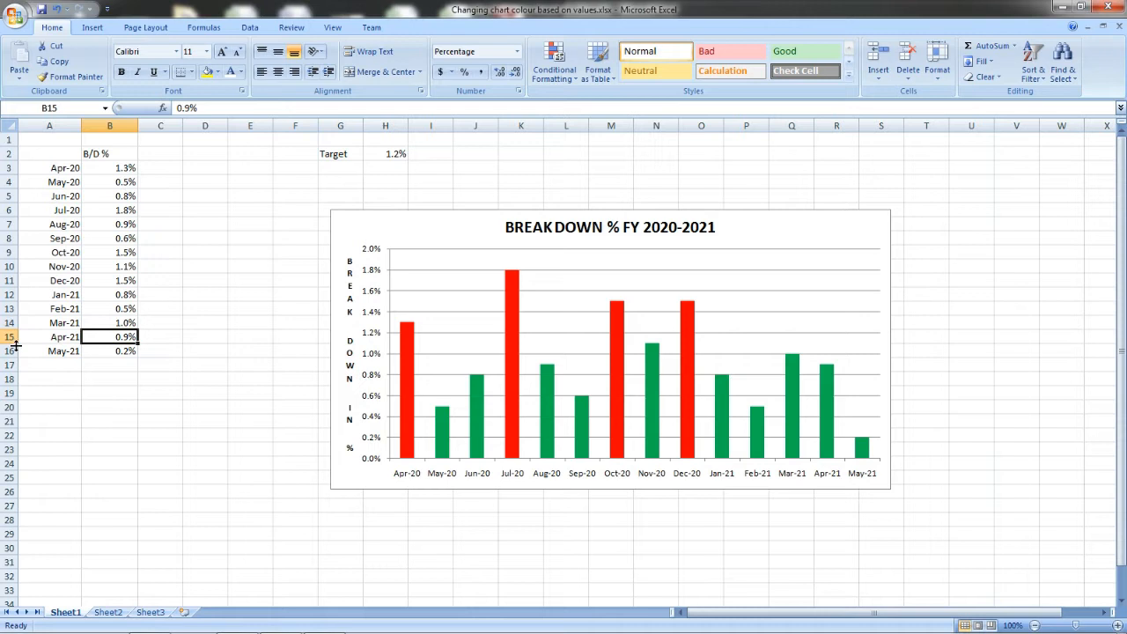
pyautogui.moveTo(8, 333)
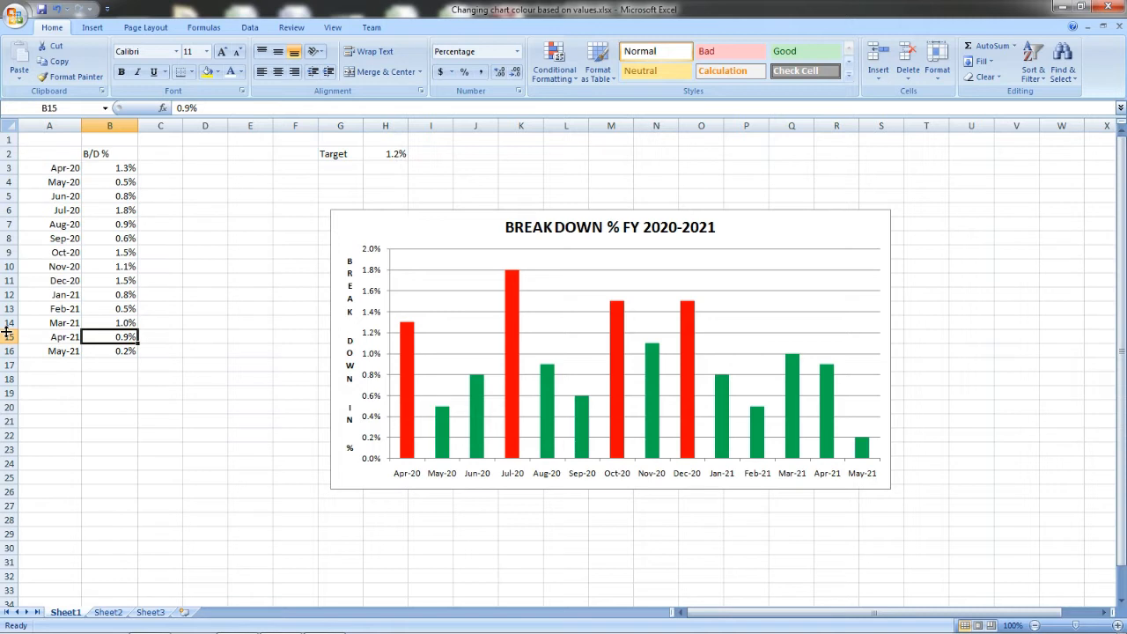
pyautogui.write('1.%')
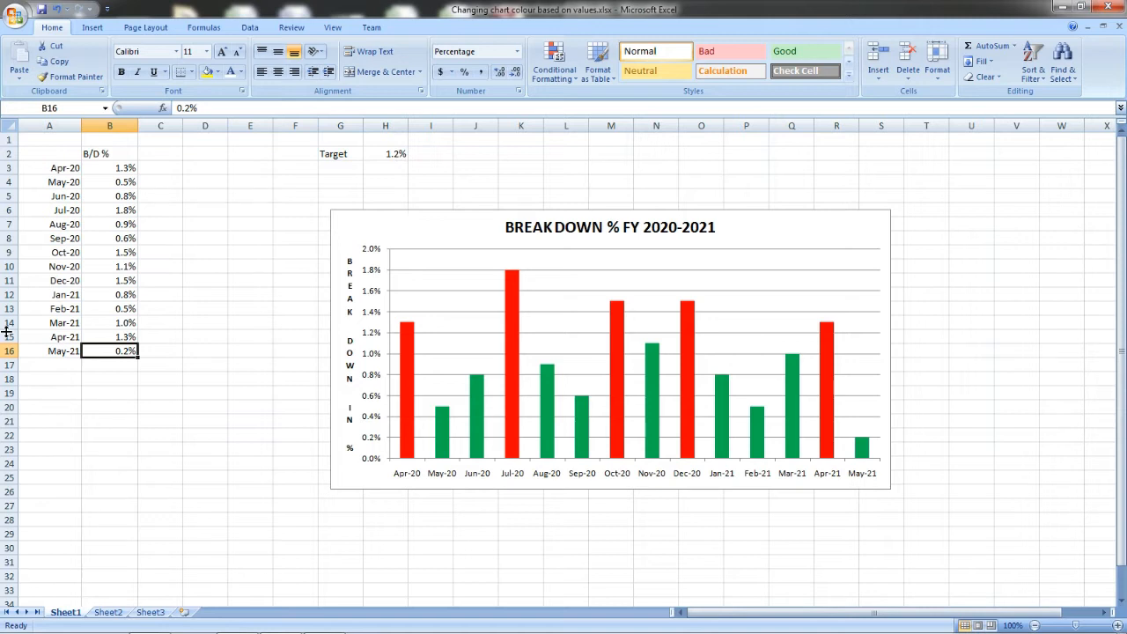
pyautogui.click(451, 256)
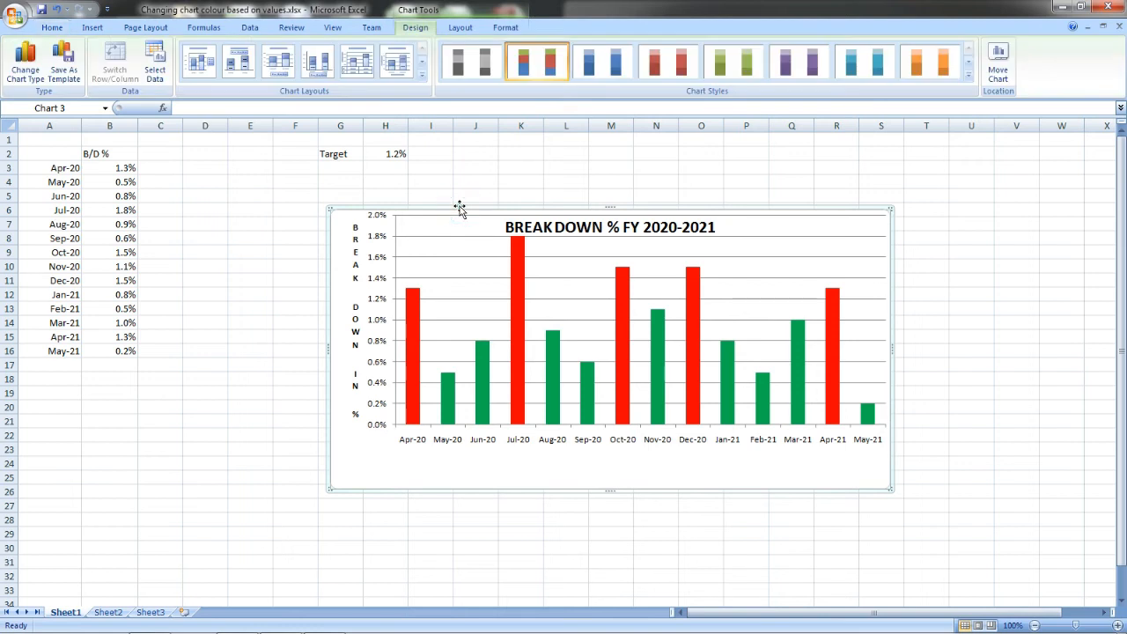
# Step: Delete the break-down chart and clear the B/D % values
pyautogui.click(110, 350)
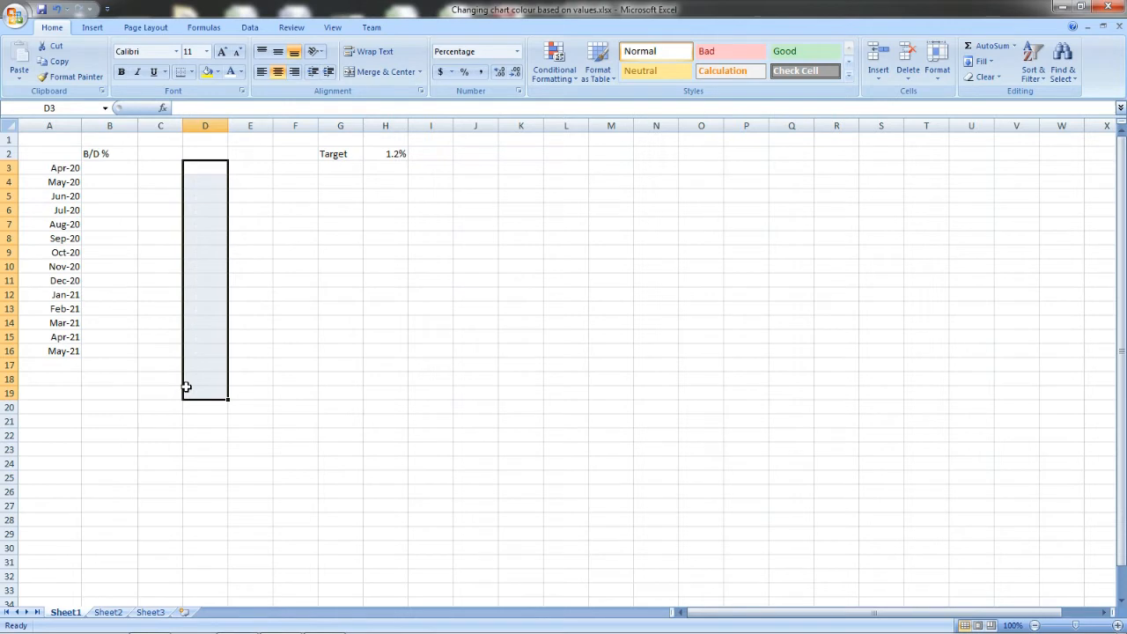
pyautogui.click(109, 153)
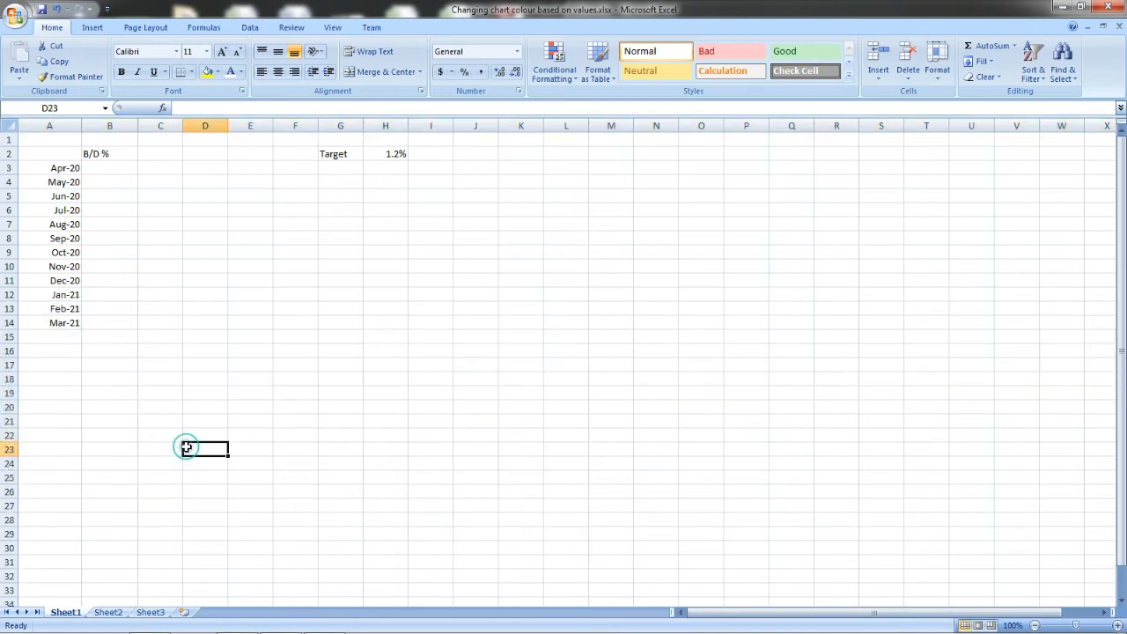
pyautogui.moveTo(414, 178)
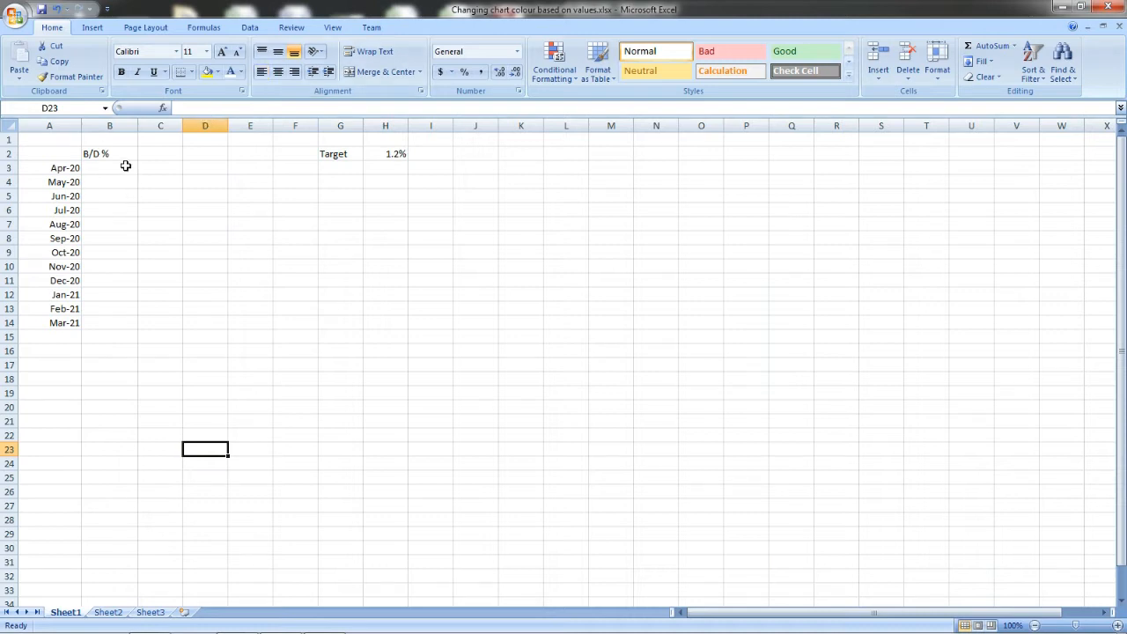
# Step: Apply Percentage format to the empty B3:B14 break-down cells
pyautogui.rightClick(109, 323)
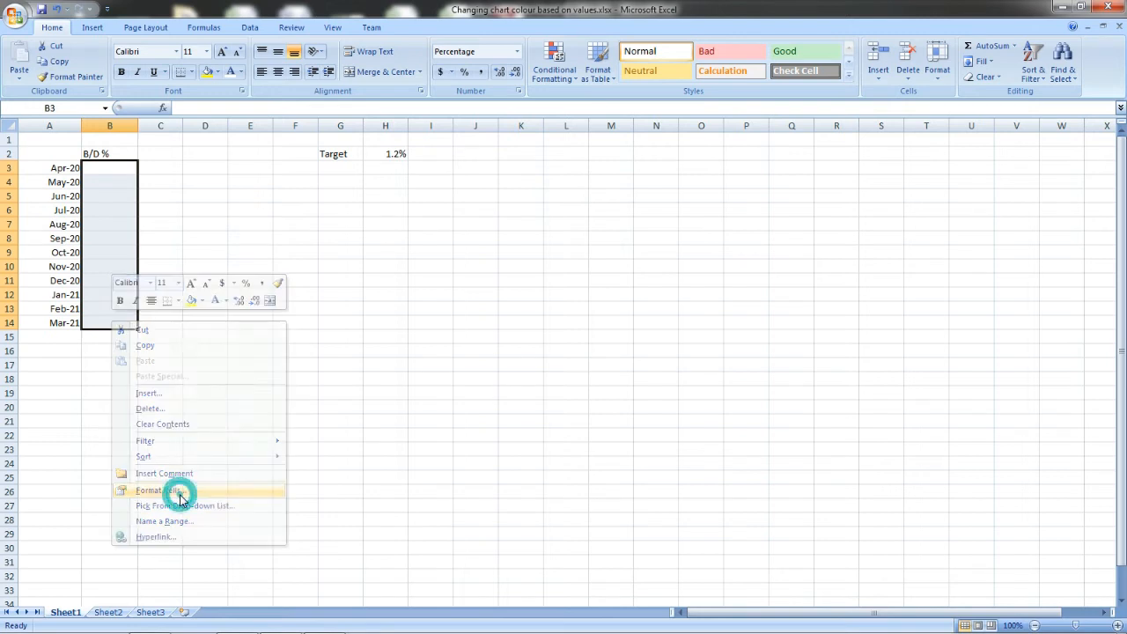
pyautogui.click(161, 489)
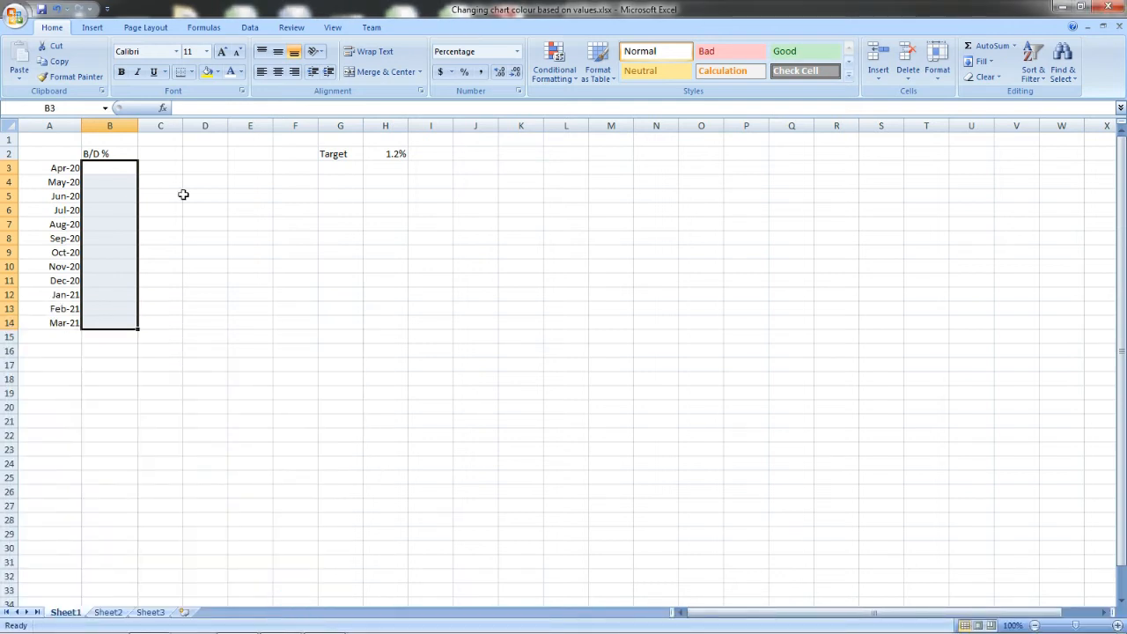
pyautogui.click(159, 153)
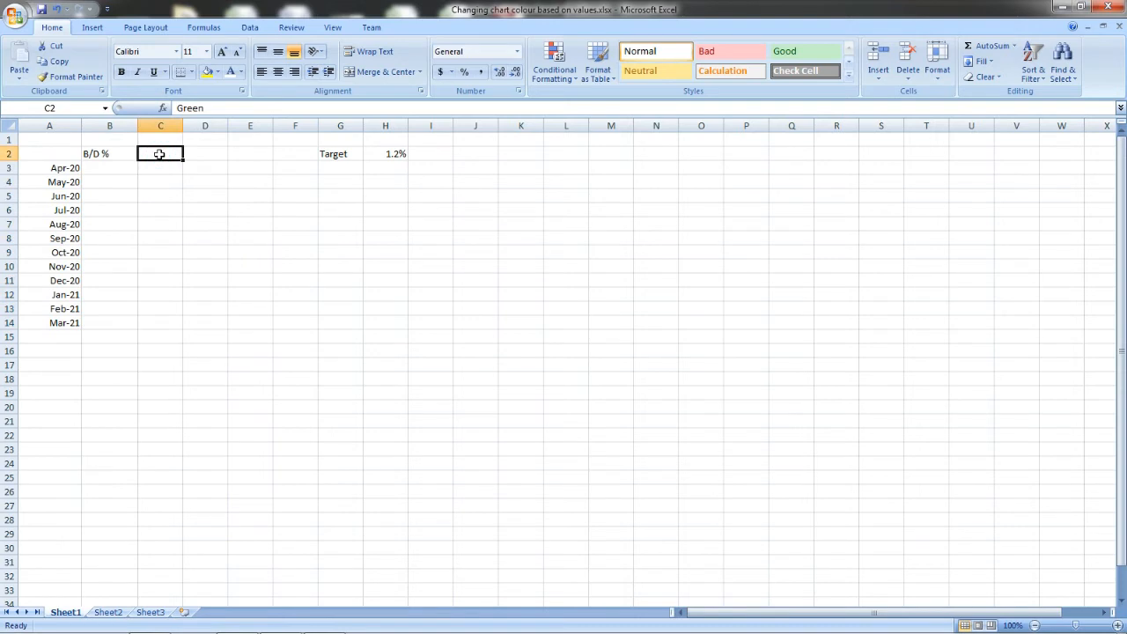
# Step: Type GREEN in C2 and RED in D2 using a visible font colour
pyautogui.write('gR')
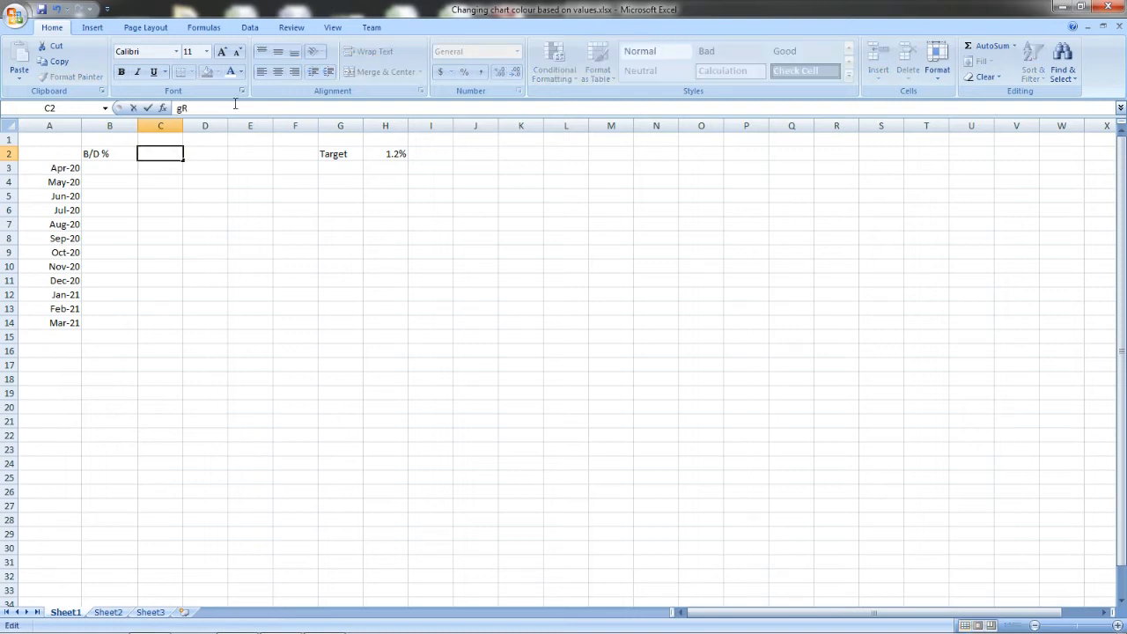
pyautogui.click(241, 71)
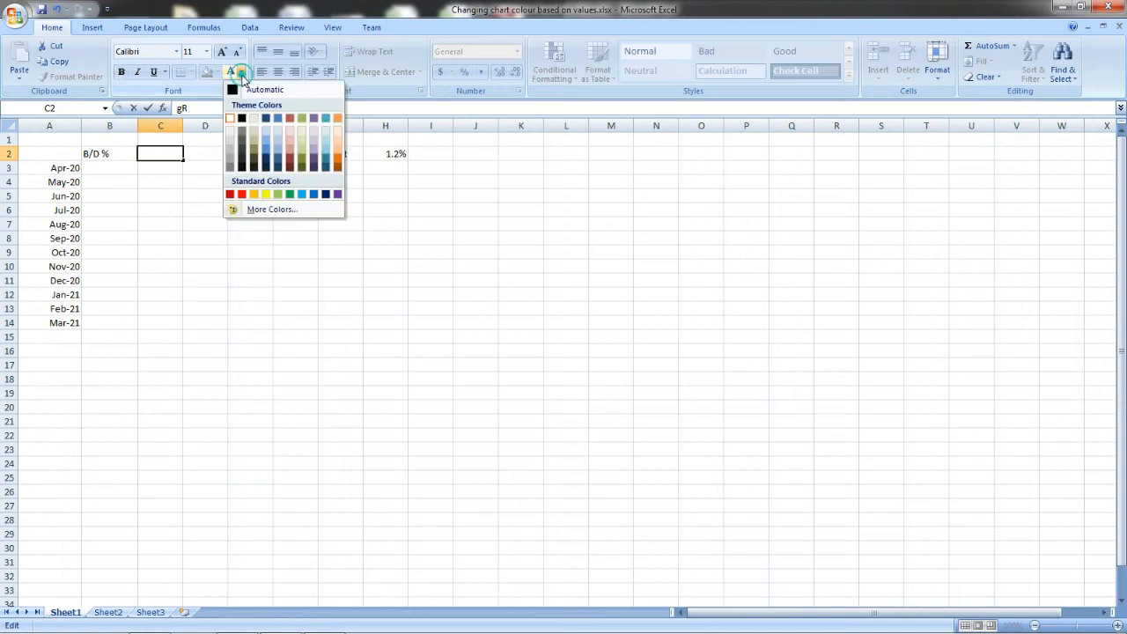
pyautogui.click(161, 209)
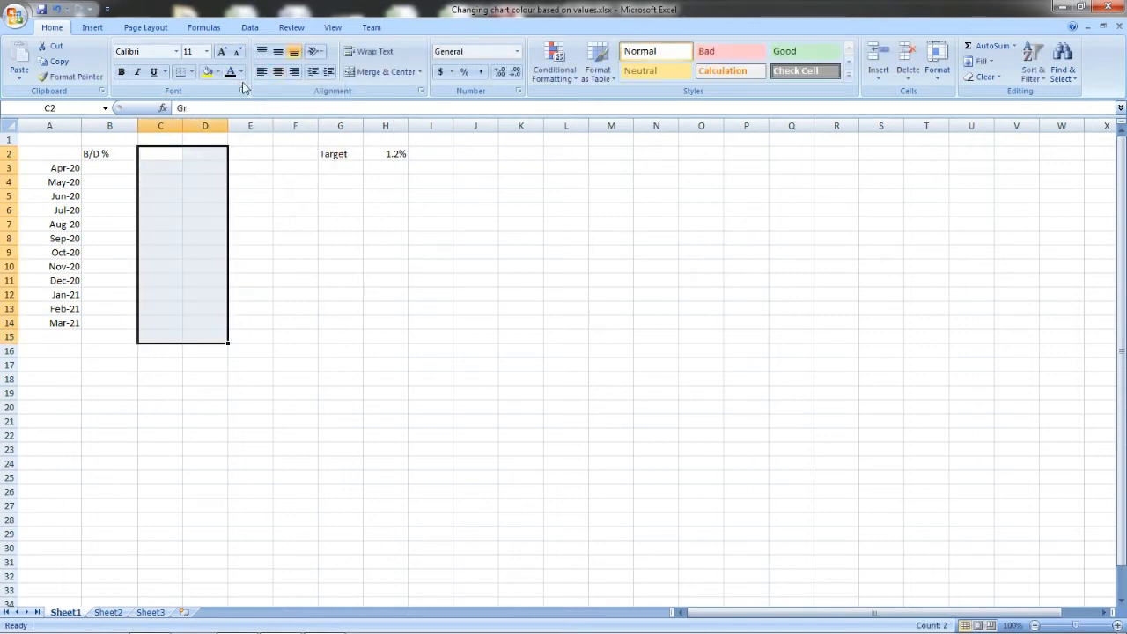
pyautogui.write('Gr\tRed')
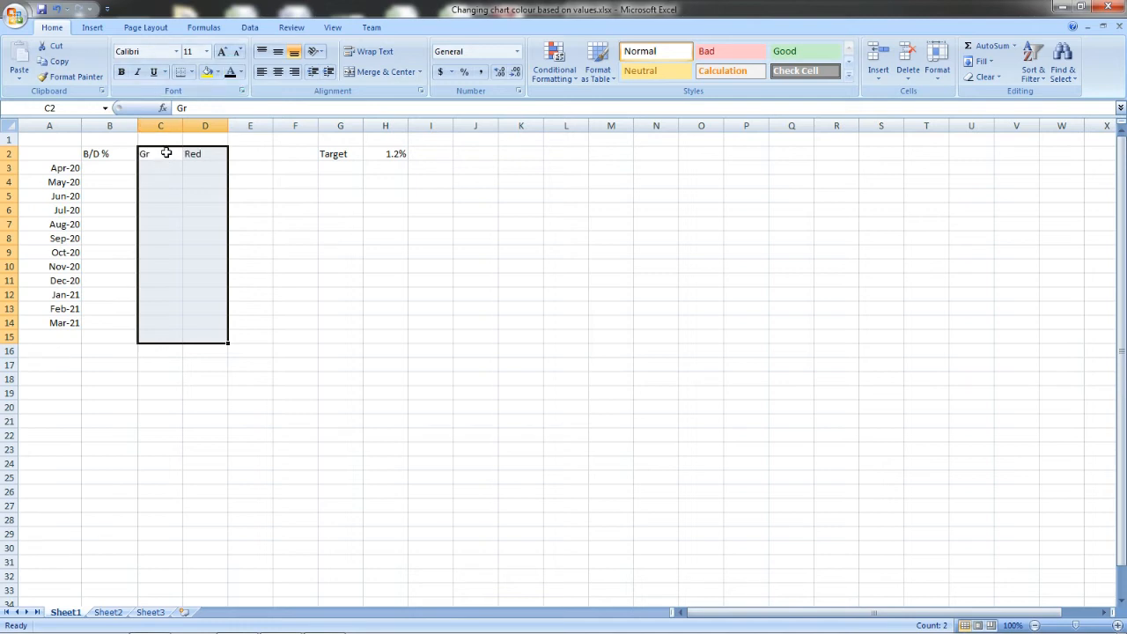
pyautogui.write('RED')
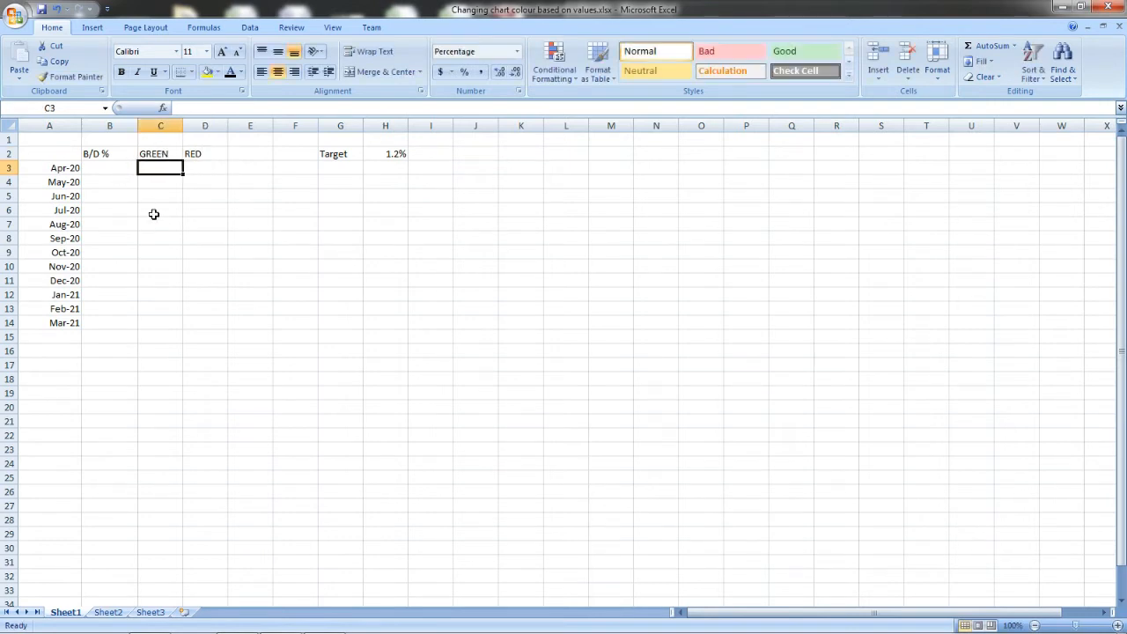
pyautogui.click(109, 167)
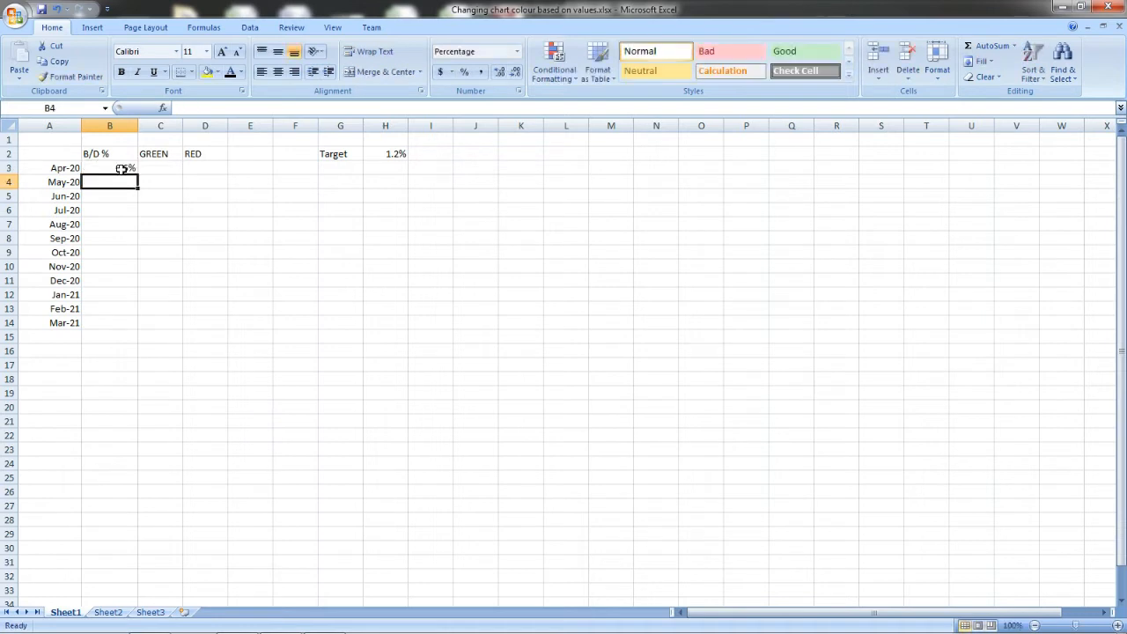
# Step: Enter the Apr-20 to Mar-21 break-down percentages, starting with 0.8% and 1.2%
pyautogui.write('0.8%')
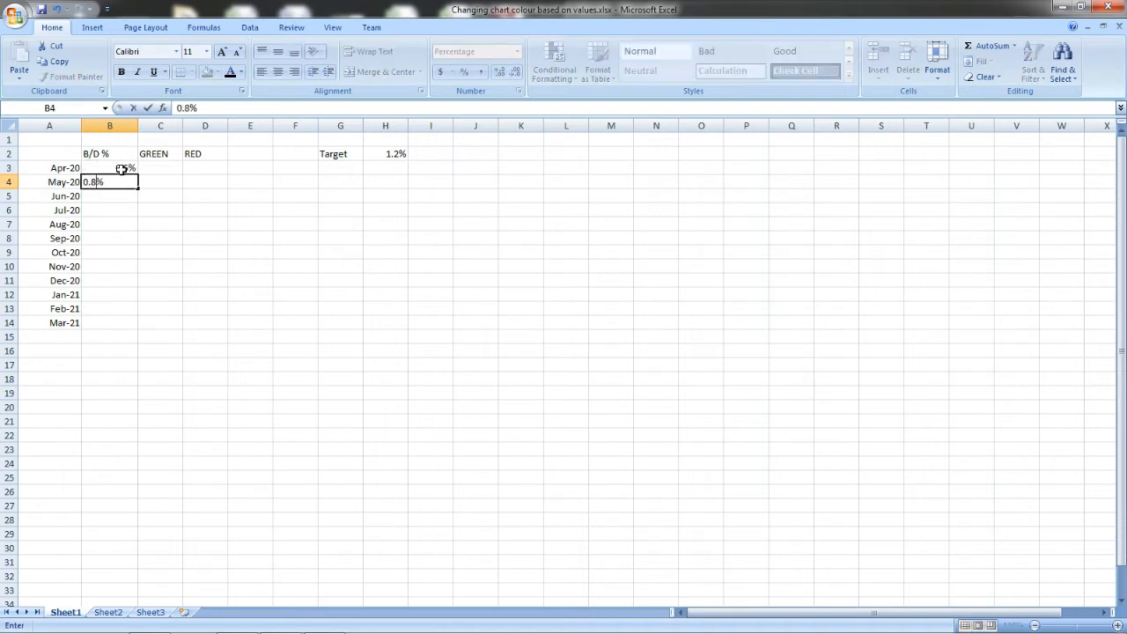
pyautogui.write('1.2%')
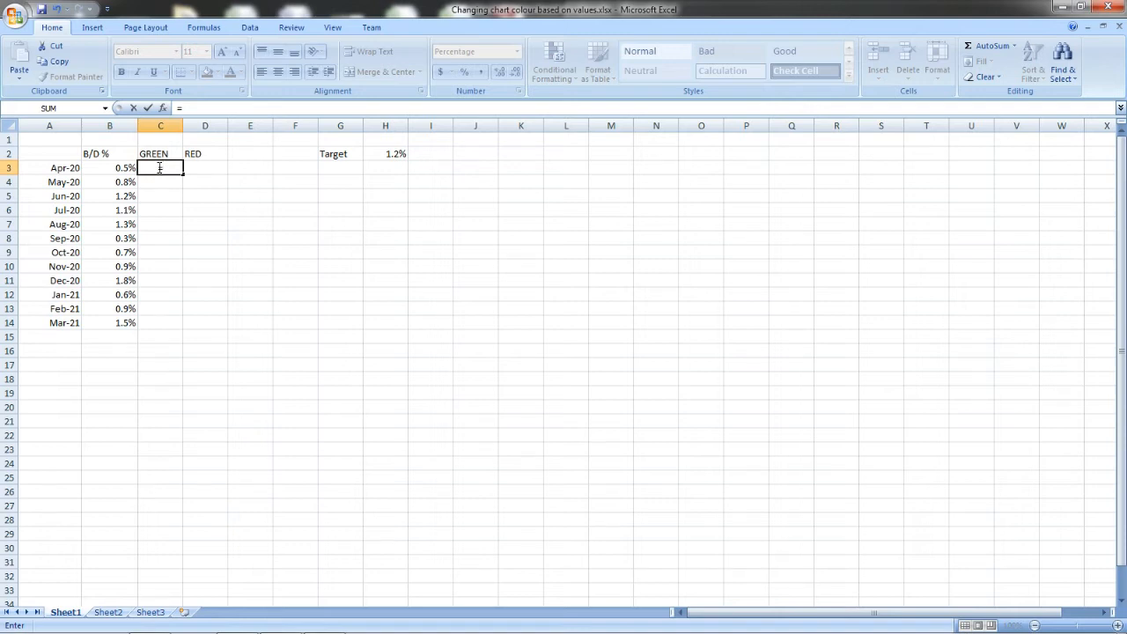
# Step: Enter =IF(B3<H2,B3,NA()) in C3, returning 0.5% for Apr-20
pyautogui.write('=')
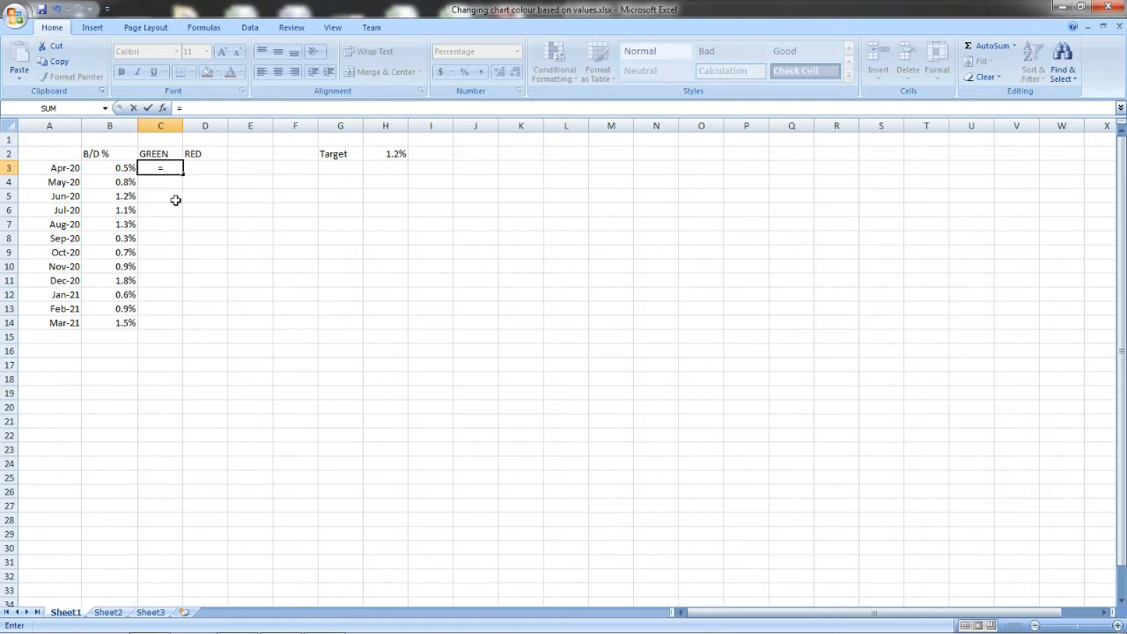
pyautogui.write('IF')
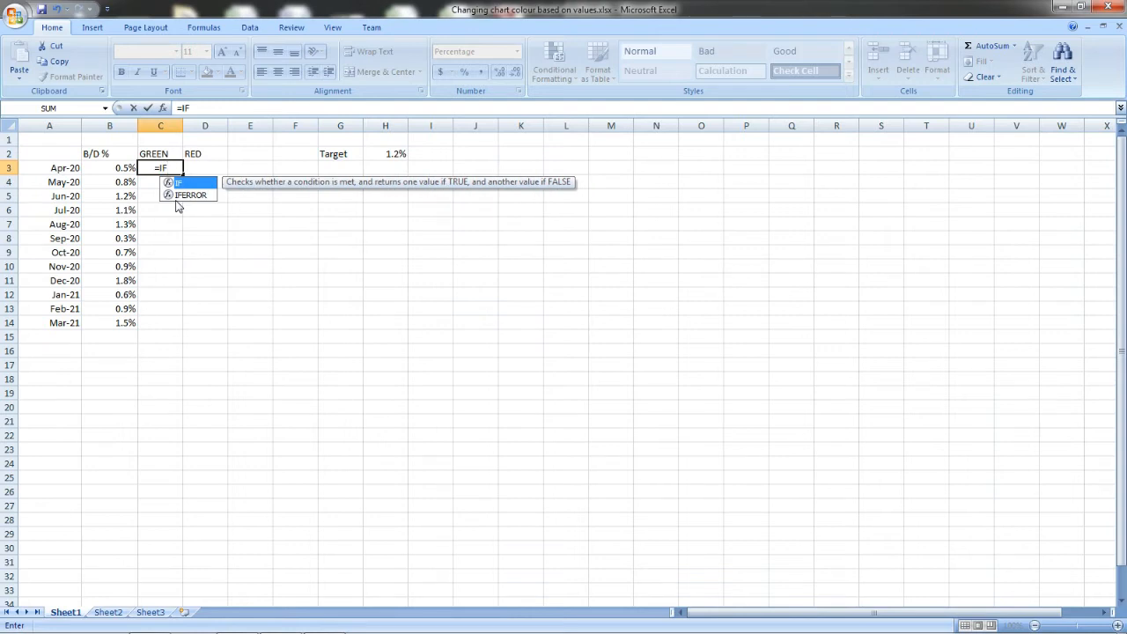
pyautogui.write('(')
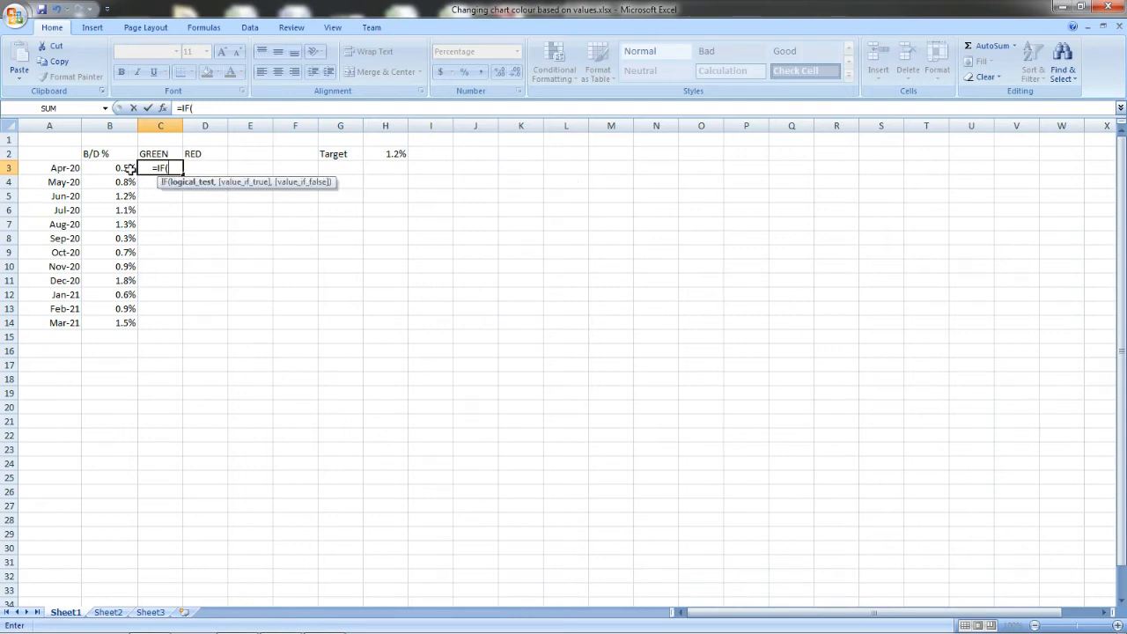
pyautogui.click(109, 167)
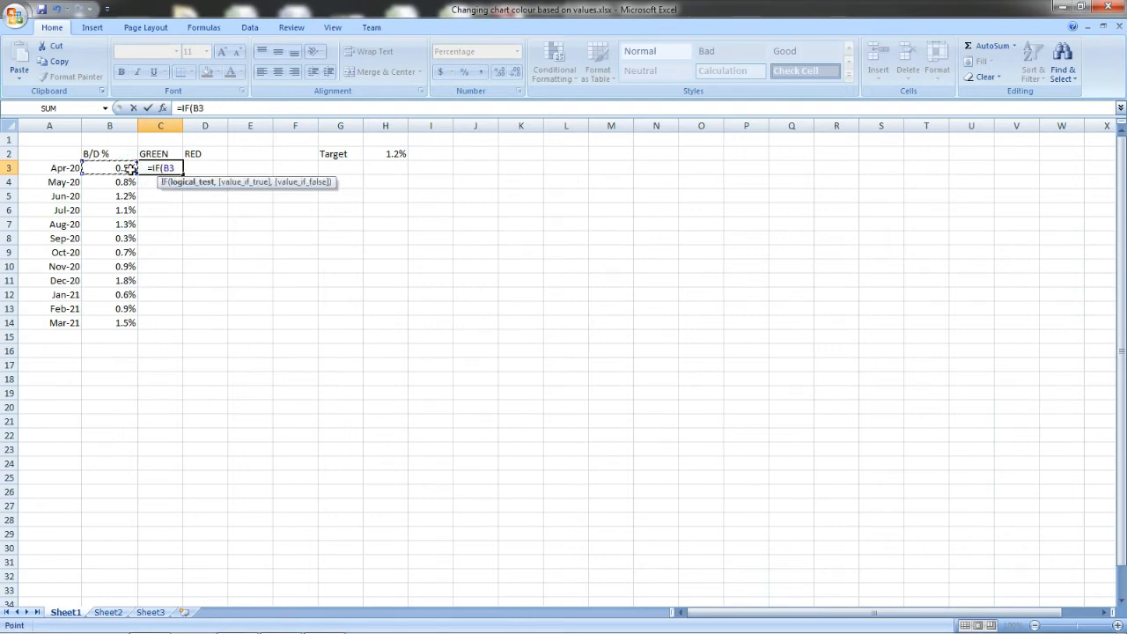
pyautogui.write('<')
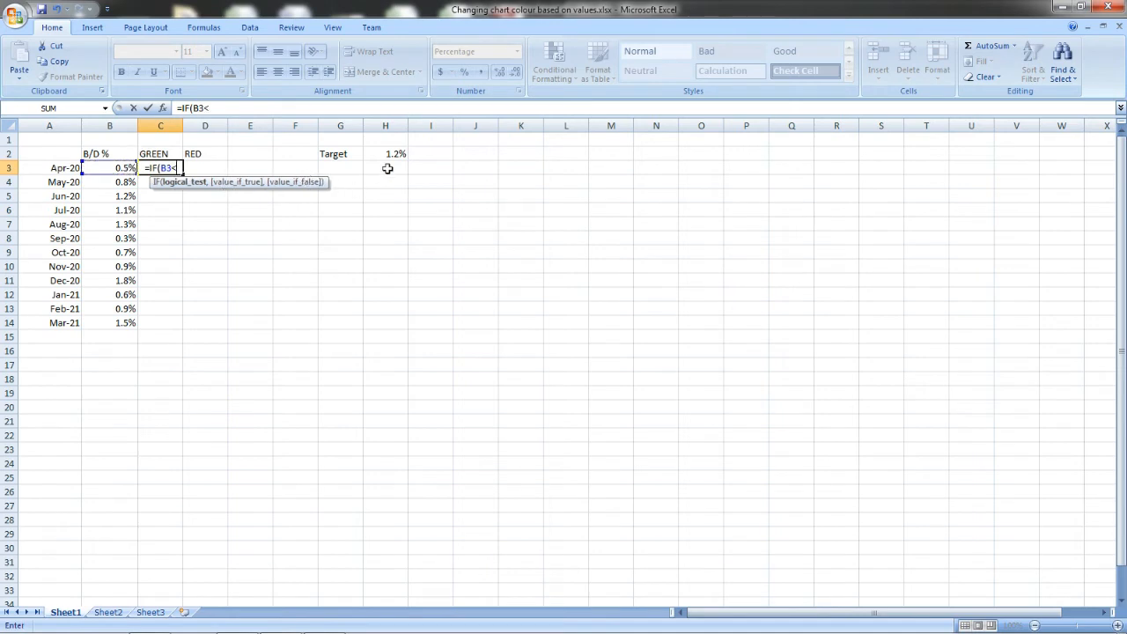
pyautogui.click(387, 153)
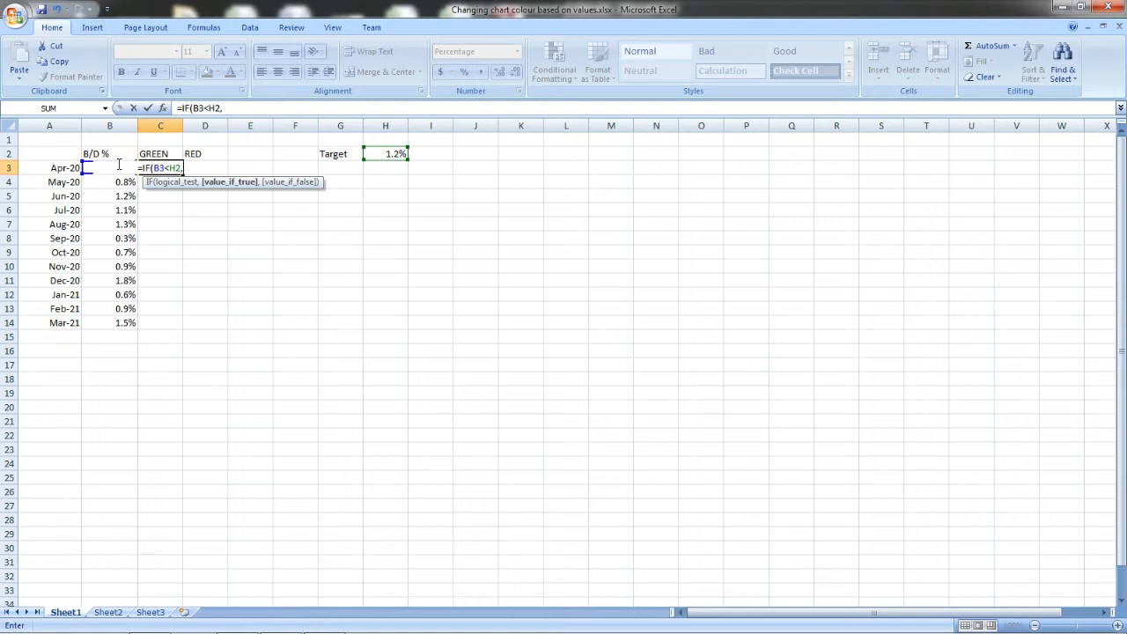
pyautogui.click(109, 167)
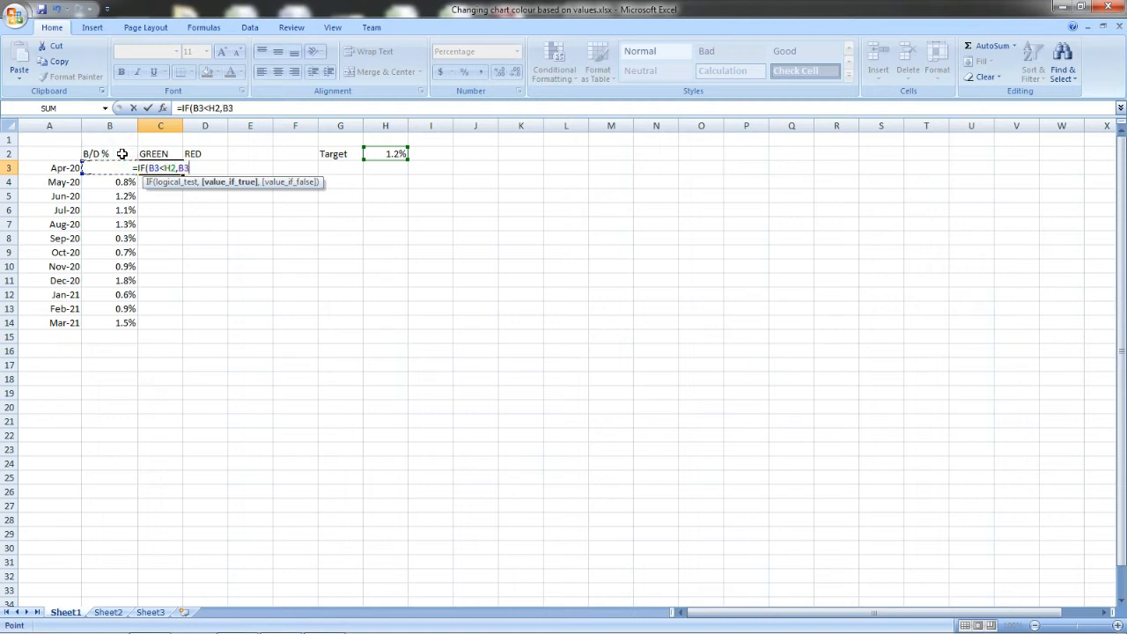
pyautogui.write(',')
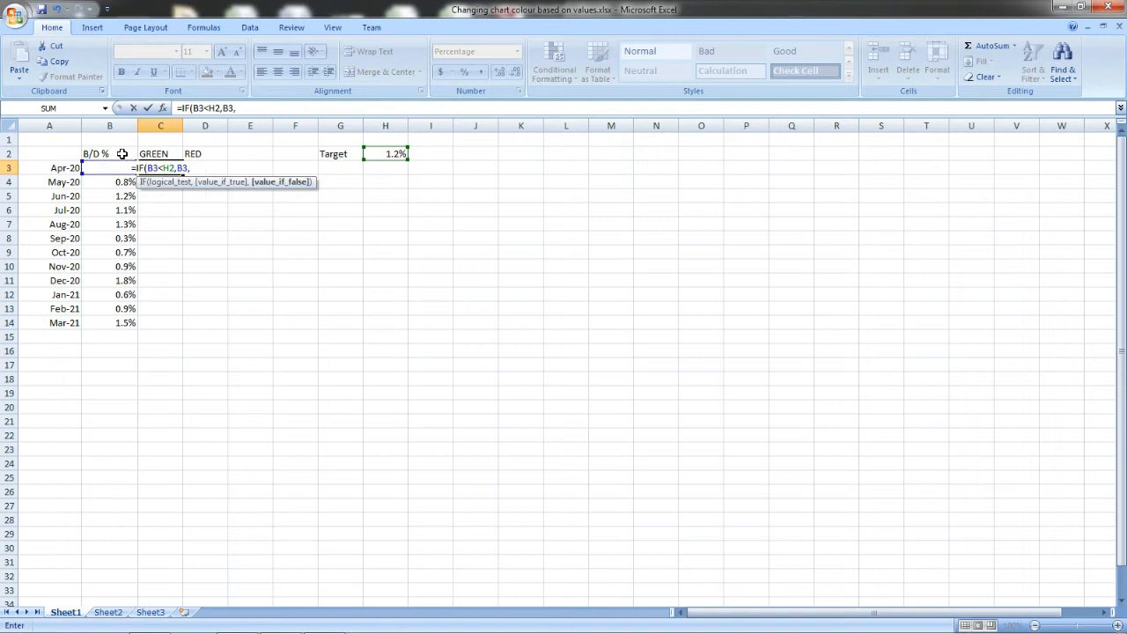
pyautogui.write('NA(')
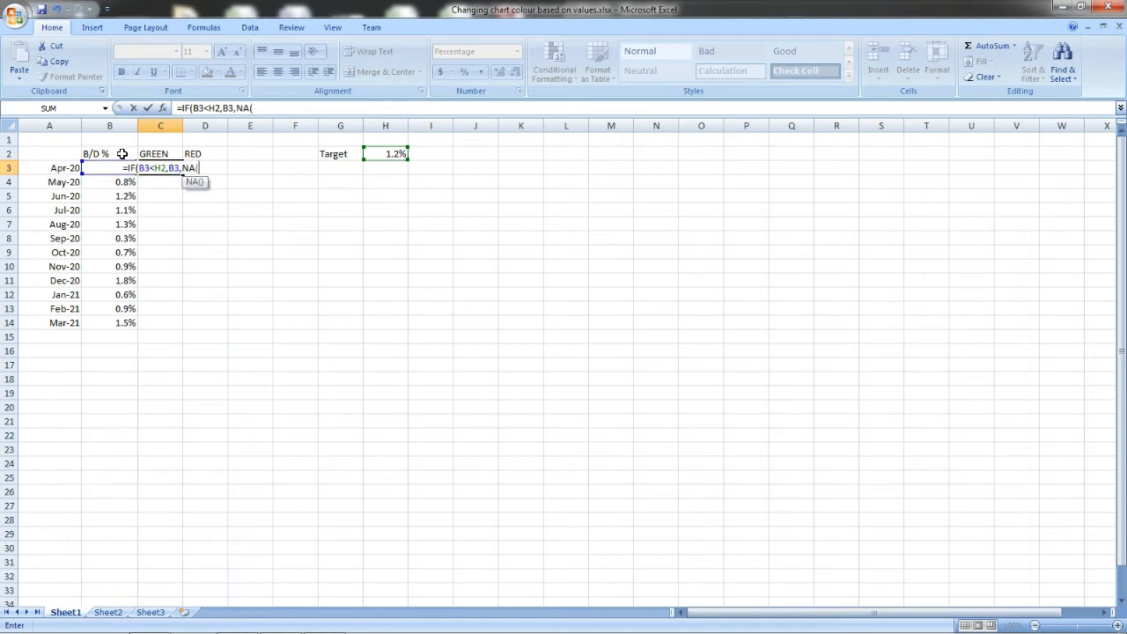
pyautogui.press('Enter')
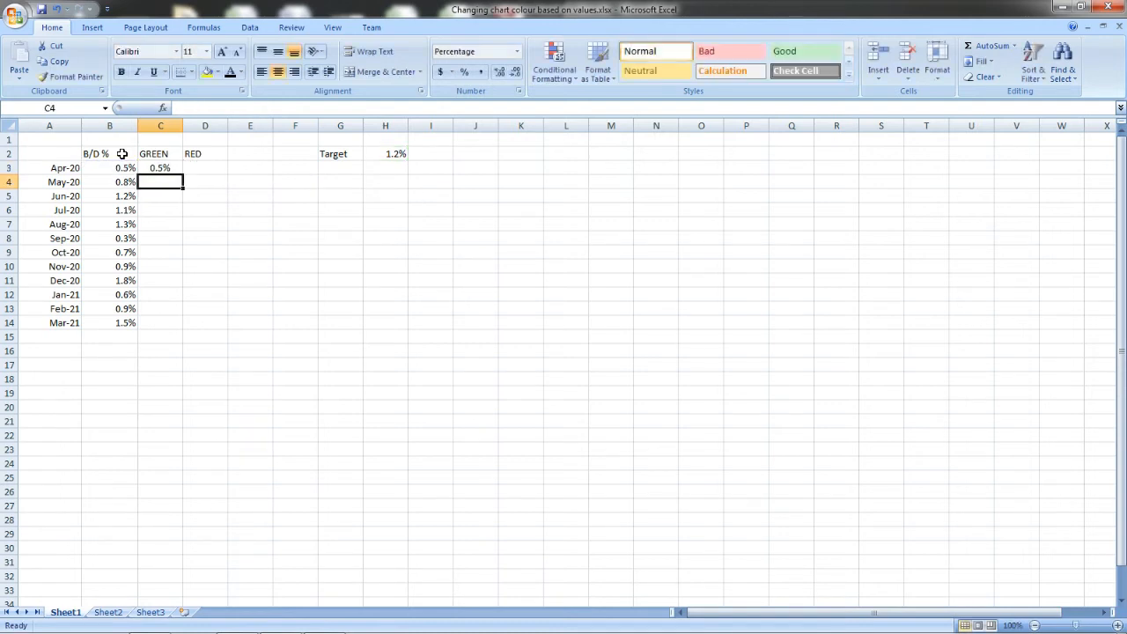
pyautogui.click(161, 168)
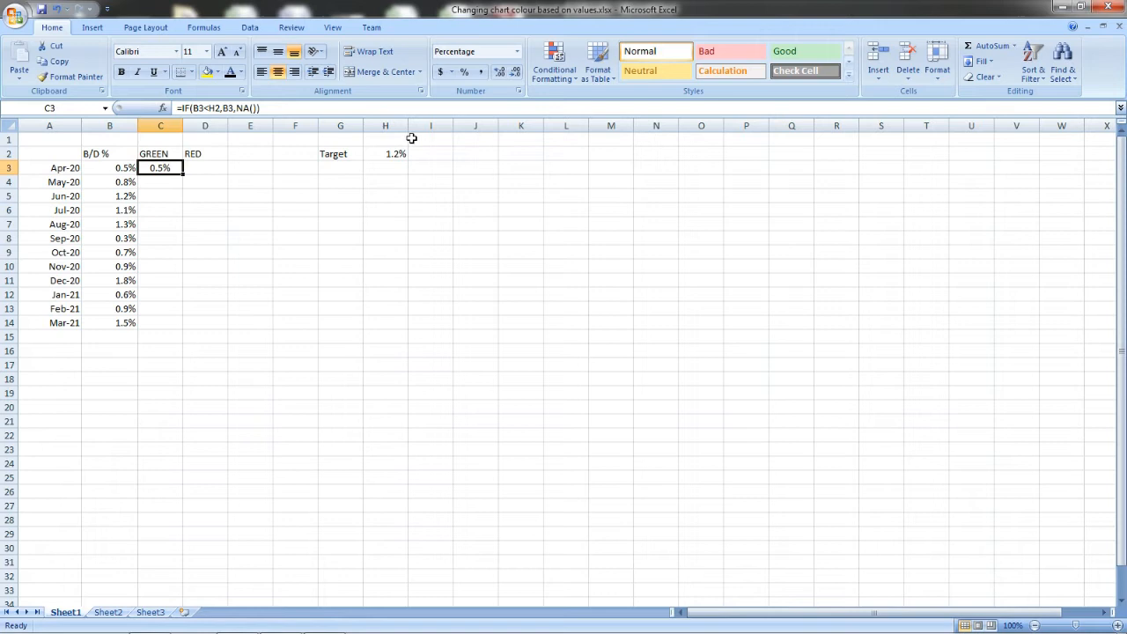
pyautogui.moveTo(116, 266)
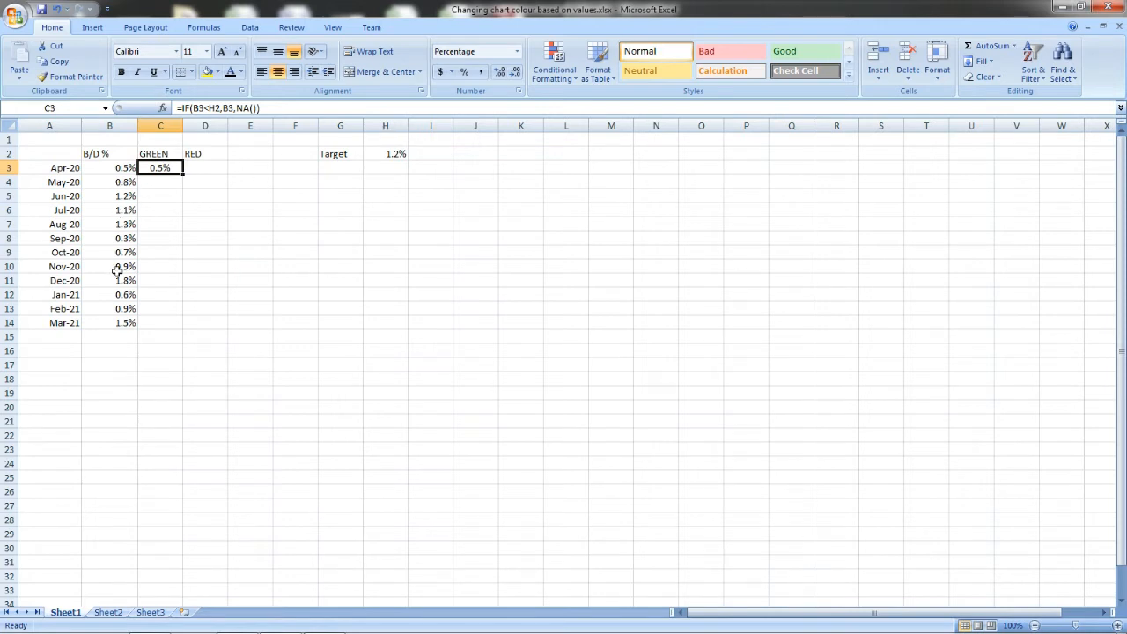
pyautogui.moveTo(390, 154)
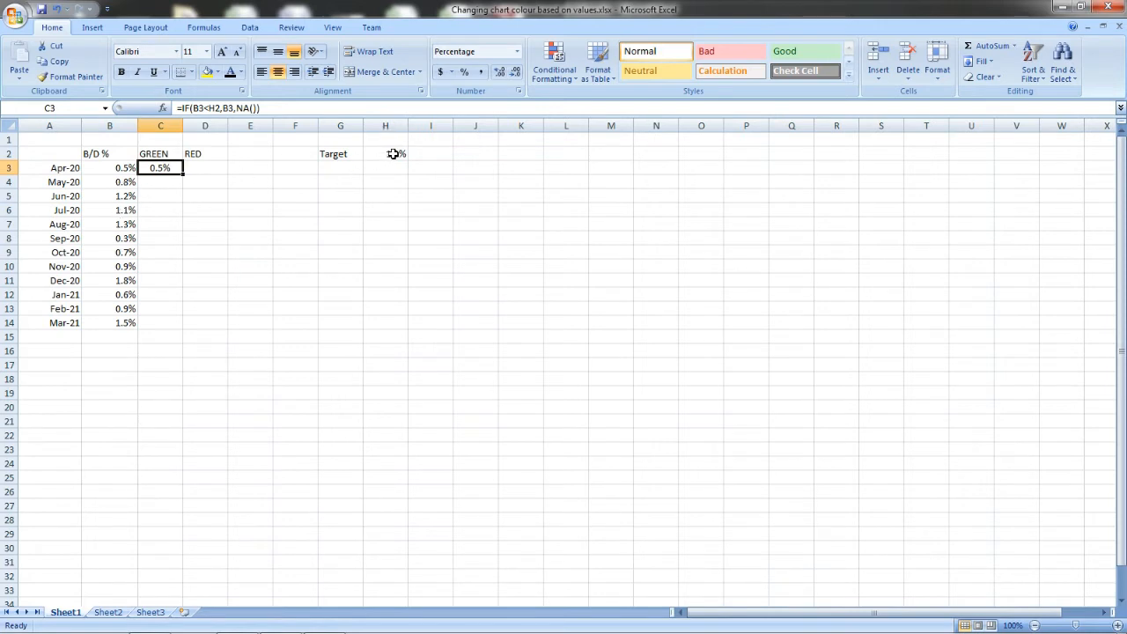
# Step: Lock the target as $H$2 and fill the GREEN formula down to C14
pyautogui.click(385, 153)
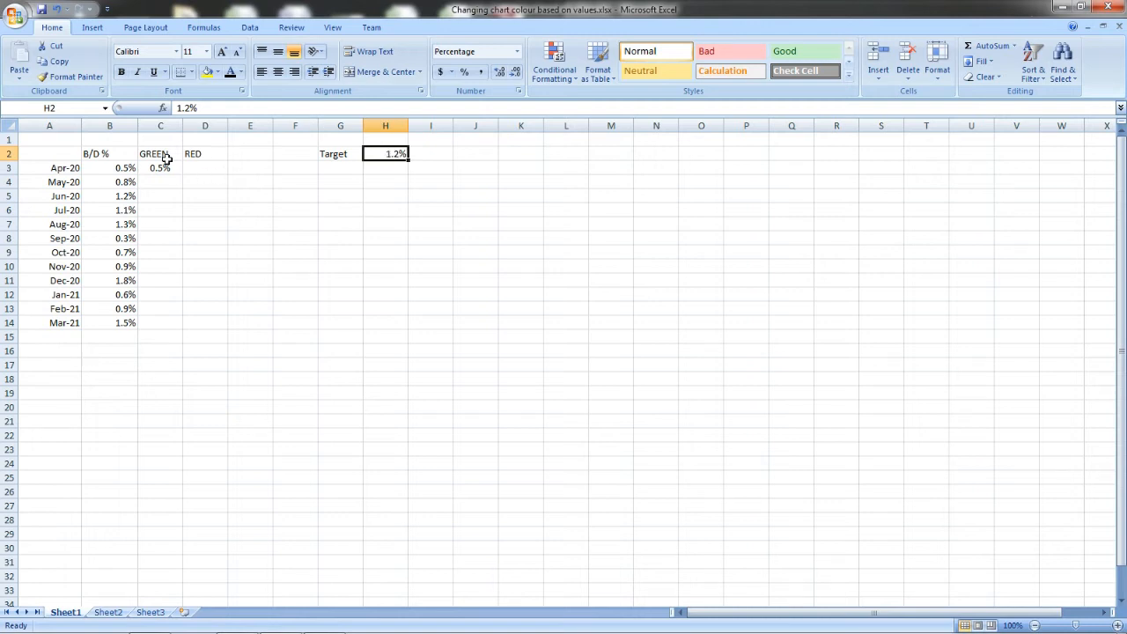
pyautogui.click(160, 167)
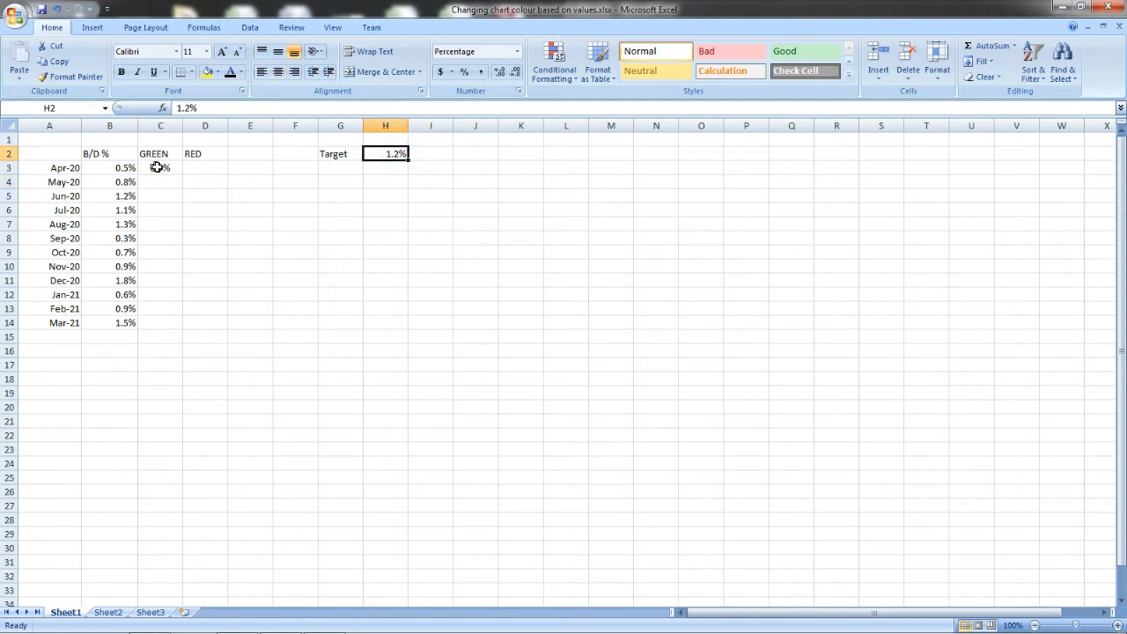
pyautogui.click(160, 168)
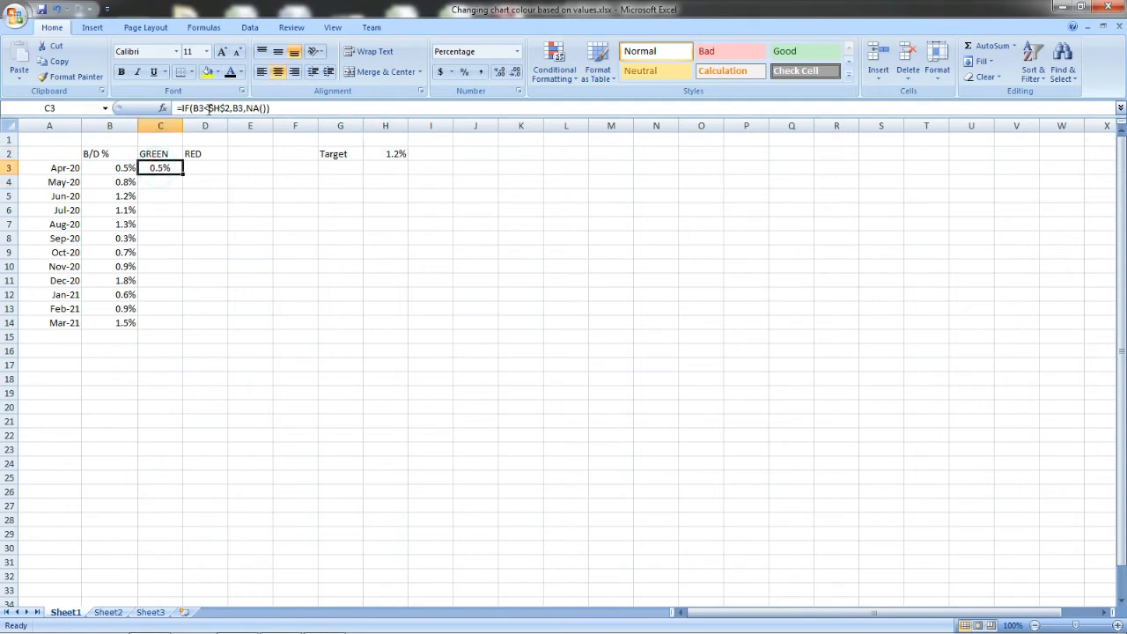
pyautogui.moveTo(231, 119)
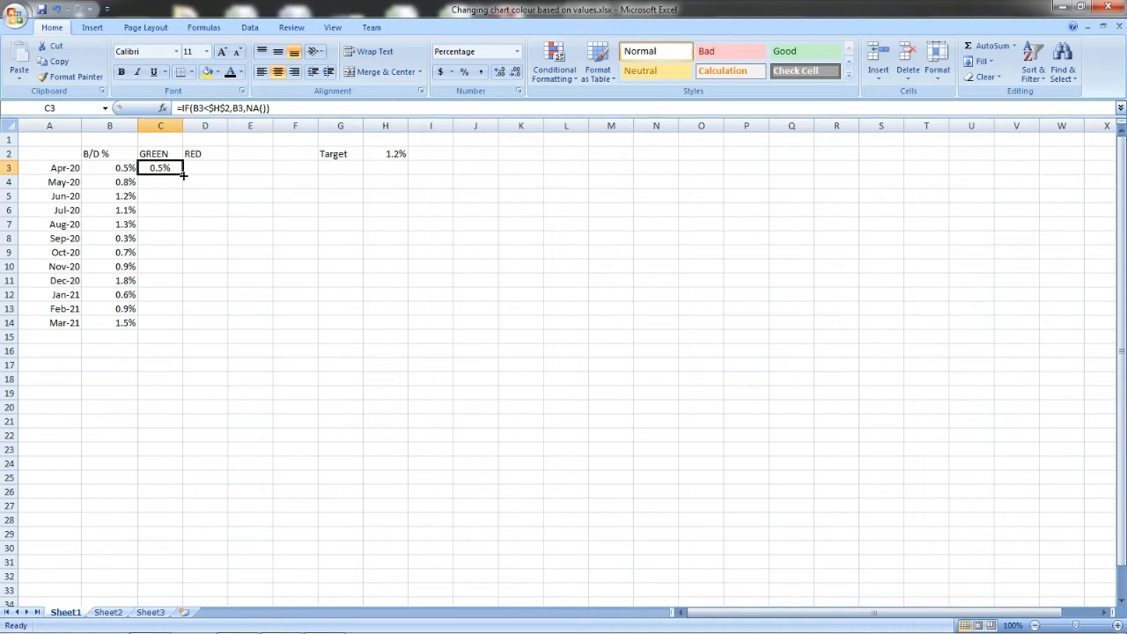
pyautogui.moveTo(183, 174); pyautogui.dragTo(185, 243)
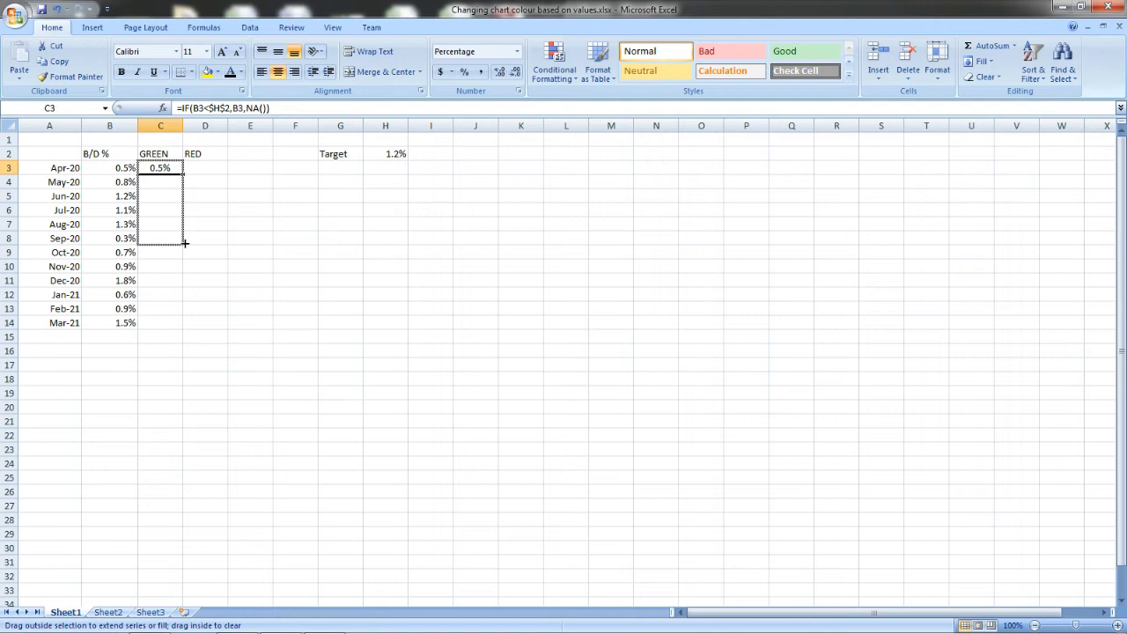
pyautogui.moveTo(185, 167); pyautogui.dragTo(160, 323)
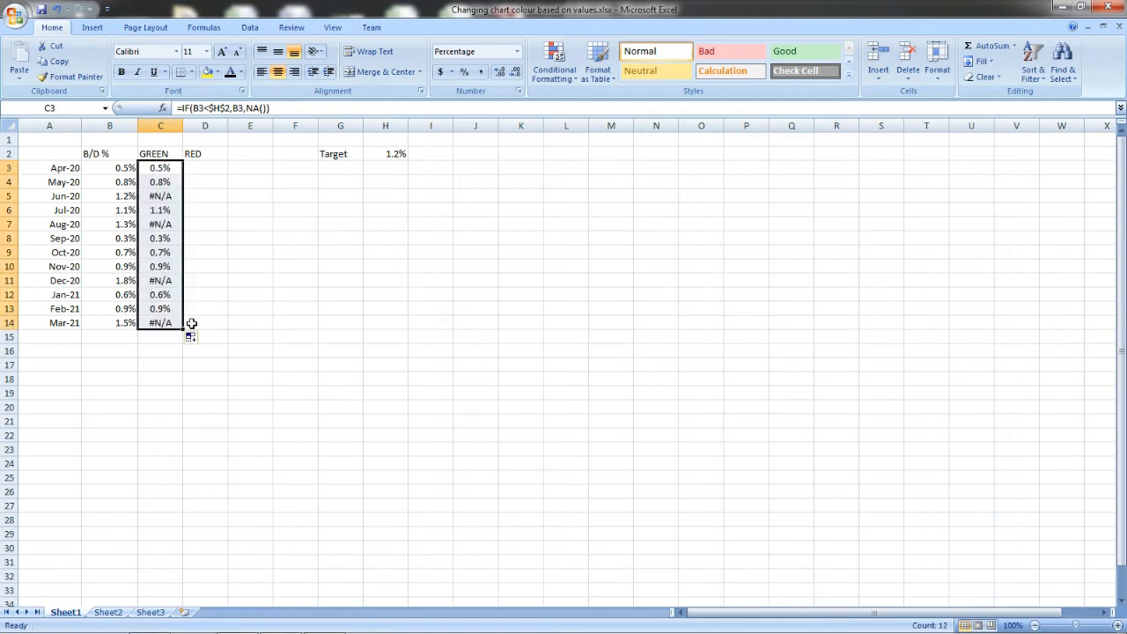
pyautogui.click(162, 323)
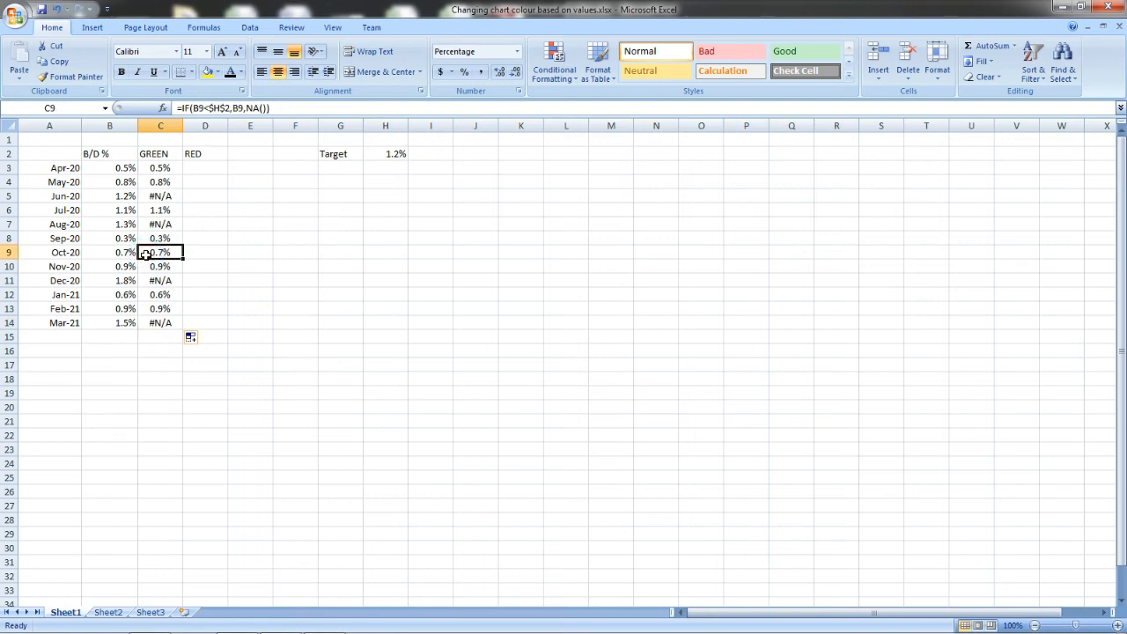
pyautogui.click(160, 266)
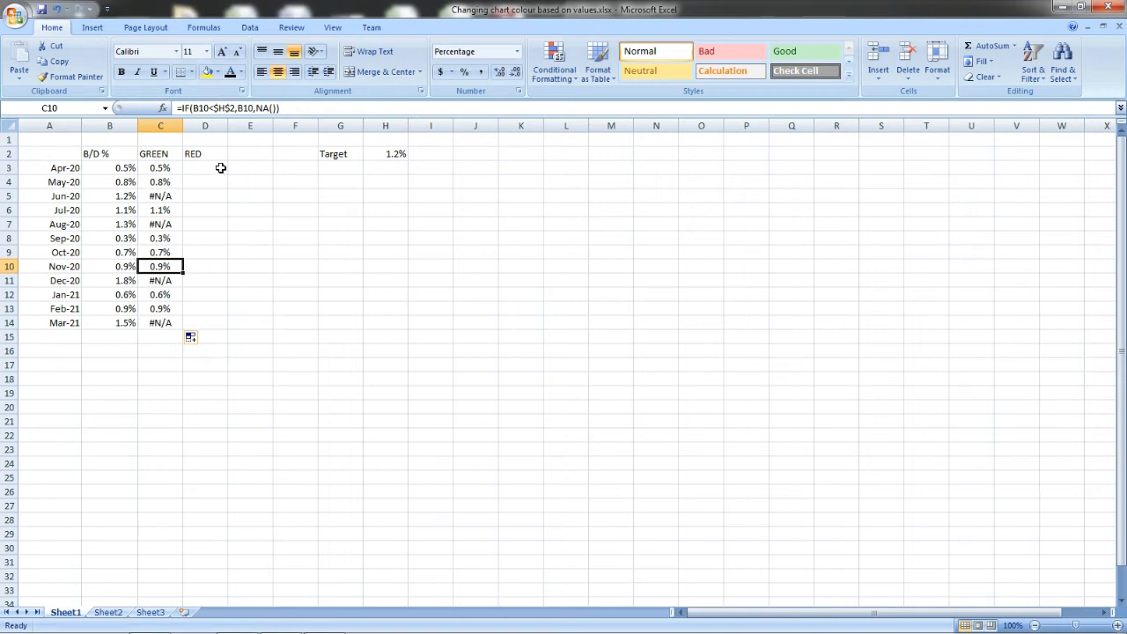
pyautogui.click(160, 167)
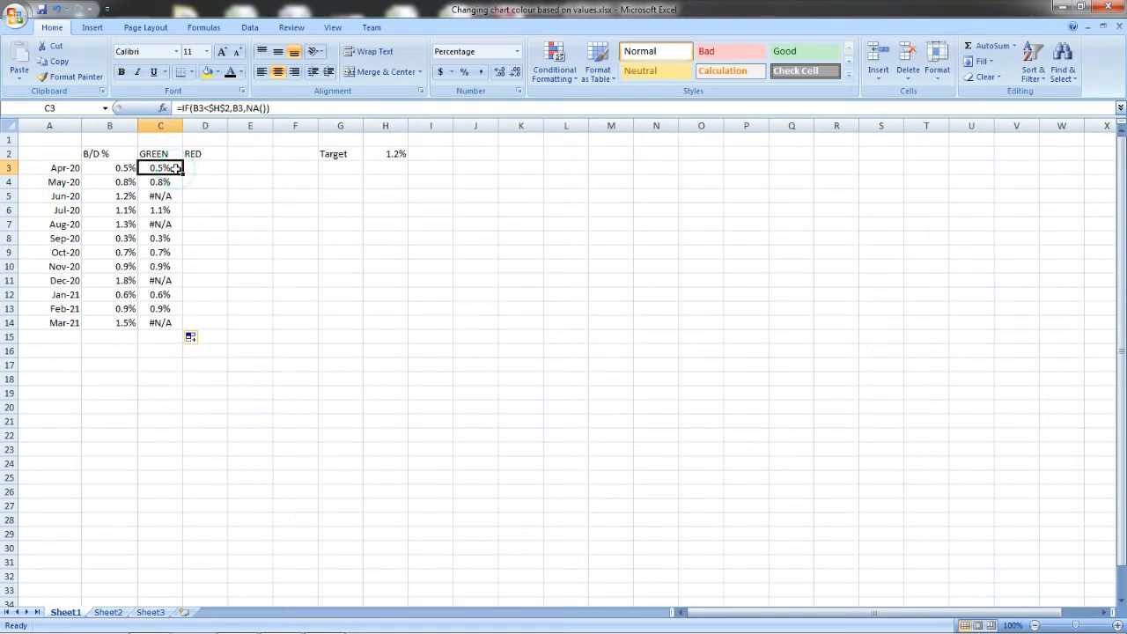
# Step: Enter =IF(B3>H2,B3,NA()) in D3, returning #N/A for Apr-20
pyautogui.click(204, 167)
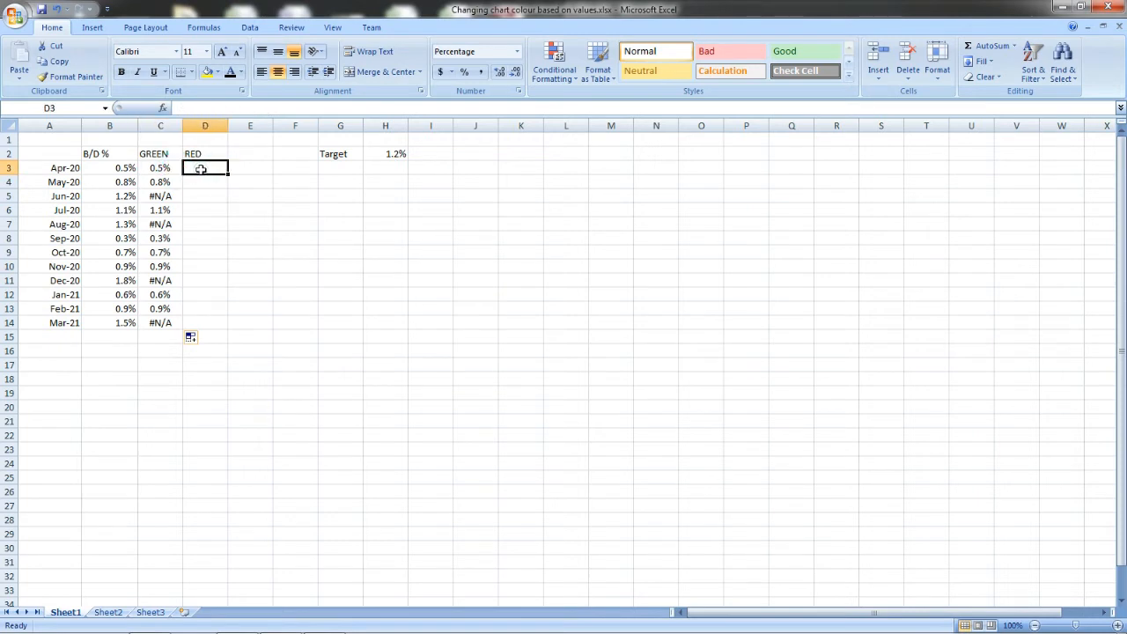
pyautogui.write('=IF(')
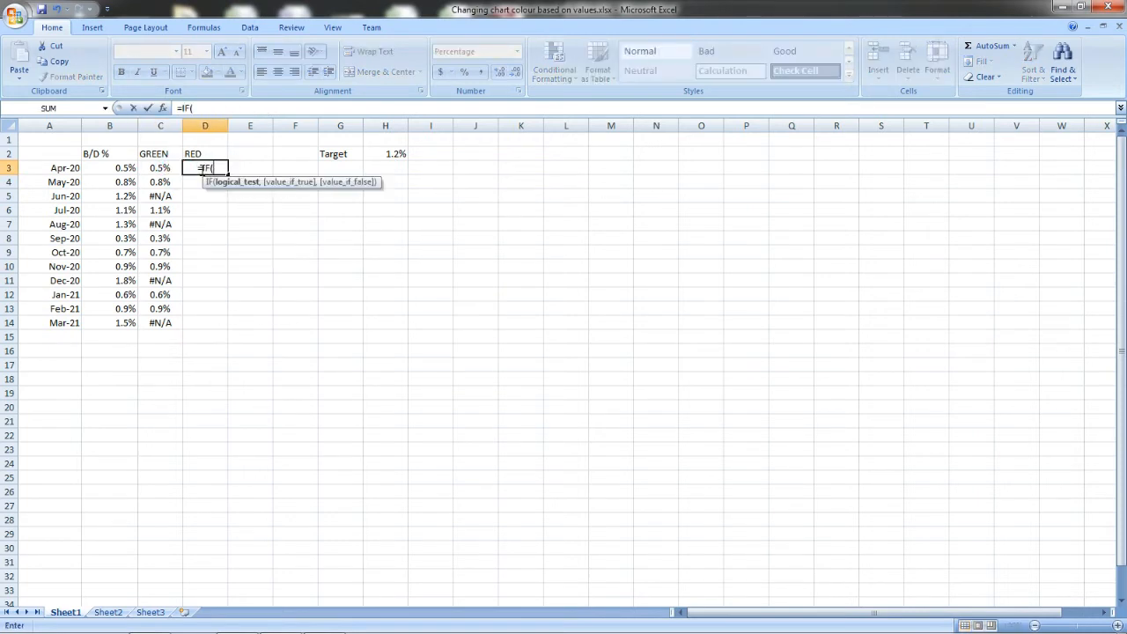
pyautogui.click(109, 167)
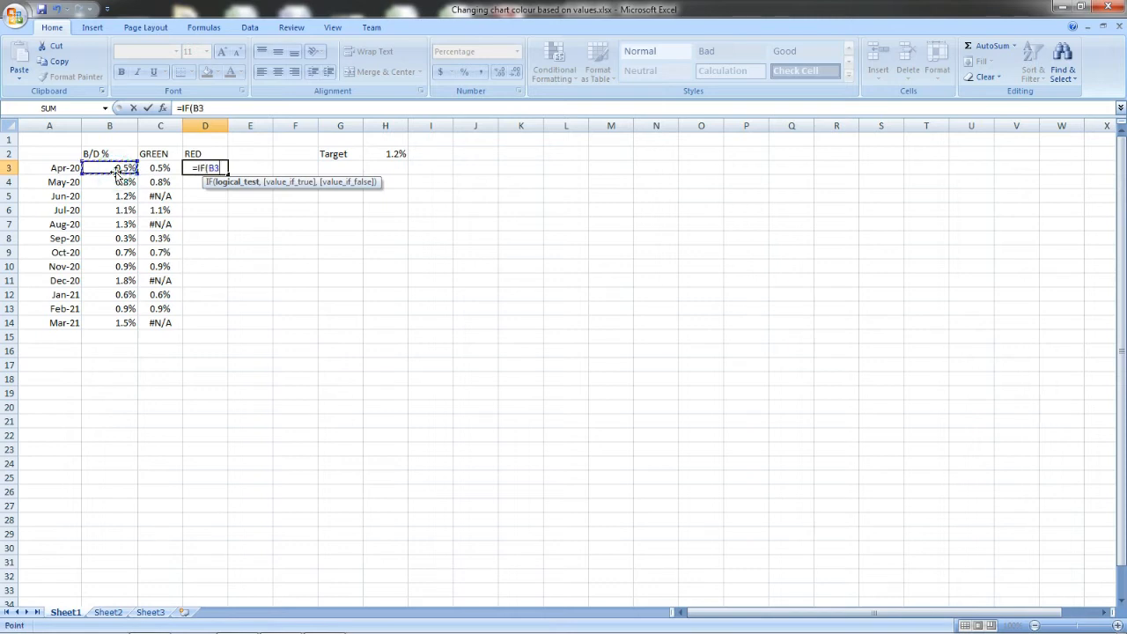
pyautogui.write('>')
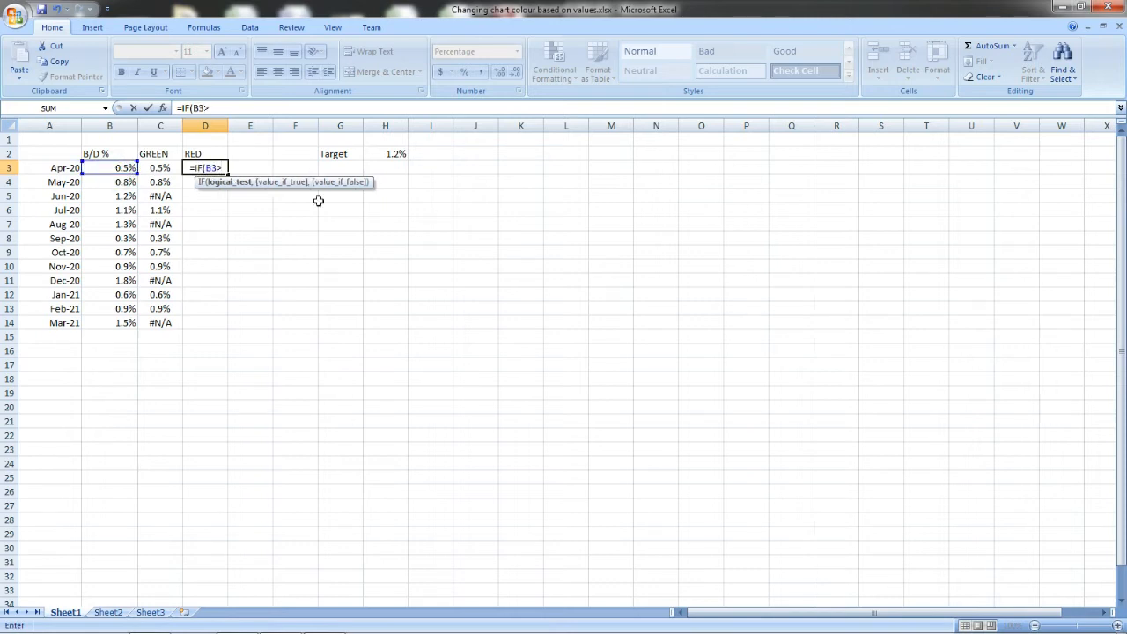
pyautogui.click(385, 154)
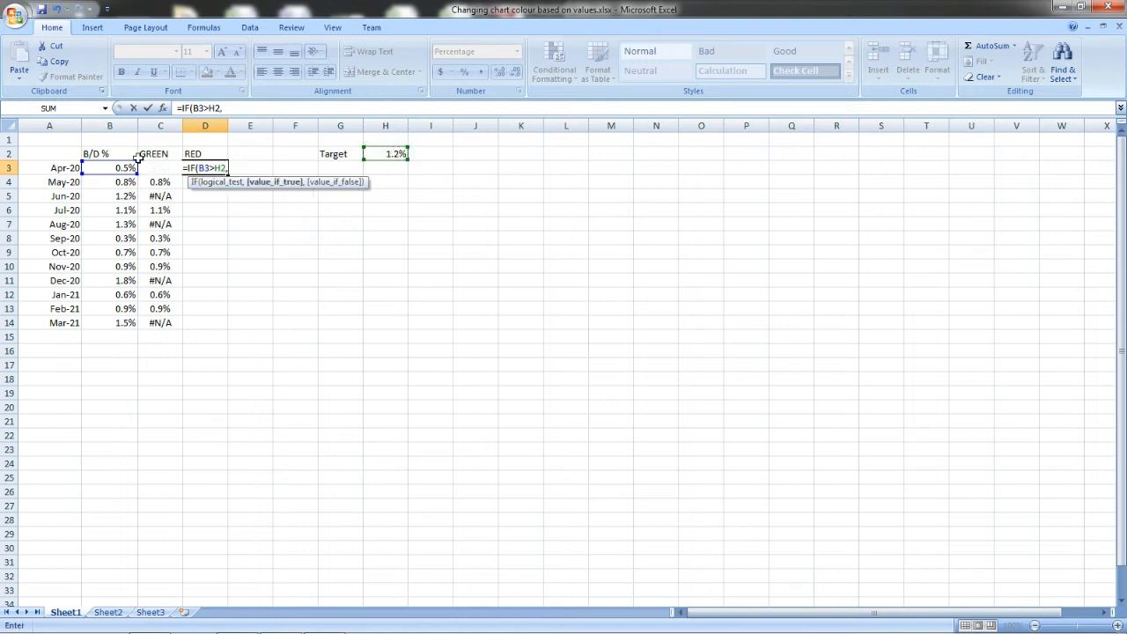
pyautogui.click(111, 167)
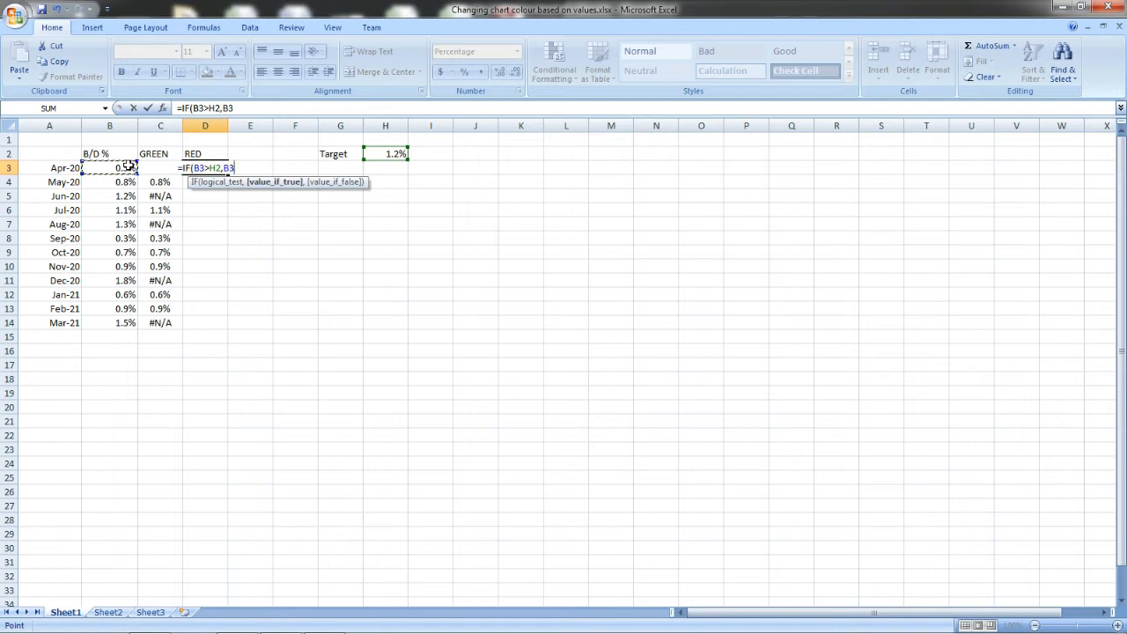
pyautogui.write(',')
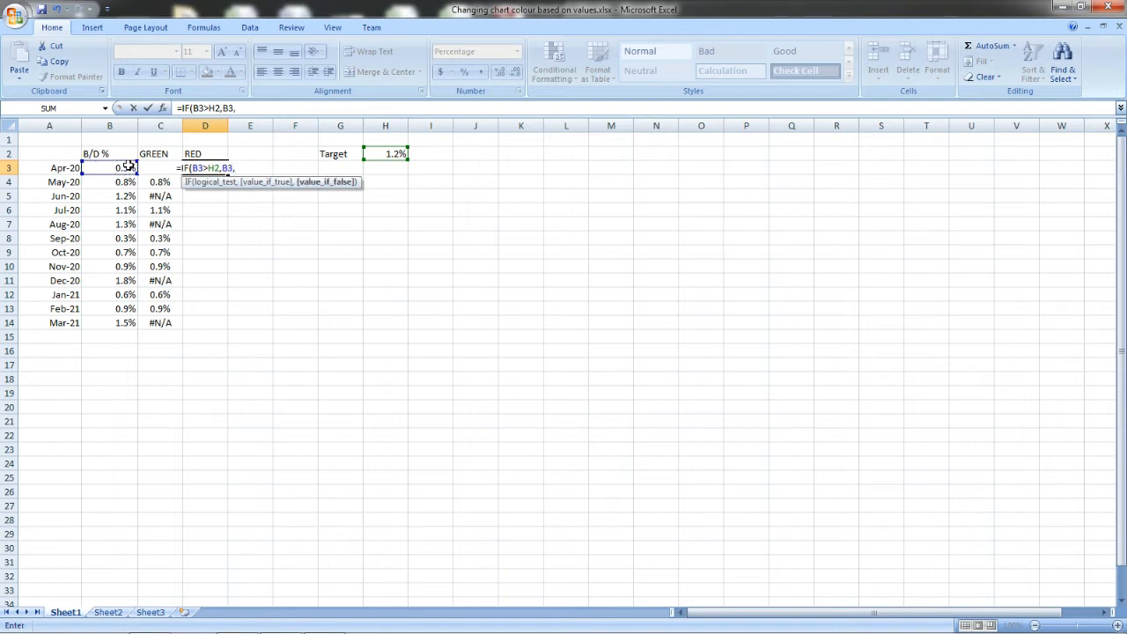
pyautogui.write('NA()')
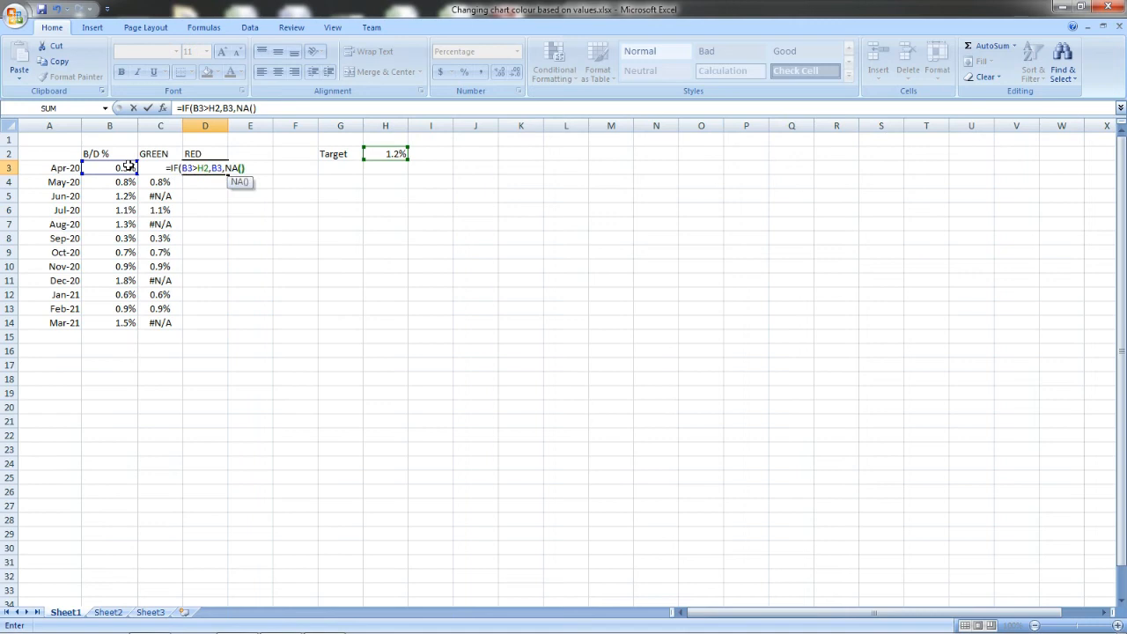
pyautogui.press('Enter')
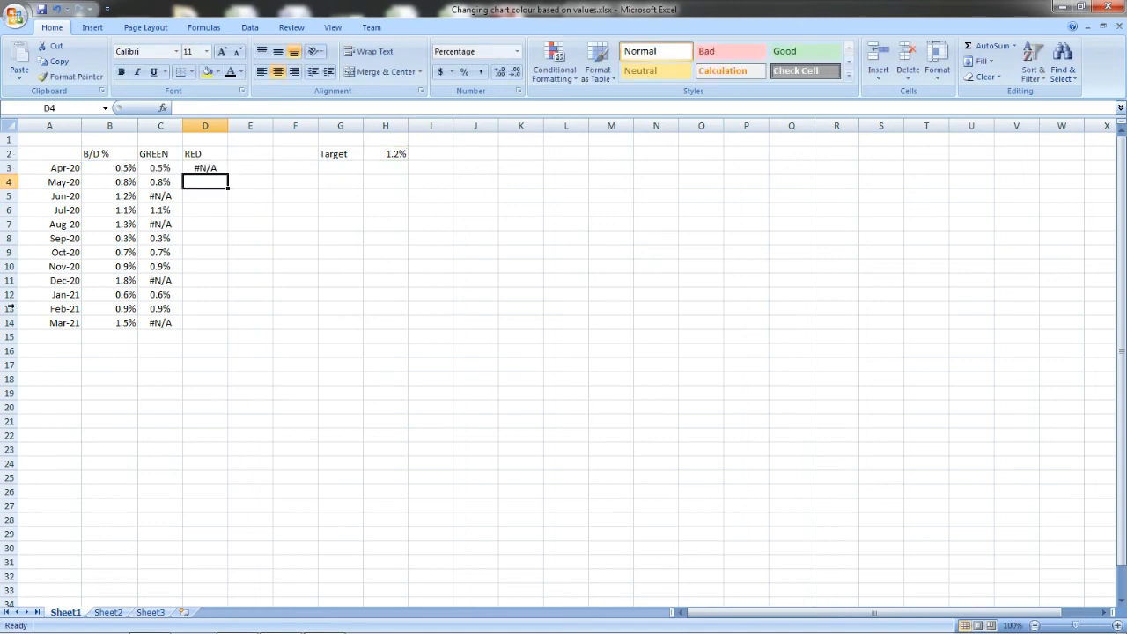
pyautogui.moveTo(205, 167); pyautogui.dragTo(206, 365)
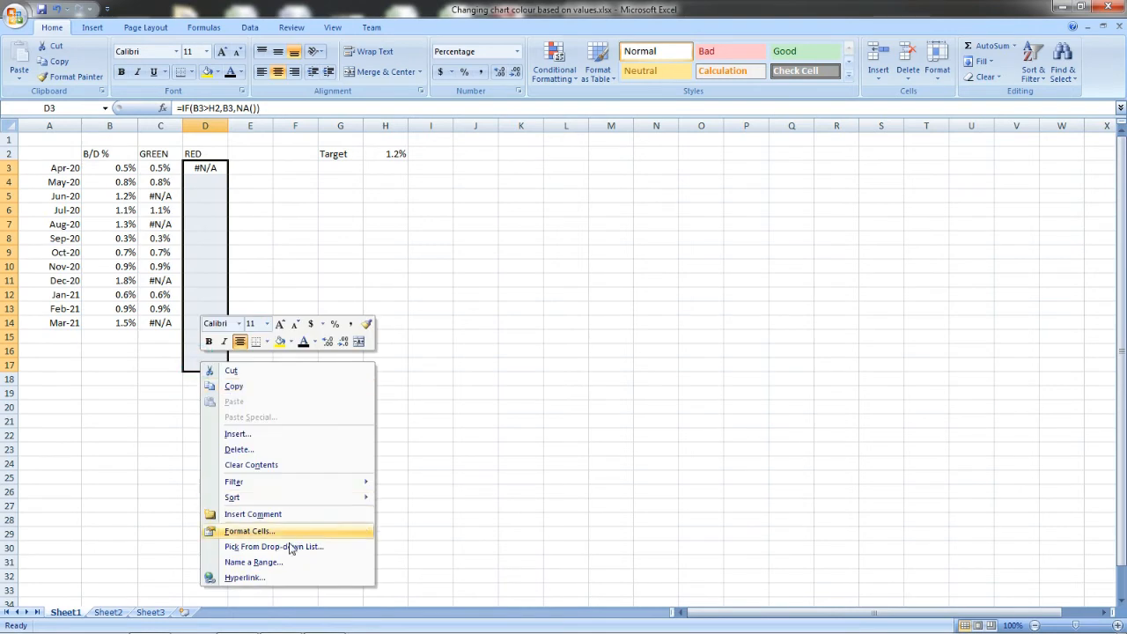
# Step: Format D3:D17 as Percentage with one decimal place
pyautogui.click(249, 531)
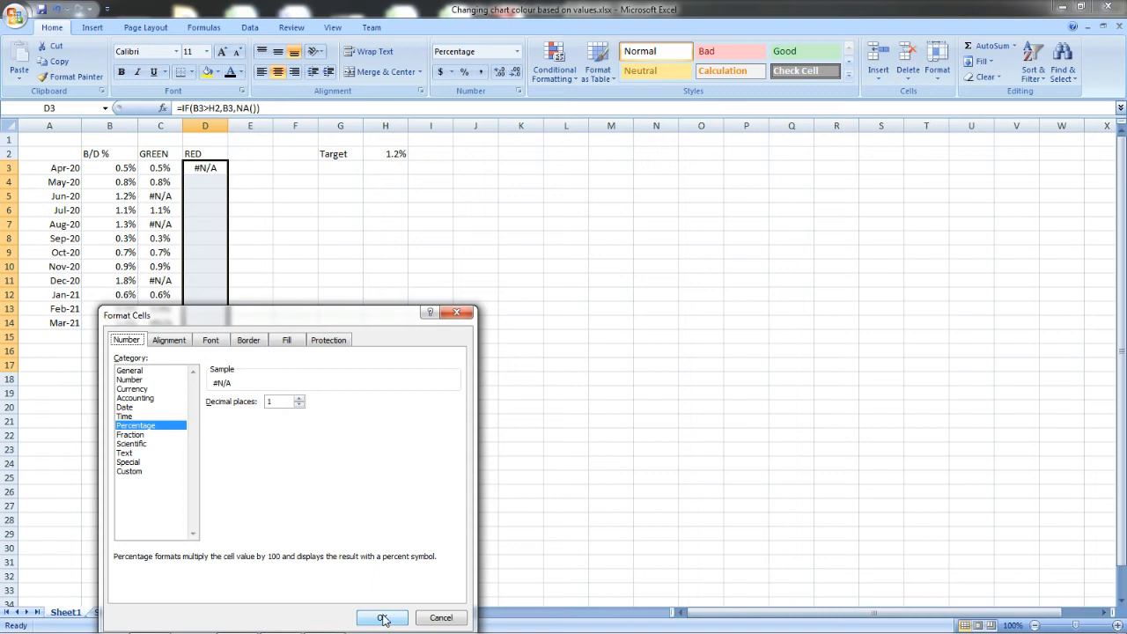
pyautogui.click(381, 618)
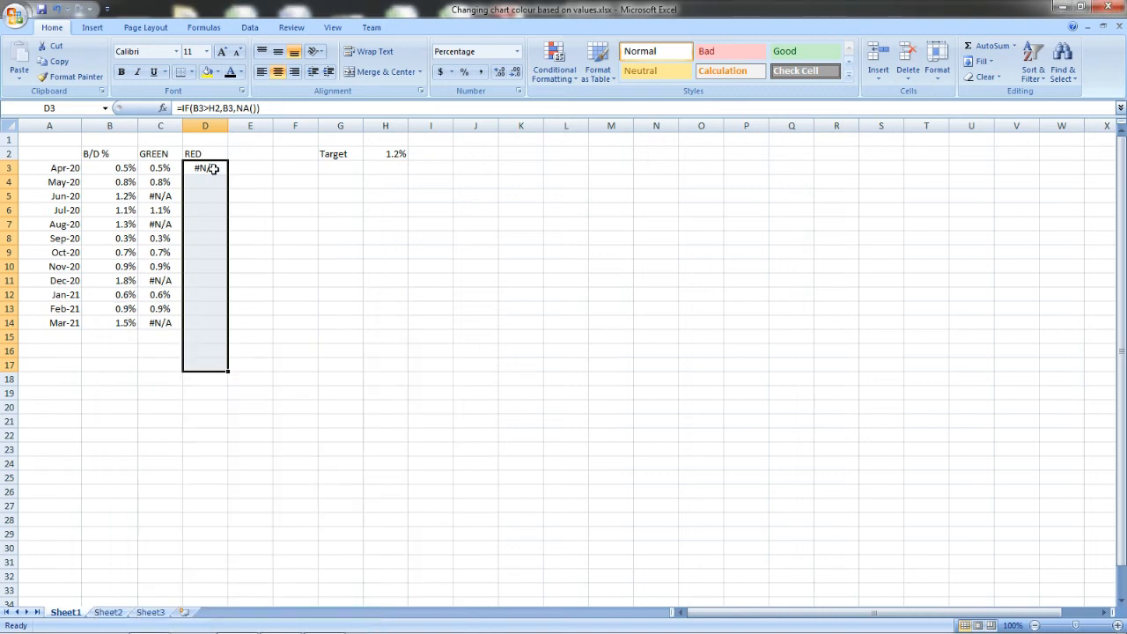
pyautogui.click(205, 168)
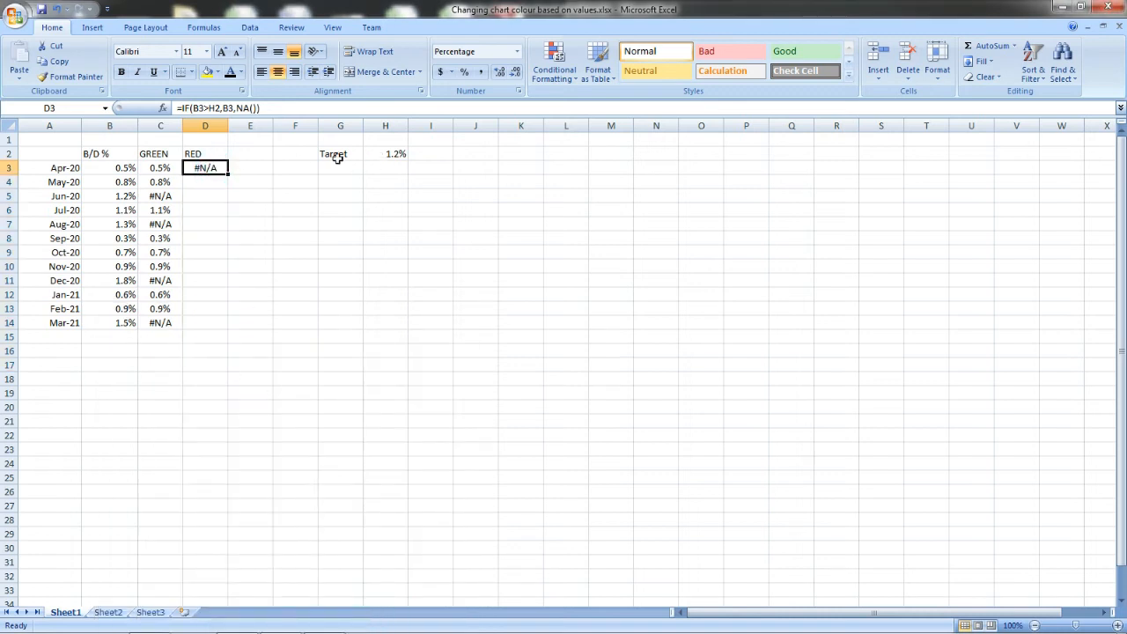
pyautogui.moveTo(249, 142)
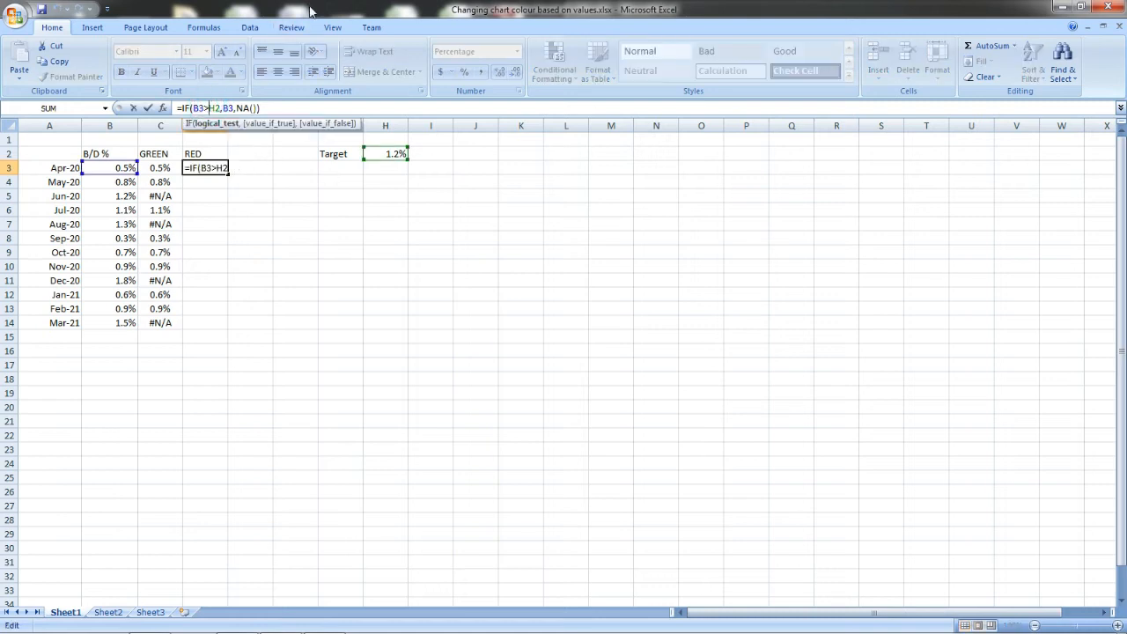
# Step: Make the D3 target reference $H$2 and fill the RED formula down to D14
pyautogui.press('F4')
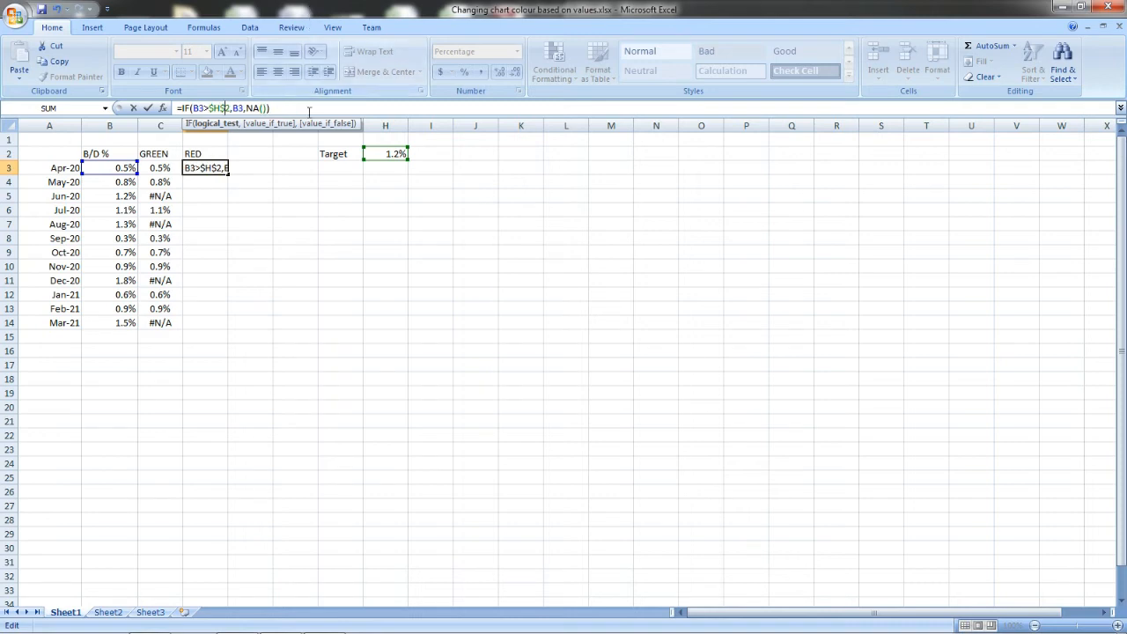
pyautogui.press('Enter')
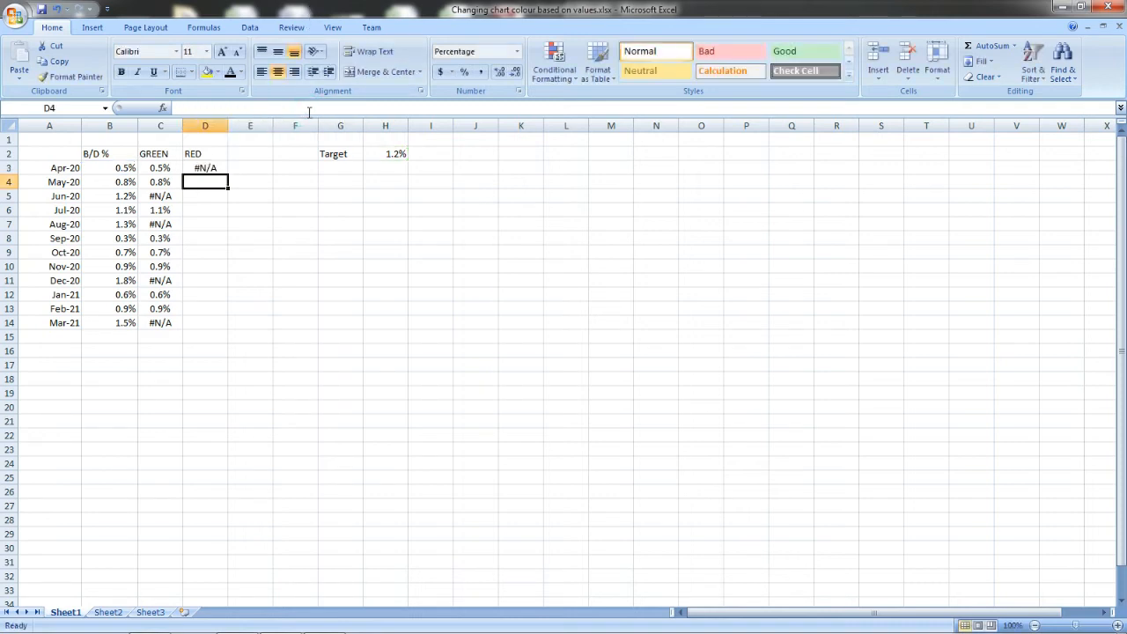
pyautogui.click(205, 168)
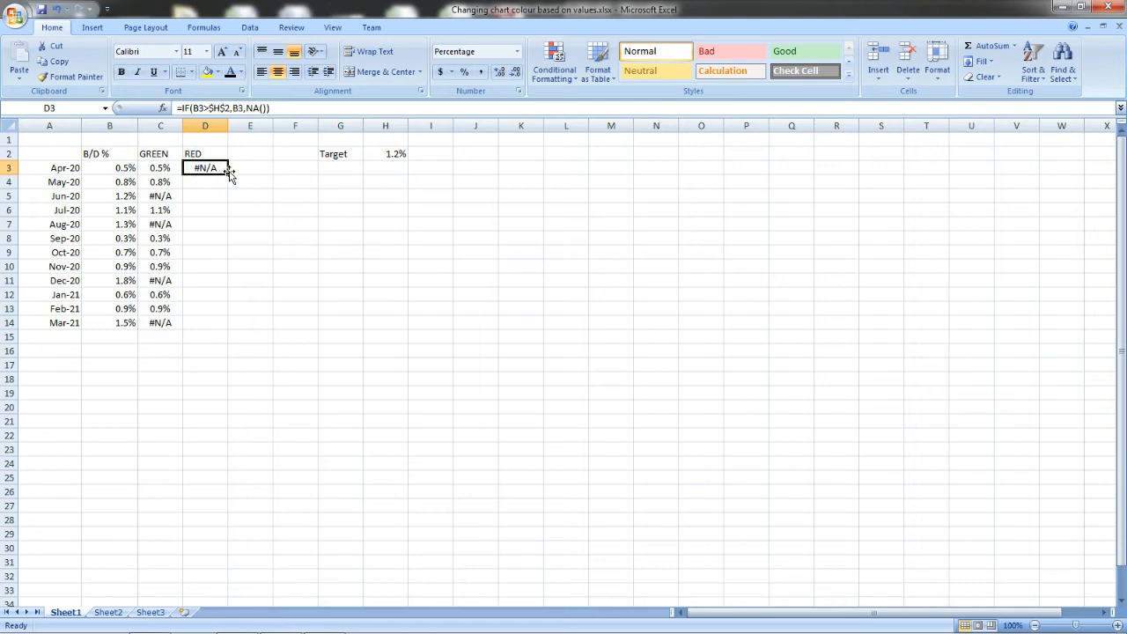
pyautogui.moveTo(227, 174); pyautogui.dragTo(228, 343)
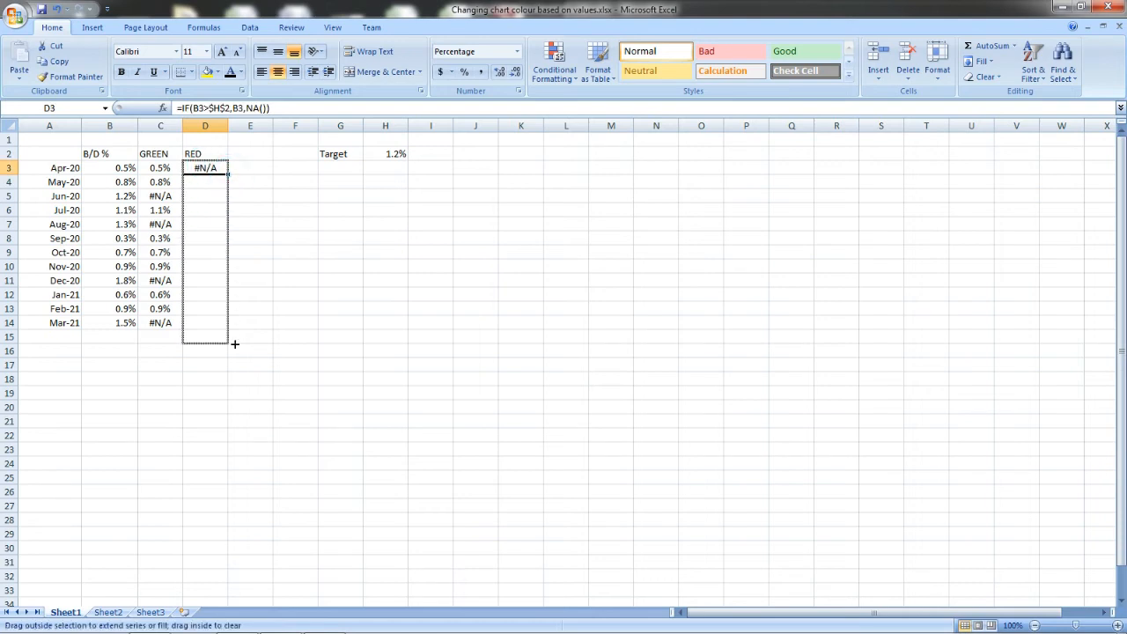
pyautogui.moveTo(227, 173); pyautogui.dragTo(227, 331)
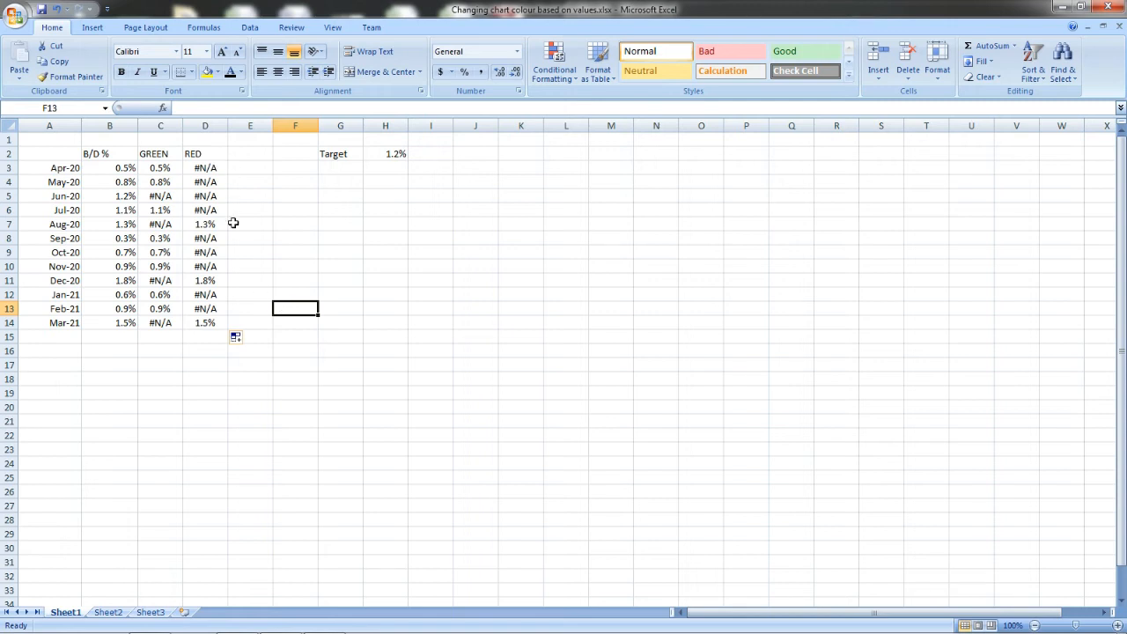
pyautogui.click(567, 378)
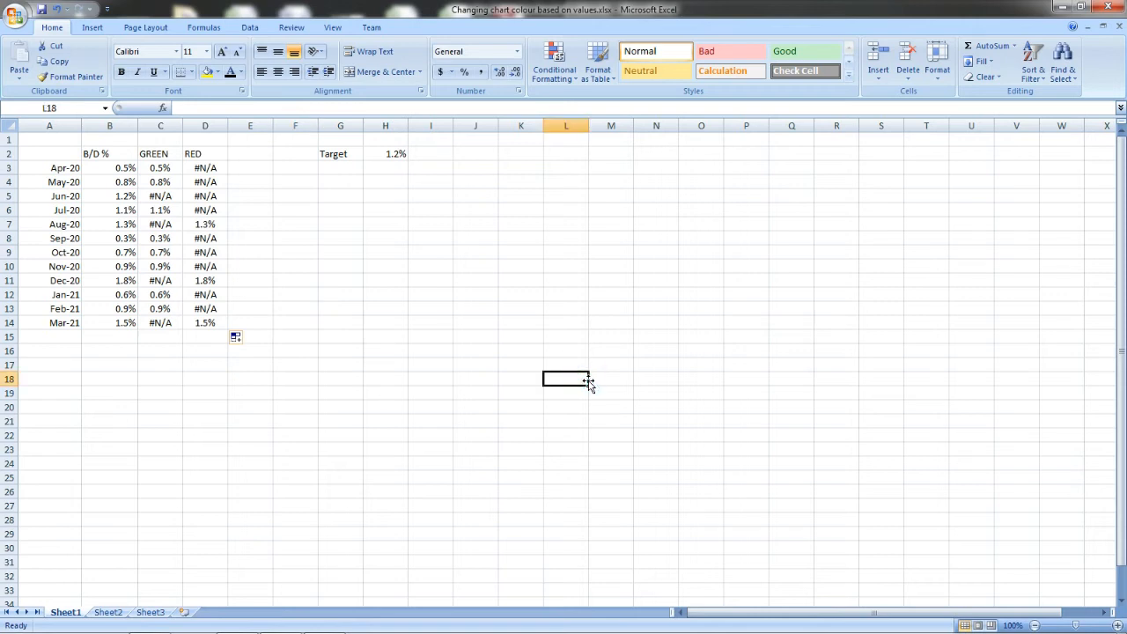
pyautogui.click(86, 28)
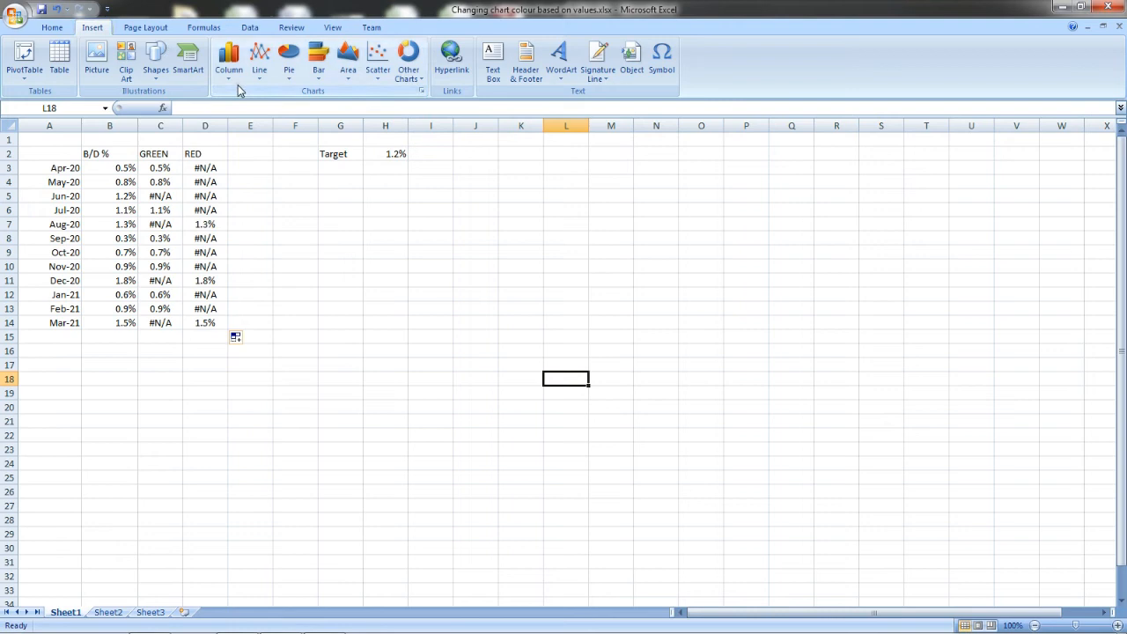
# Step: Insert an empty 2-D column chart beside the data
pyautogui.click(228, 54)
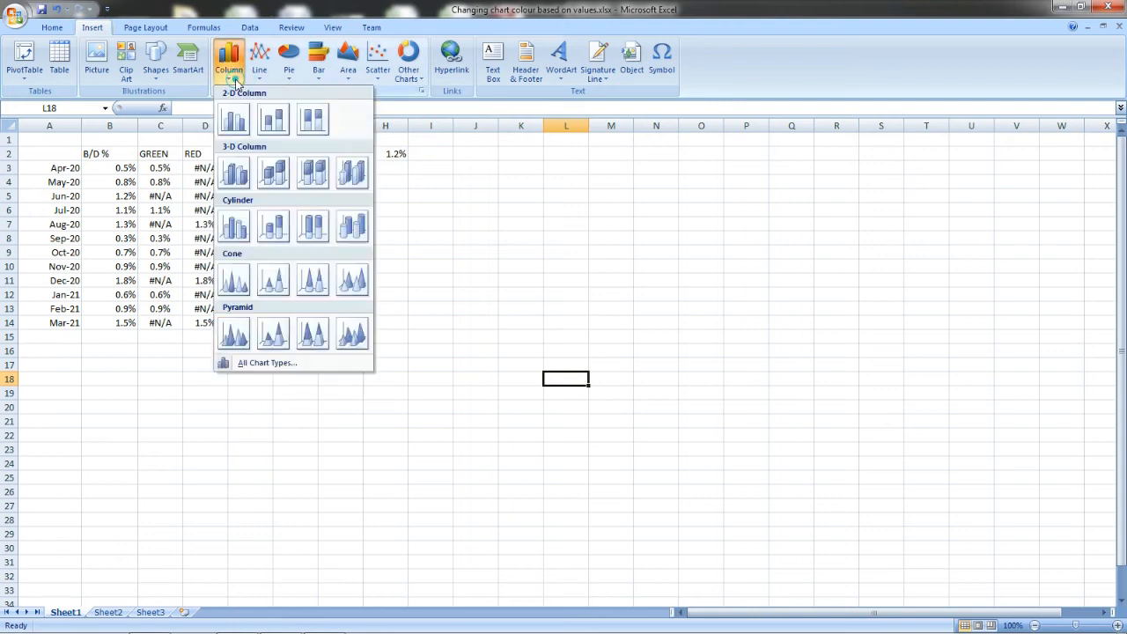
pyautogui.moveTo(273, 119)
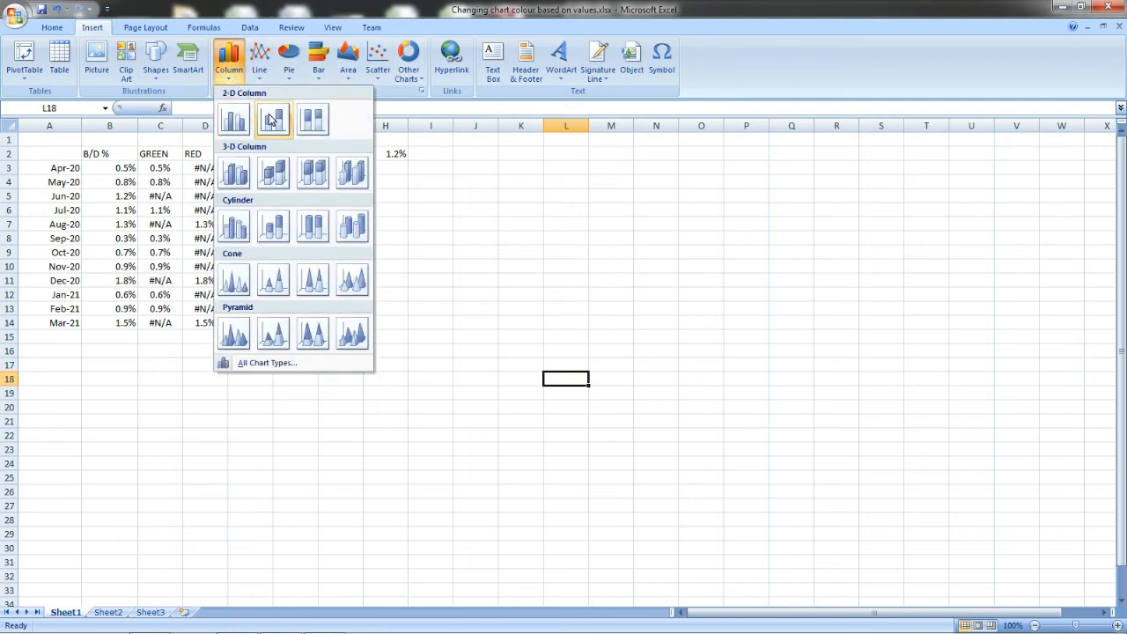
pyautogui.click(273, 119)
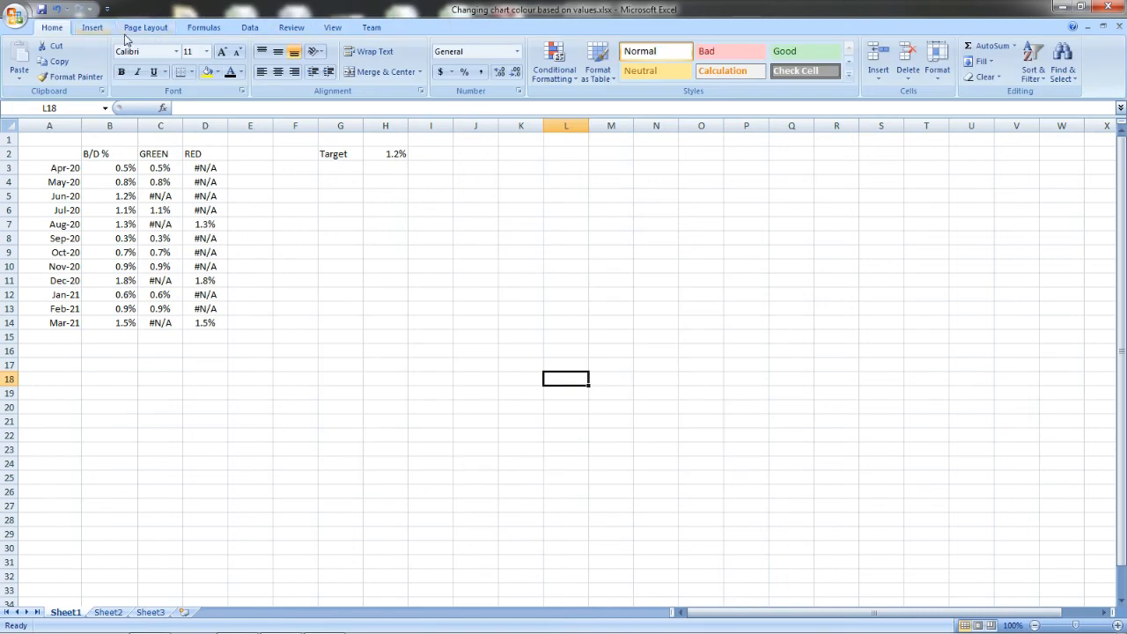
pyautogui.click(86, 27)
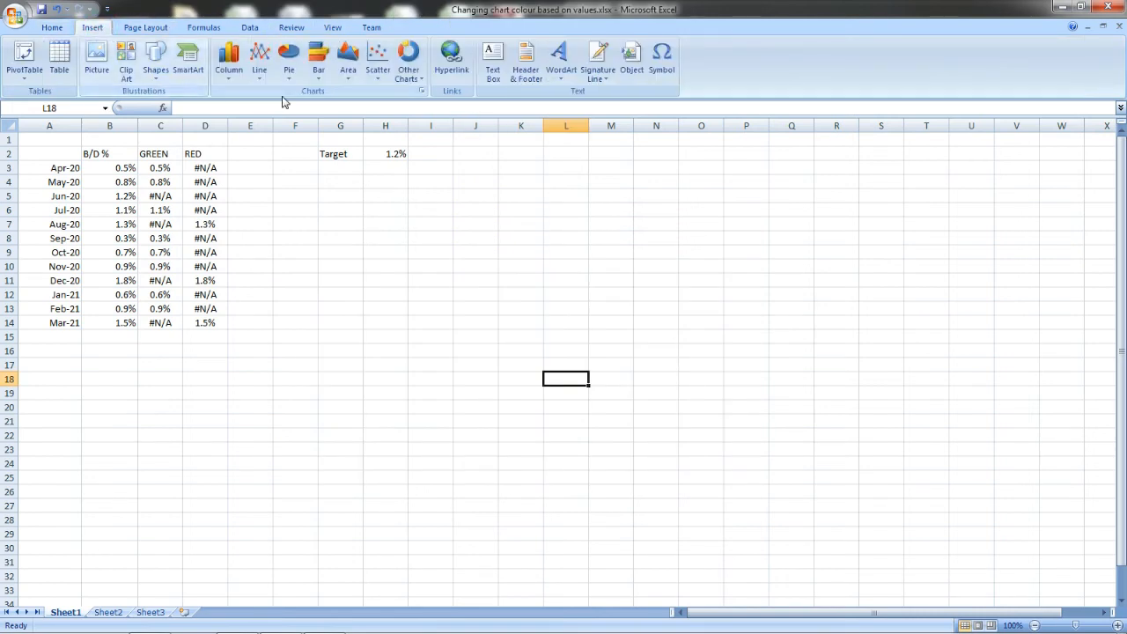
pyautogui.moveTo(229, 60)
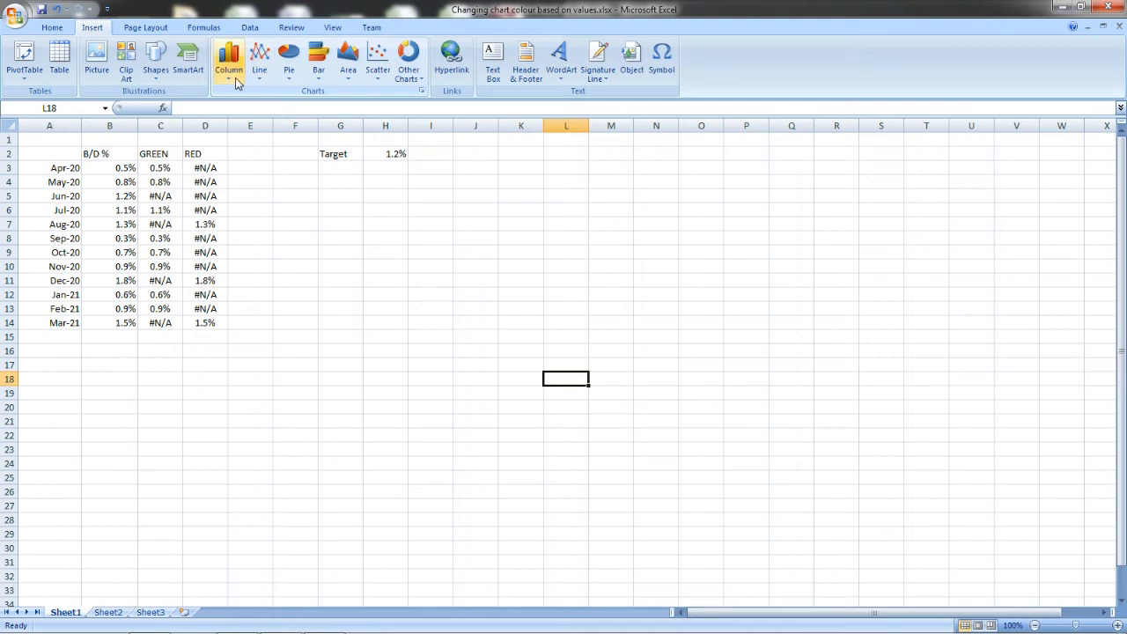
pyautogui.click(228, 56)
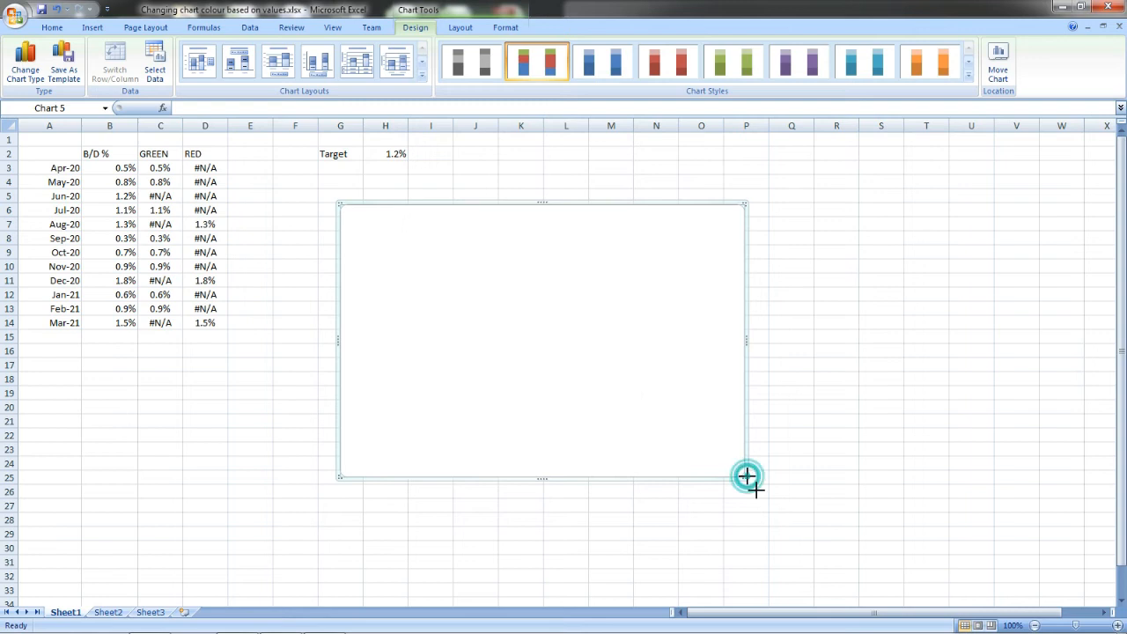
pyautogui.rightClick(744, 476)
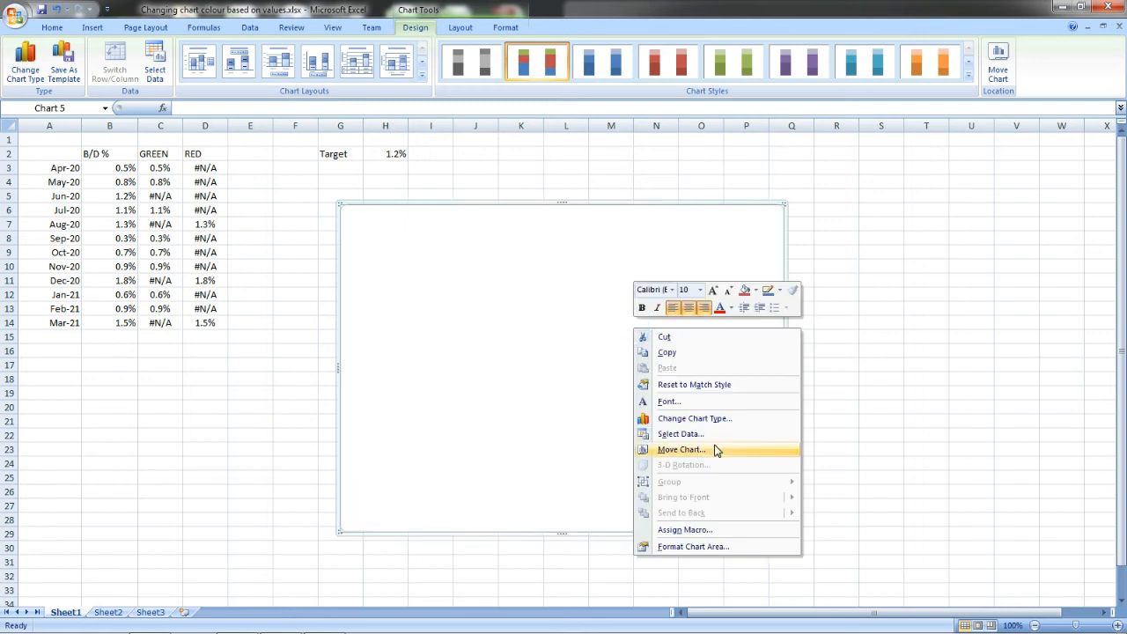
# Step: Set the chart data to month labels A3:A14 plus GREEN and RED values C3:D14
pyautogui.click(680, 434)
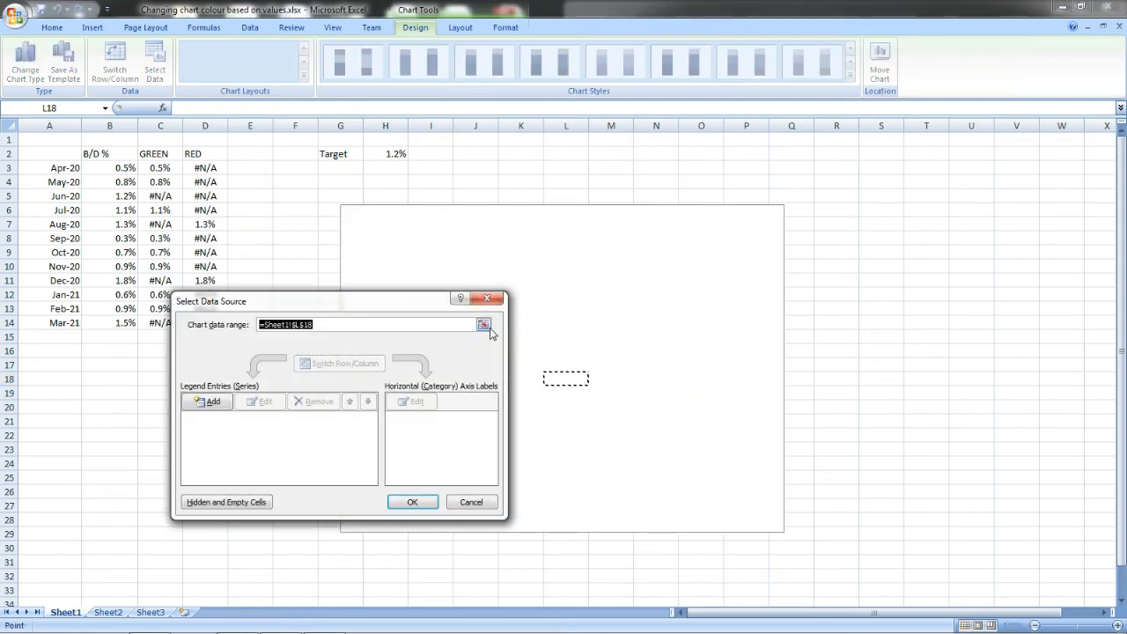
pyautogui.click(483, 324)
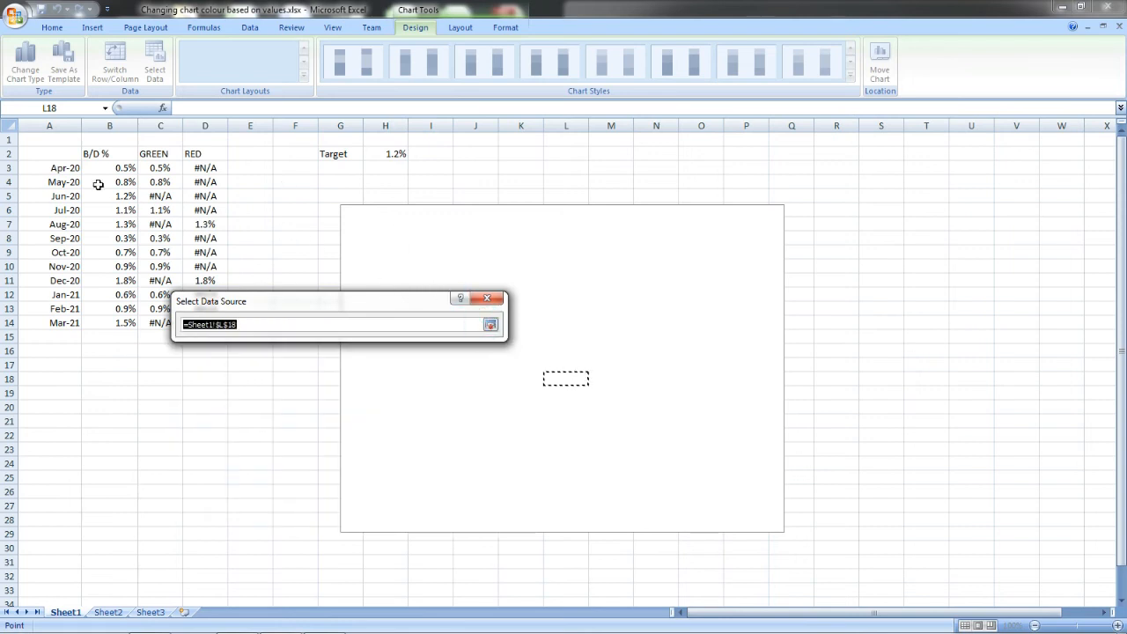
pyautogui.moveTo(49, 167); pyautogui.dragTo(49, 309)
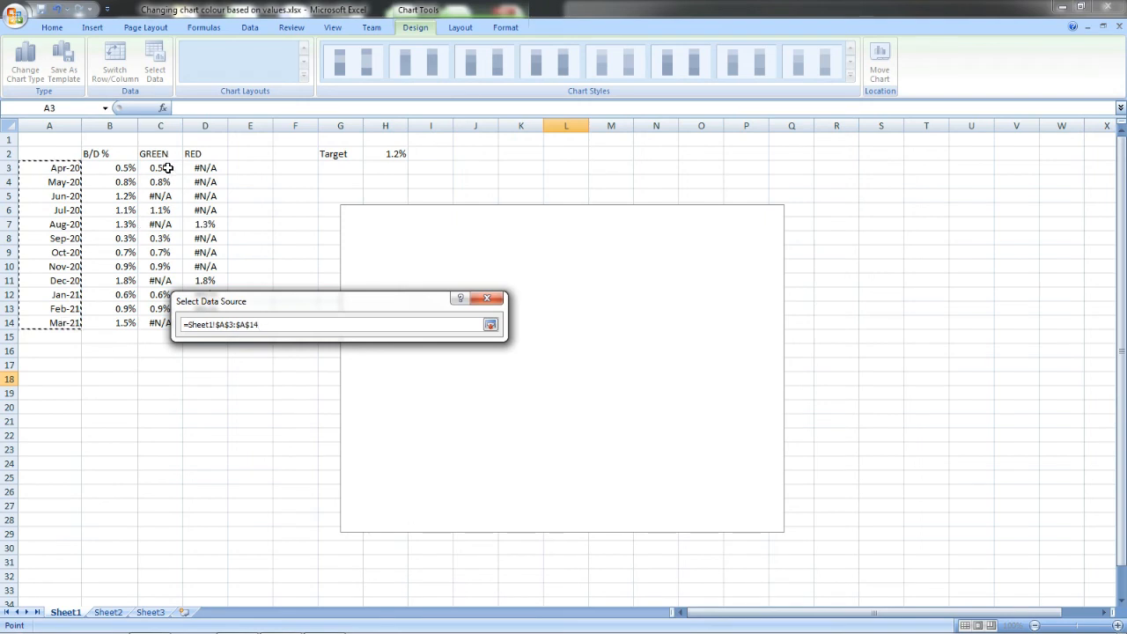
pyautogui.moveTo(160, 167); pyautogui.dragTo(206, 294)
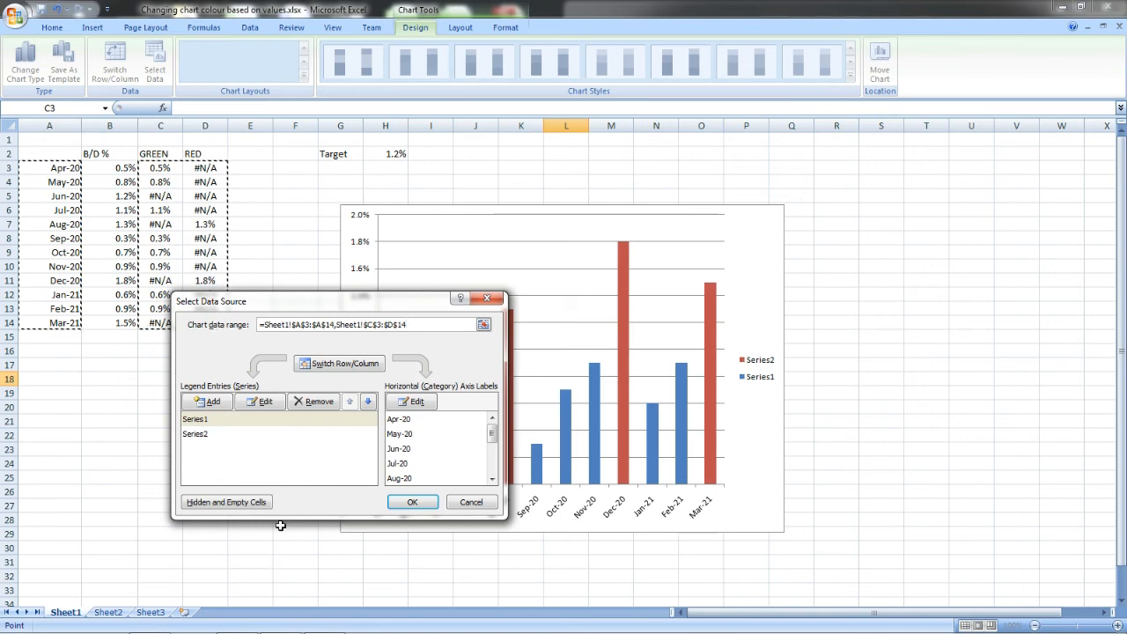
pyautogui.click(412, 501)
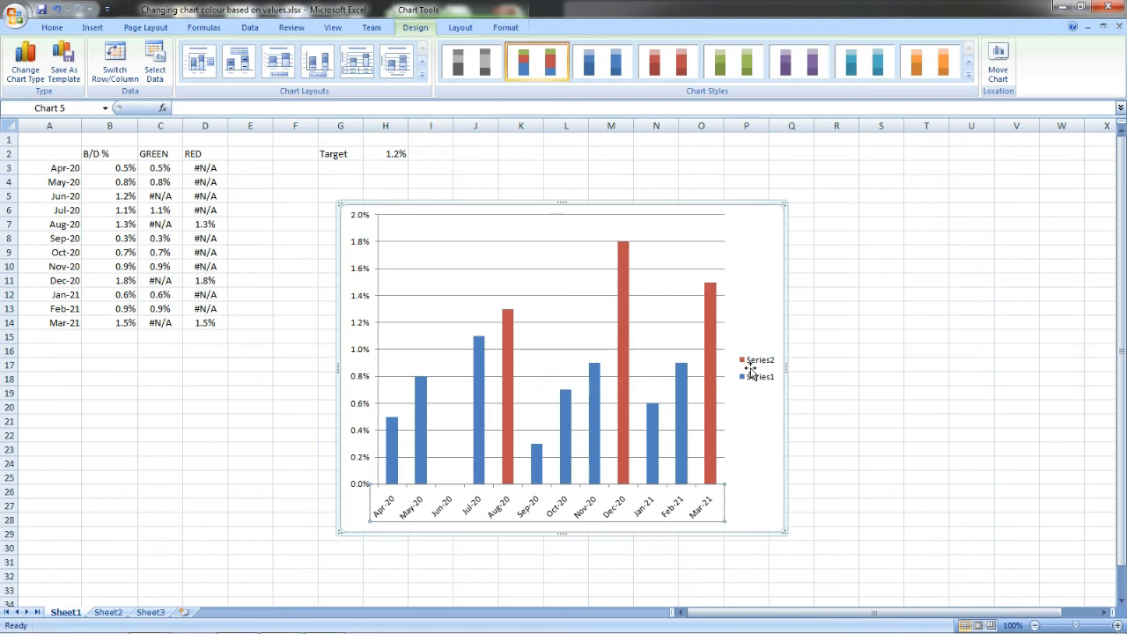
# Step: Delete the chart legend so the plot widens
pyautogui.click(758, 368)
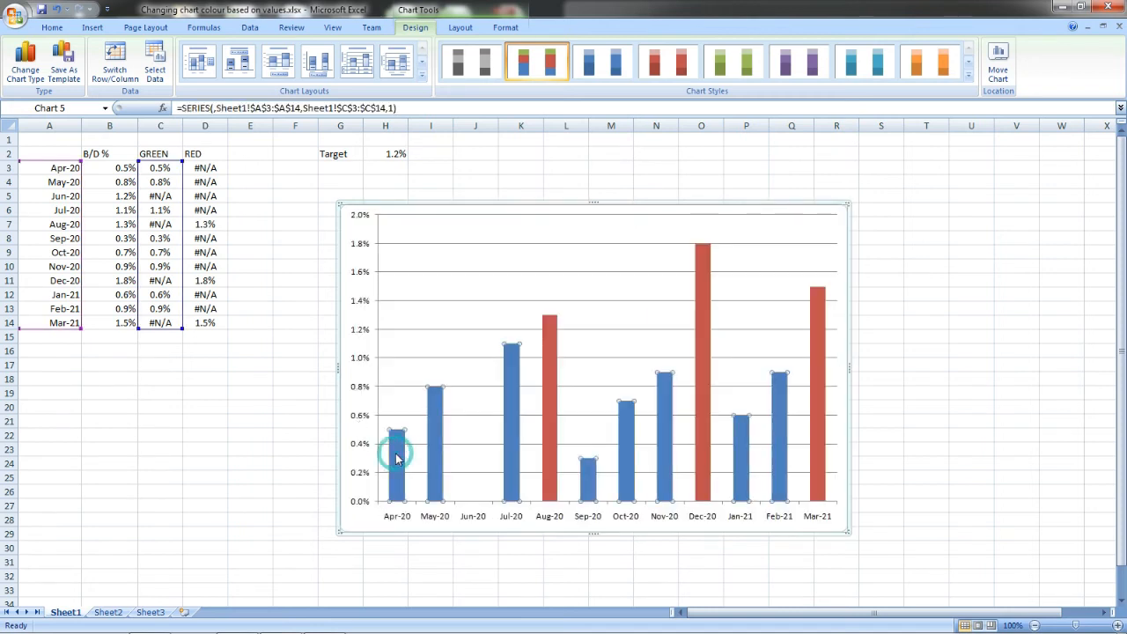
# Step: Give the GREEN series bars a solid standard green fill
pyautogui.rightClick(396, 458)
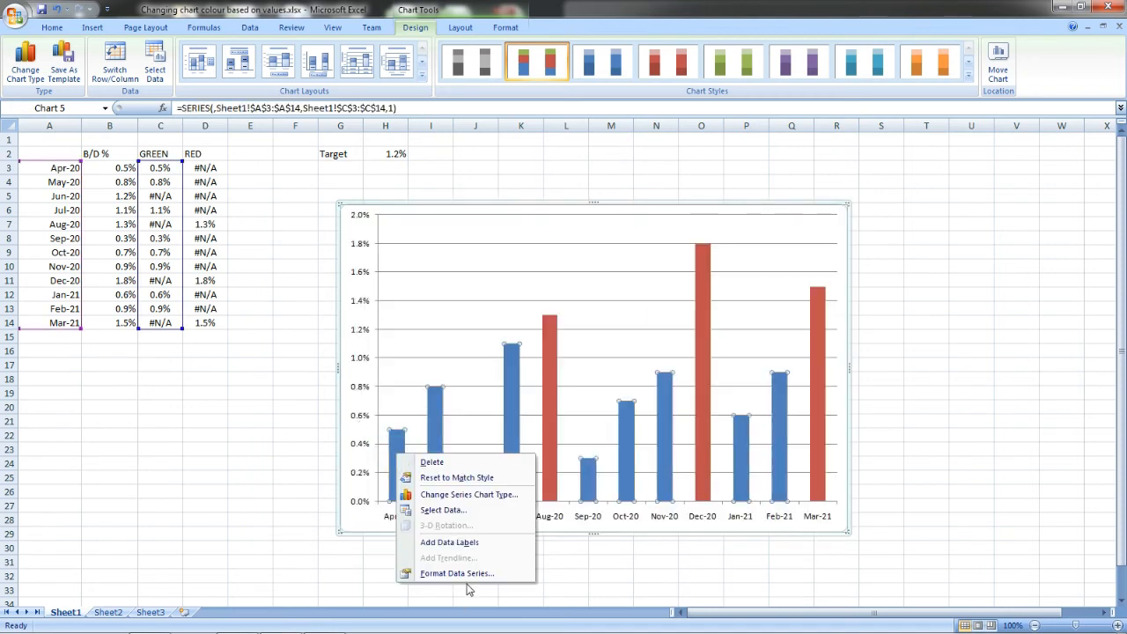
pyautogui.click(455, 574)
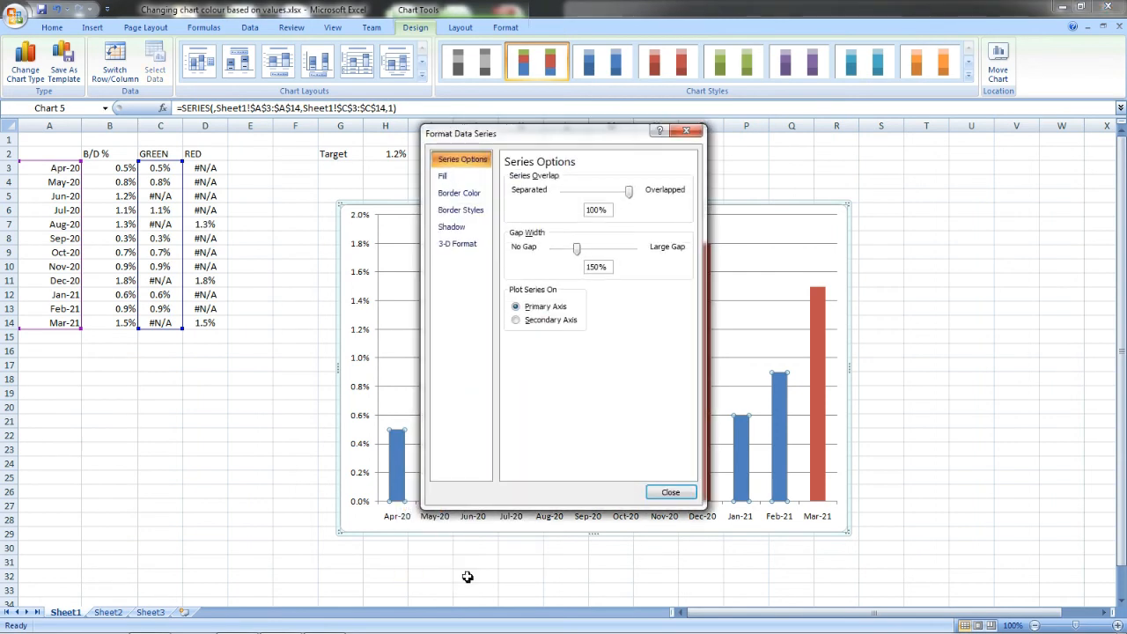
pyautogui.click(442, 177)
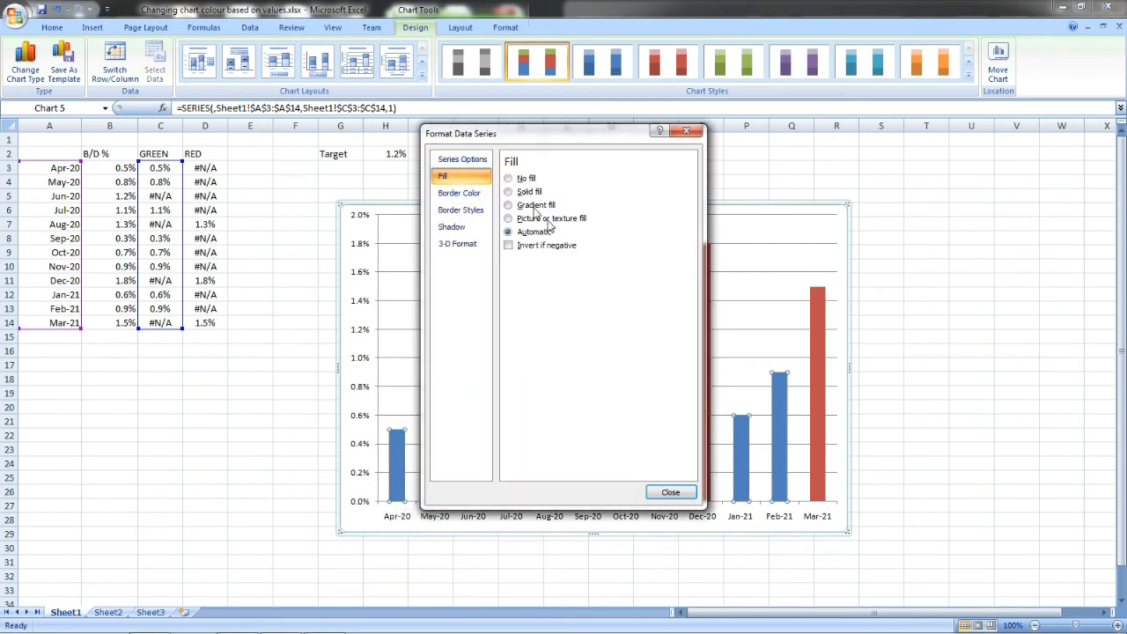
pyautogui.click(509, 191)
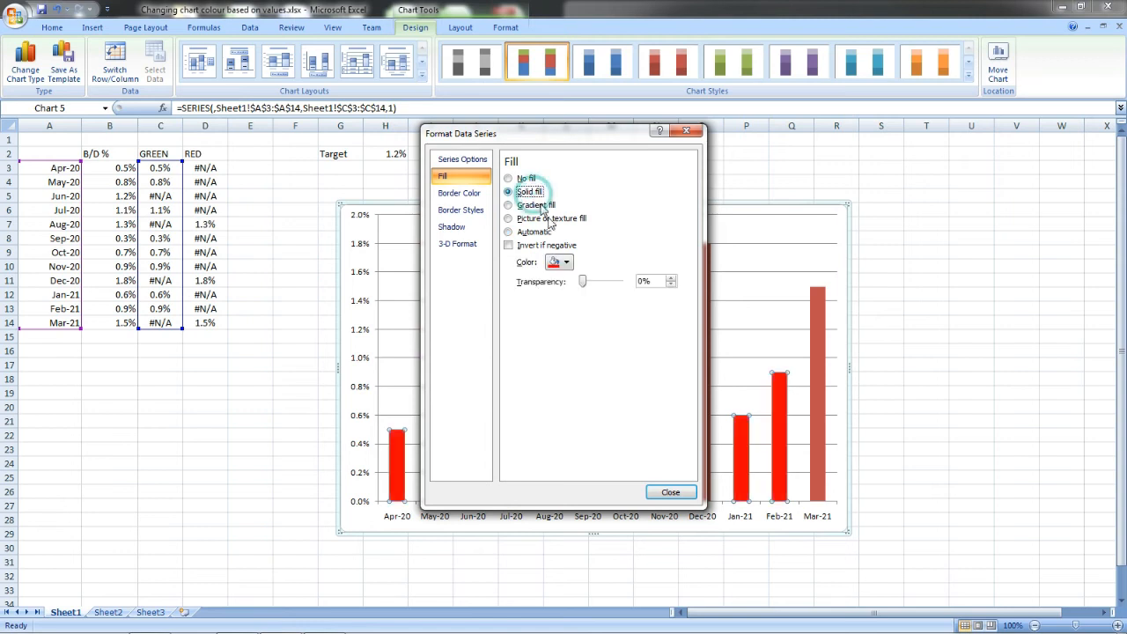
pyautogui.click(567, 262)
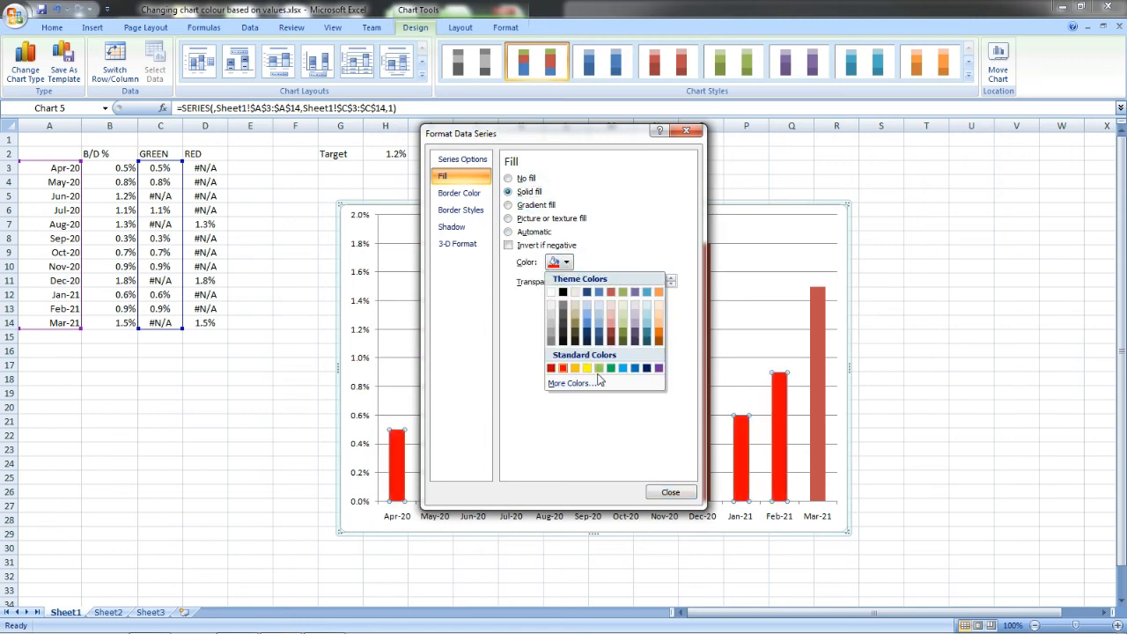
pyautogui.click(607, 368)
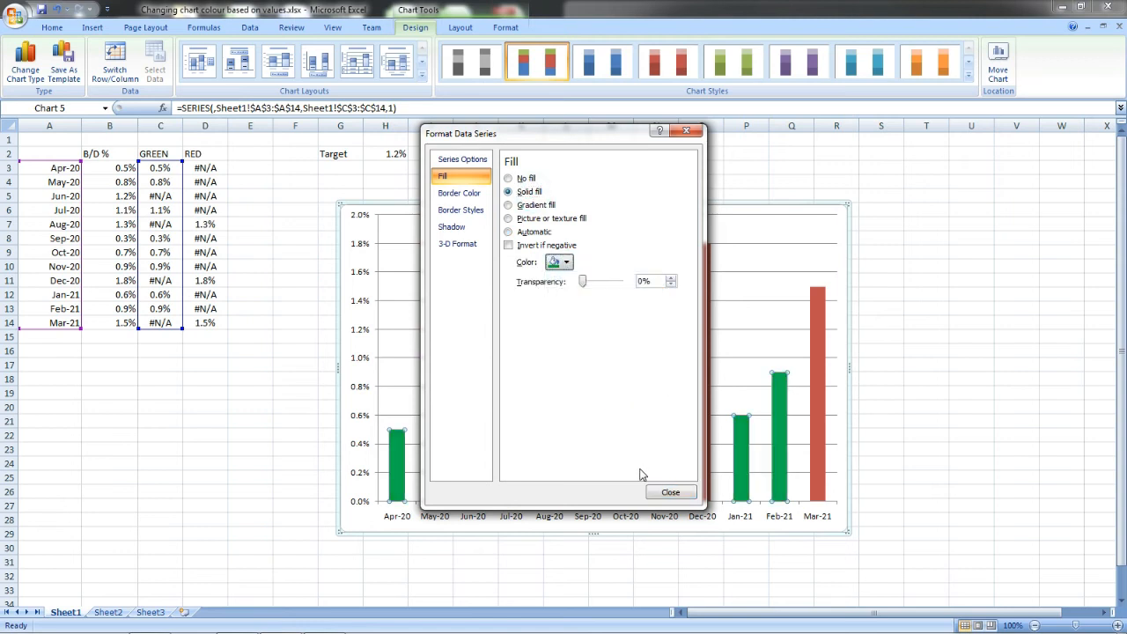
pyautogui.click(670, 491)
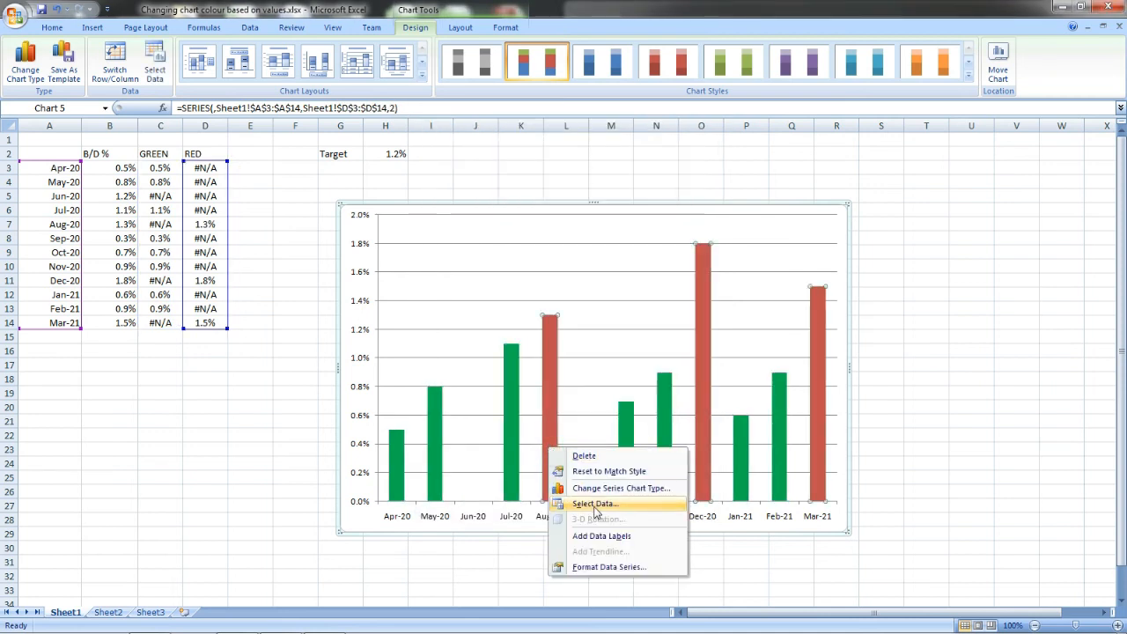
# Step: Give the RED series bars a solid red fill
pyautogui.click(592, 503)
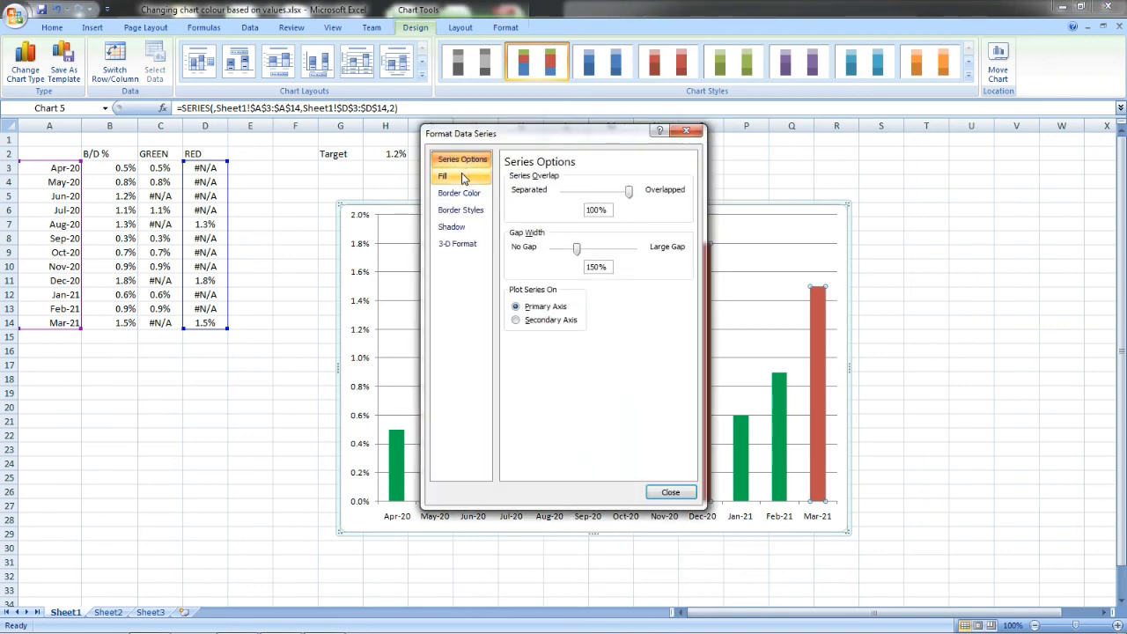
pyautogui.click(442, 176)
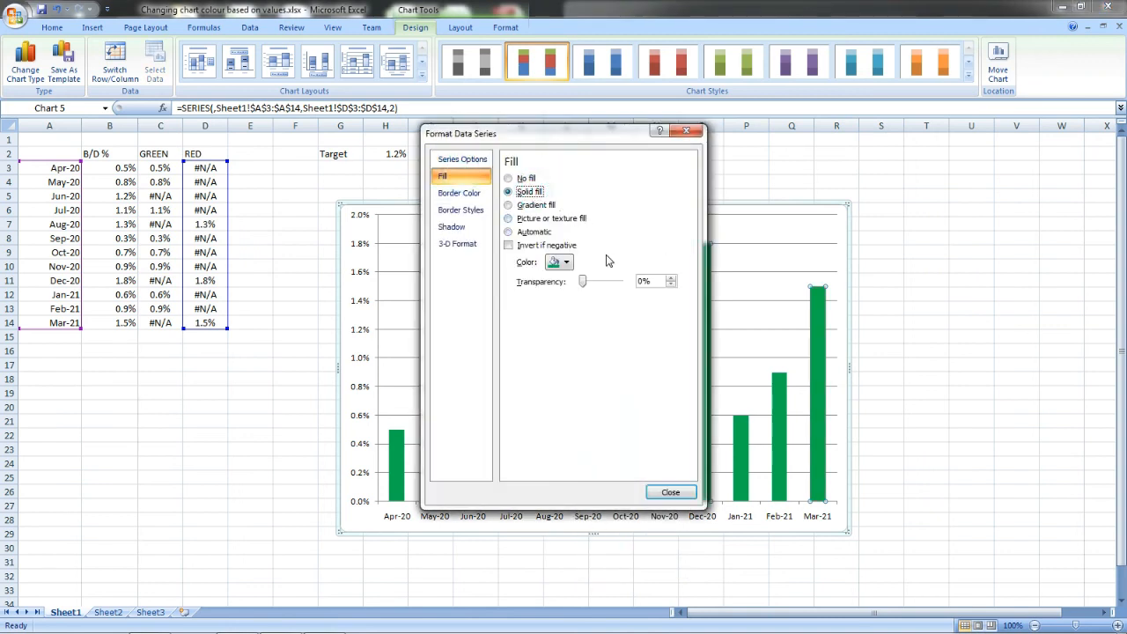
pyautogui.click(569, 261)
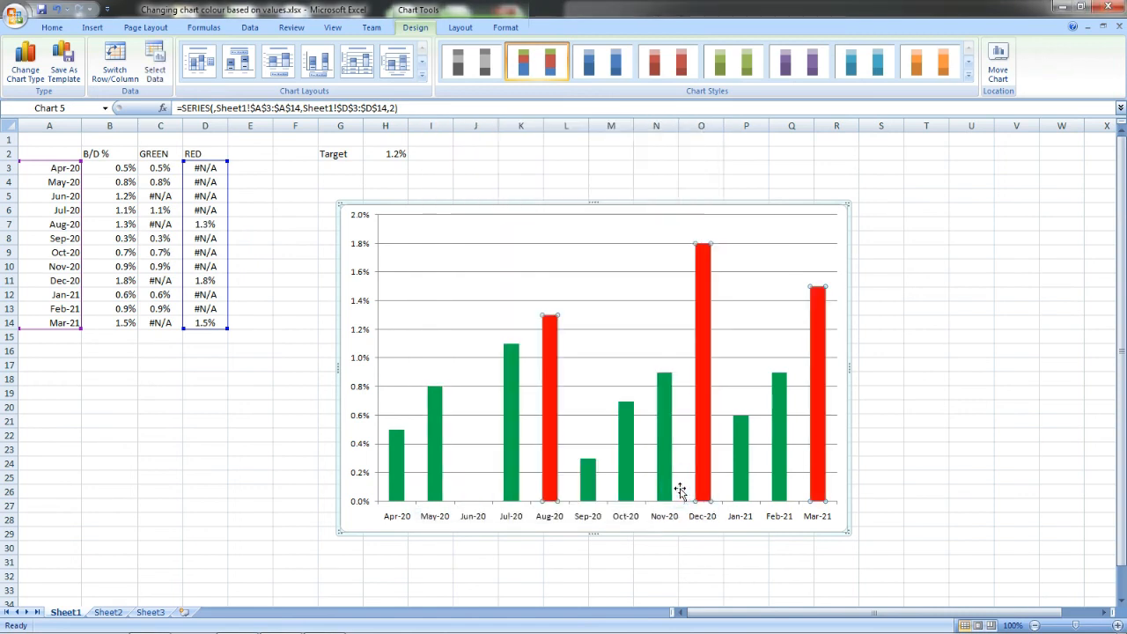
pyautogui.click(971, 350)
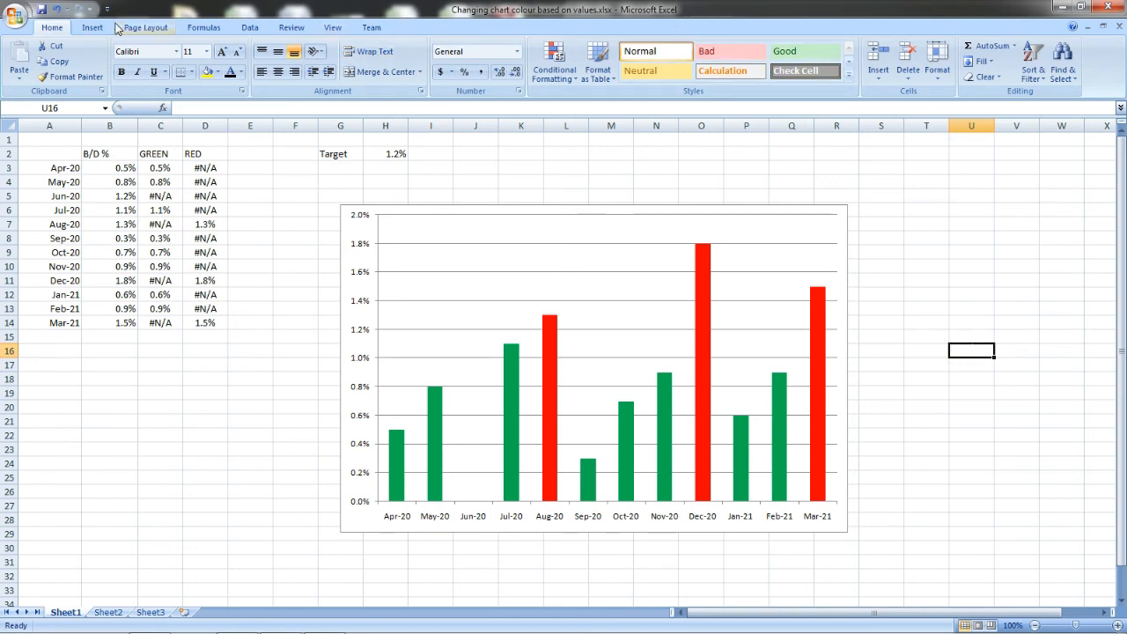
# Step: Add an above-chart title reading 'BREAK DOWN% FY 2020-2021'
pyautogui.click(87, 26)
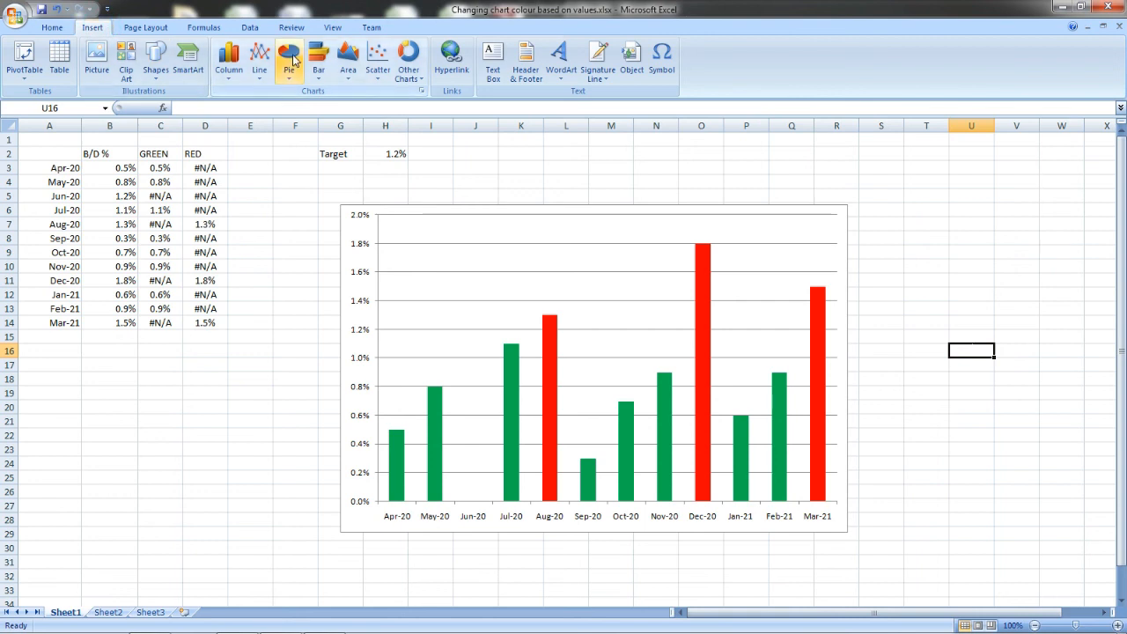
pyautogui.moveTo(333, 27)
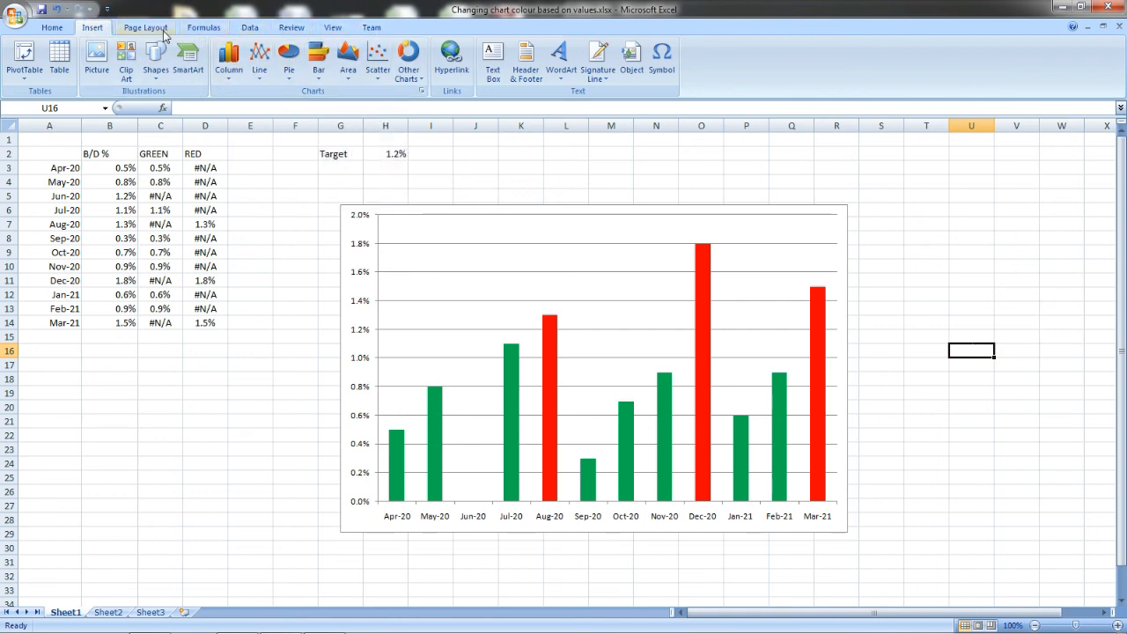
pyautogui.click(141, 29)
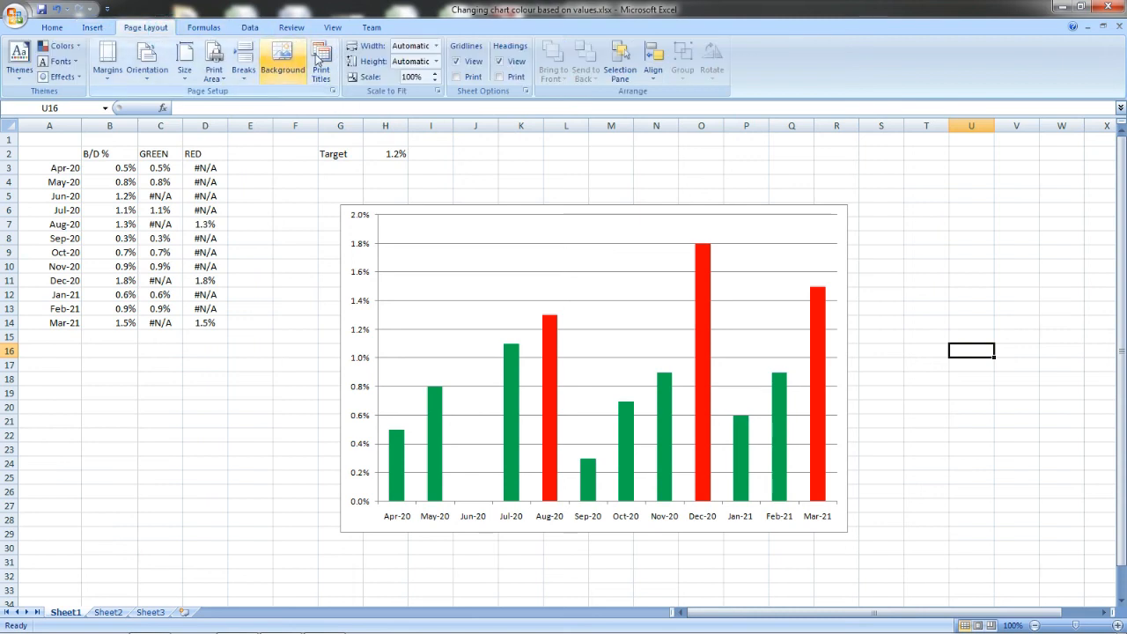
pyautogui.click(598, 370)
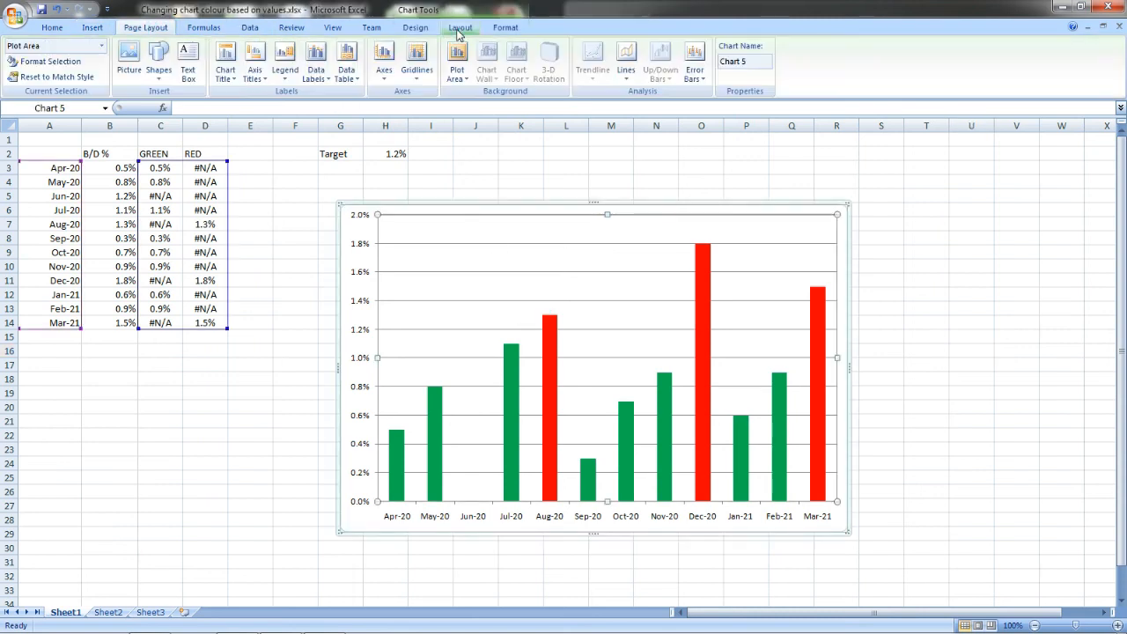
pyautogui.click(225, 63)
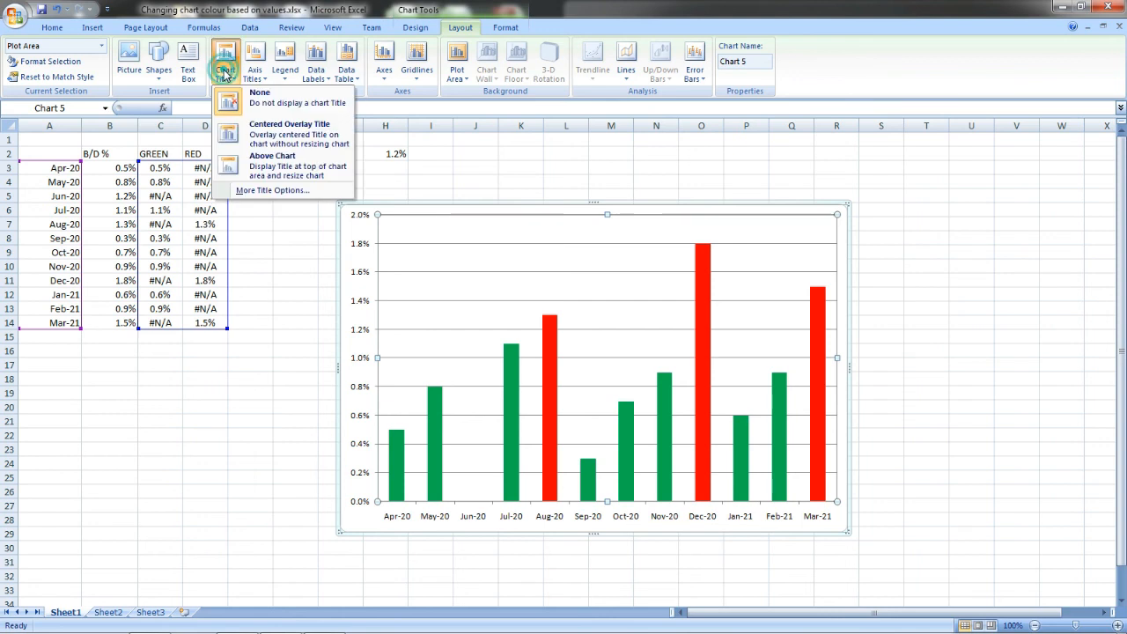
pyautogui.moveTo(281, 166)
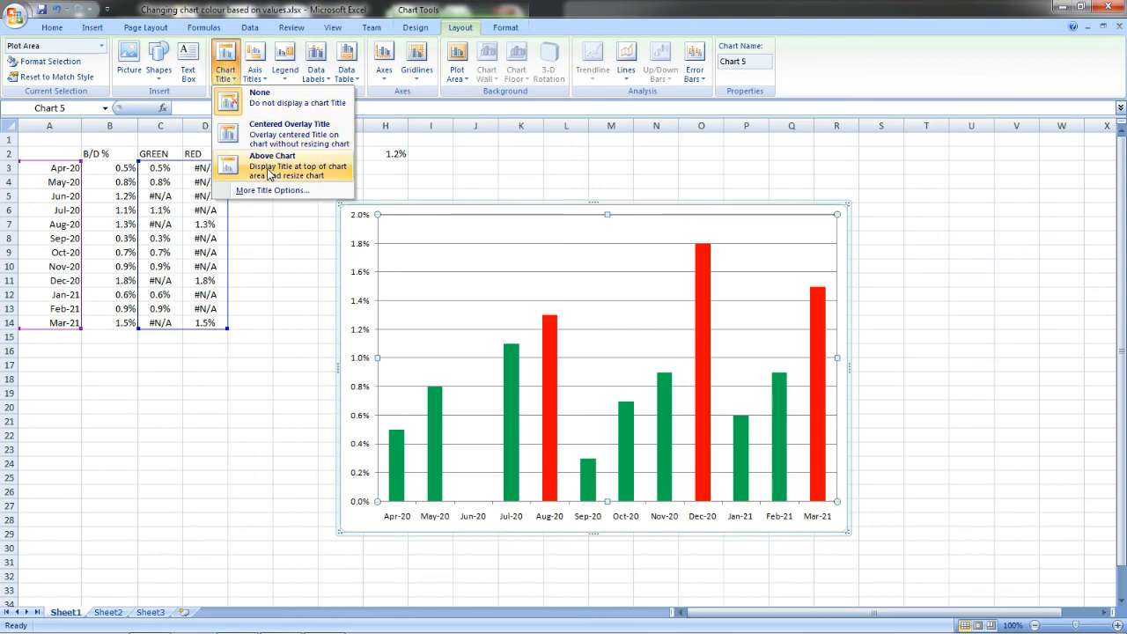
pyautogui.click(273, 164)
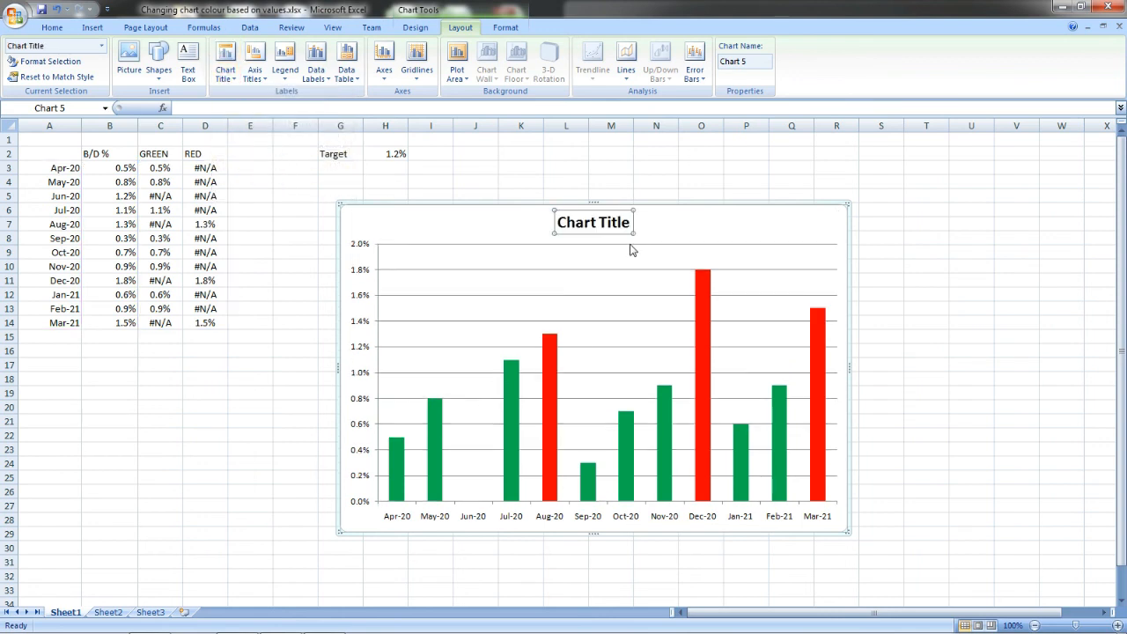
pyautogui.doubleClick(593, 222)
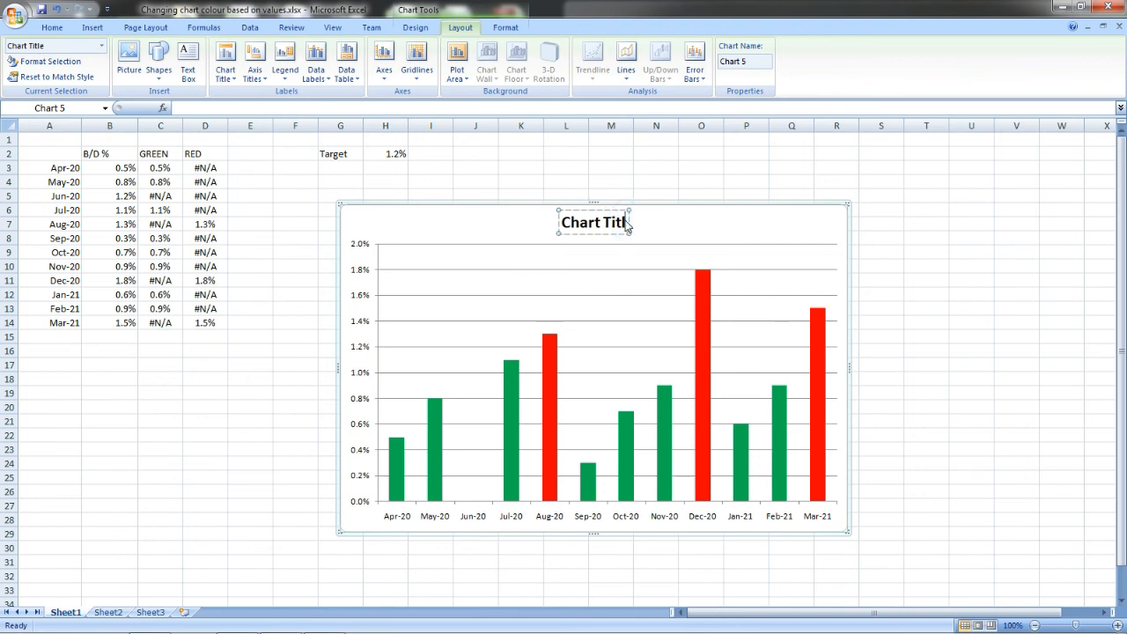
pyautogui.write('BRE')
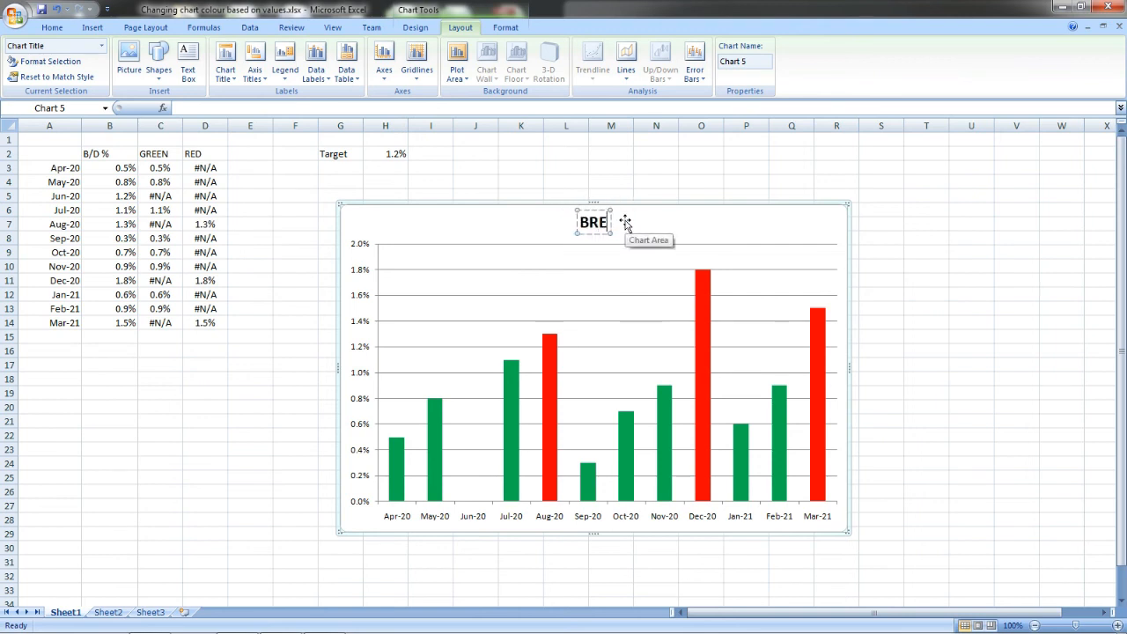
pyautogui.write('AK DOWN% FY')
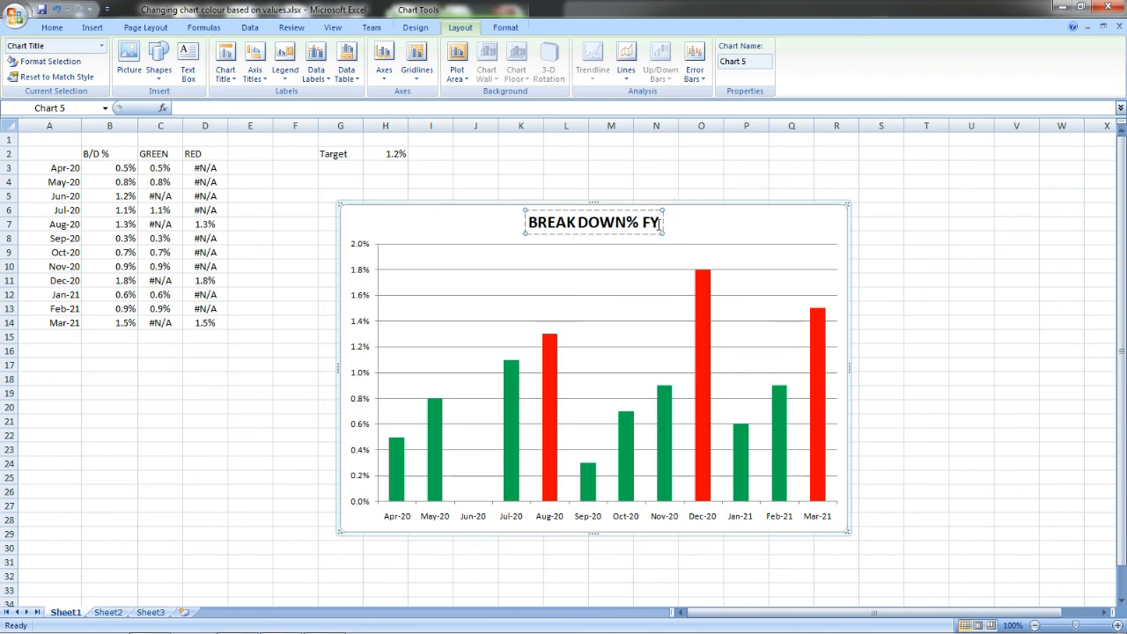
pyautogui.write('2020-')
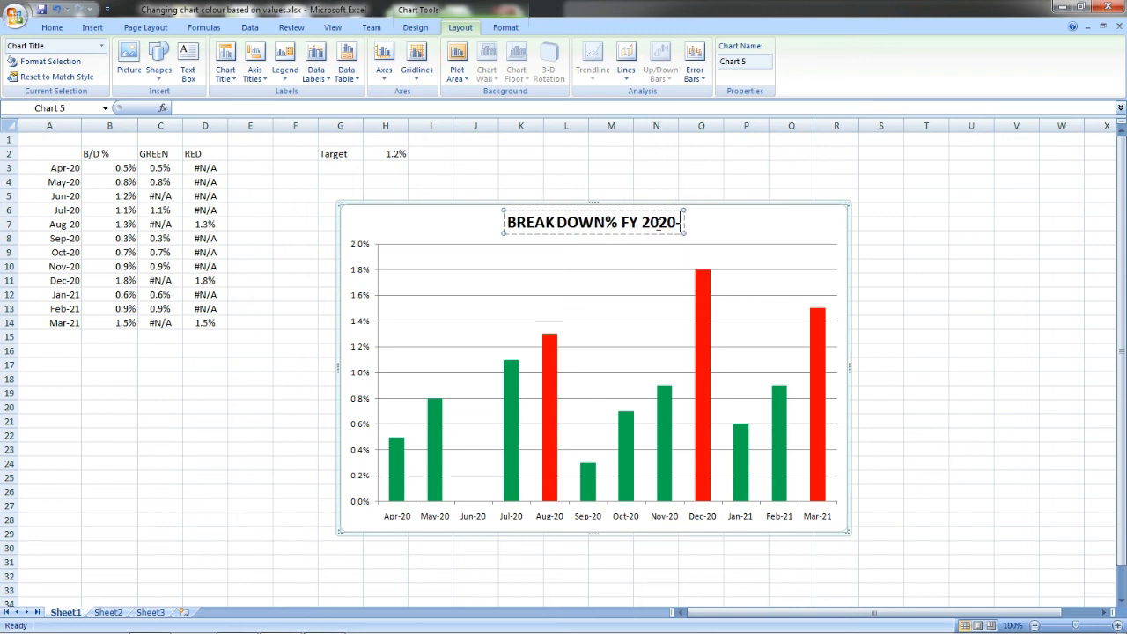
pyautogui.write('2021')
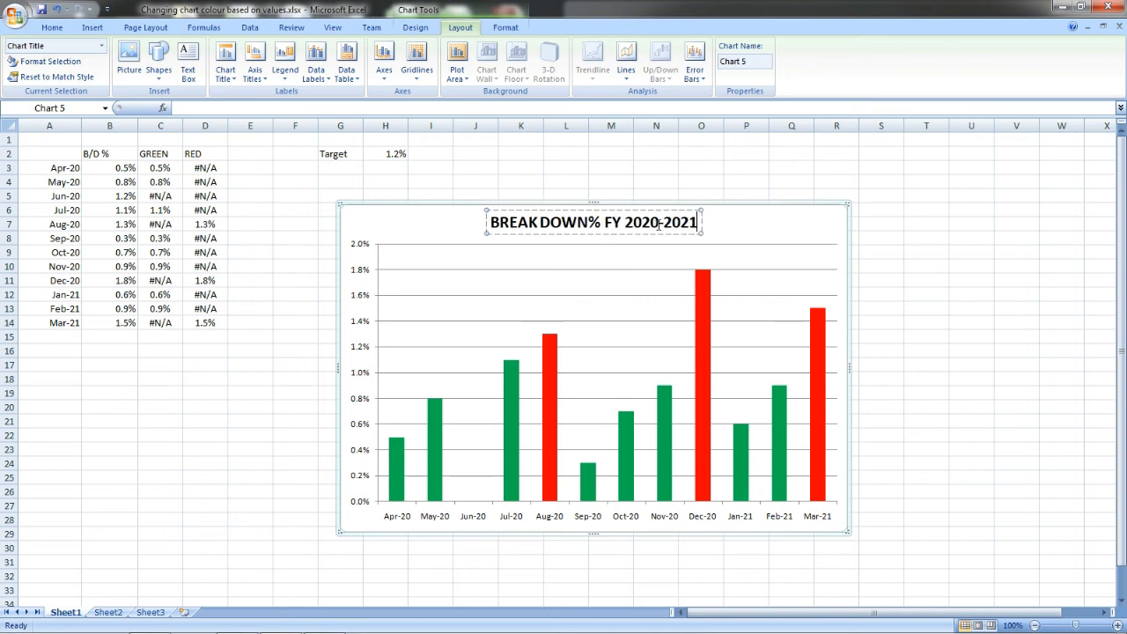
pyautogui.click(927, 210)
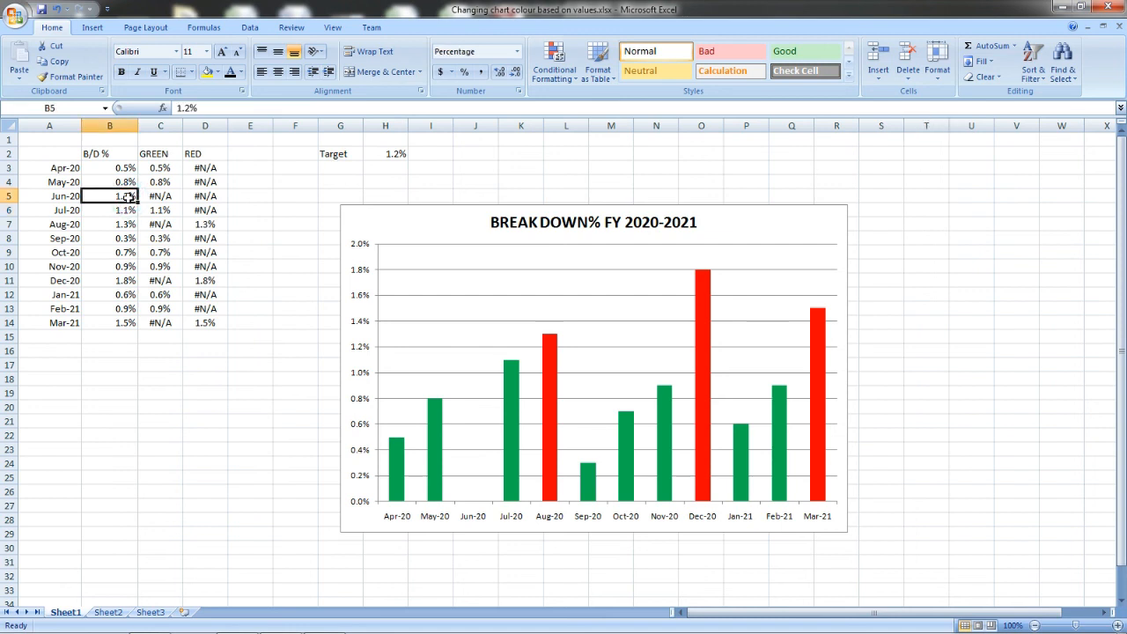
# Step: Enter 1% and inspect the Jun-20 value with its GREEN and RED formulas
pyautogui.write('1%')
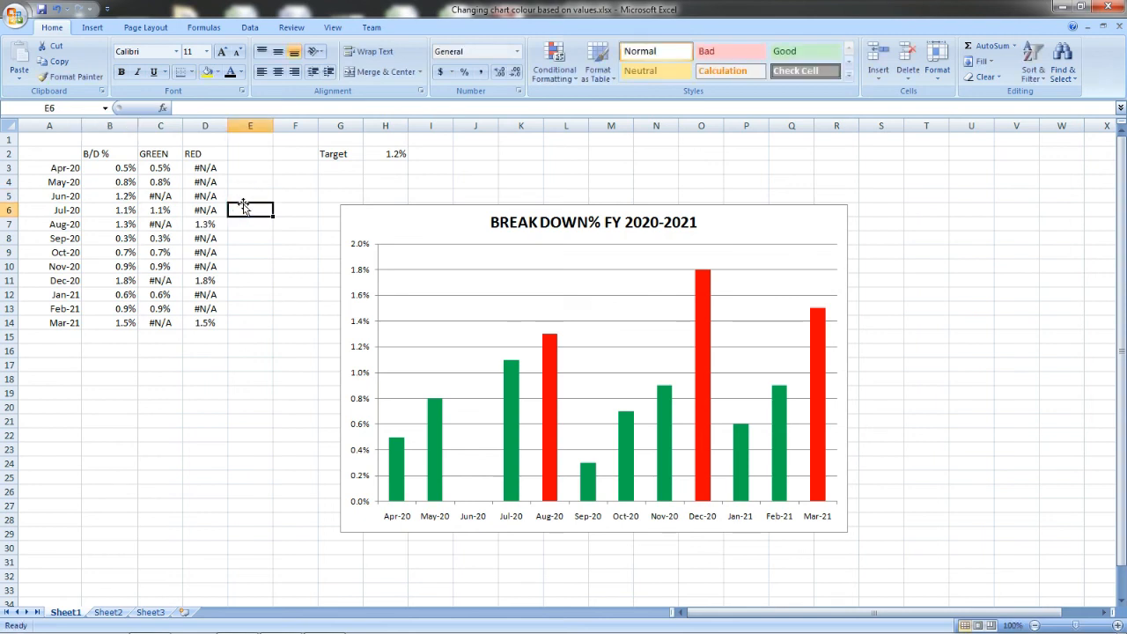
pyautogui.click(160, 195)
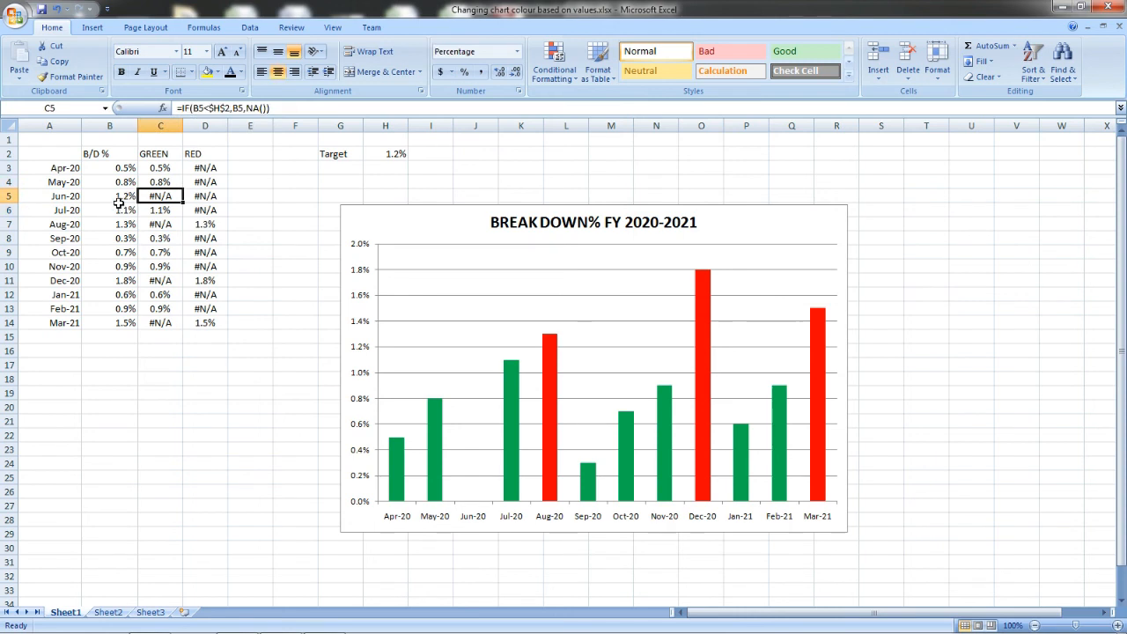
pyautogui.moveTo(403, 153)
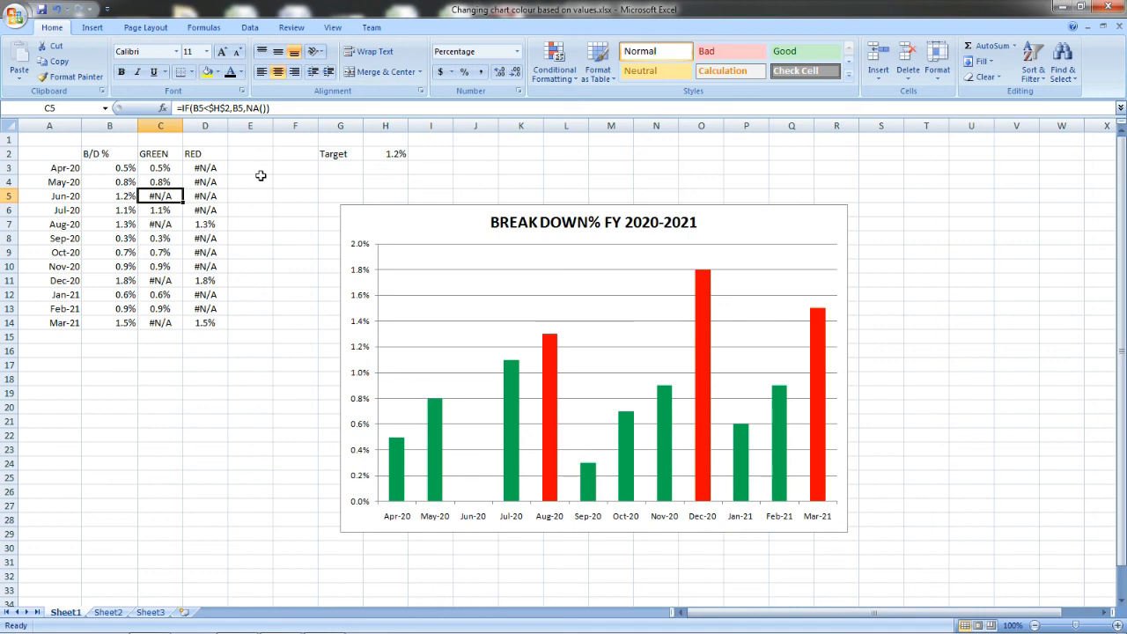
pyautogui.click(205, 195)
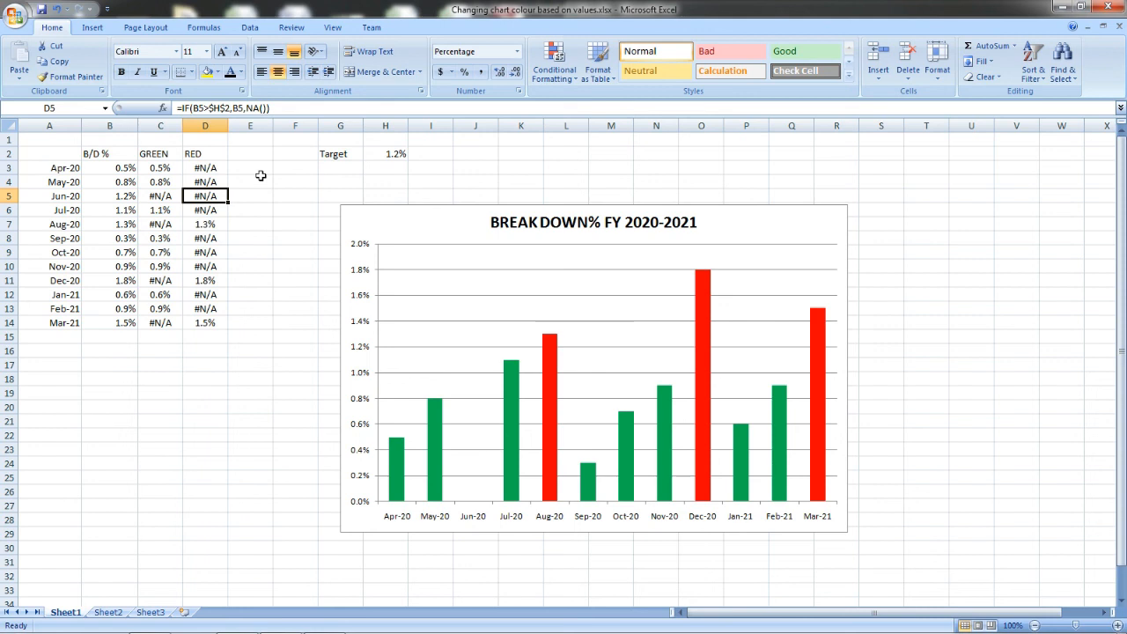
pyautogui.click(109, 195)
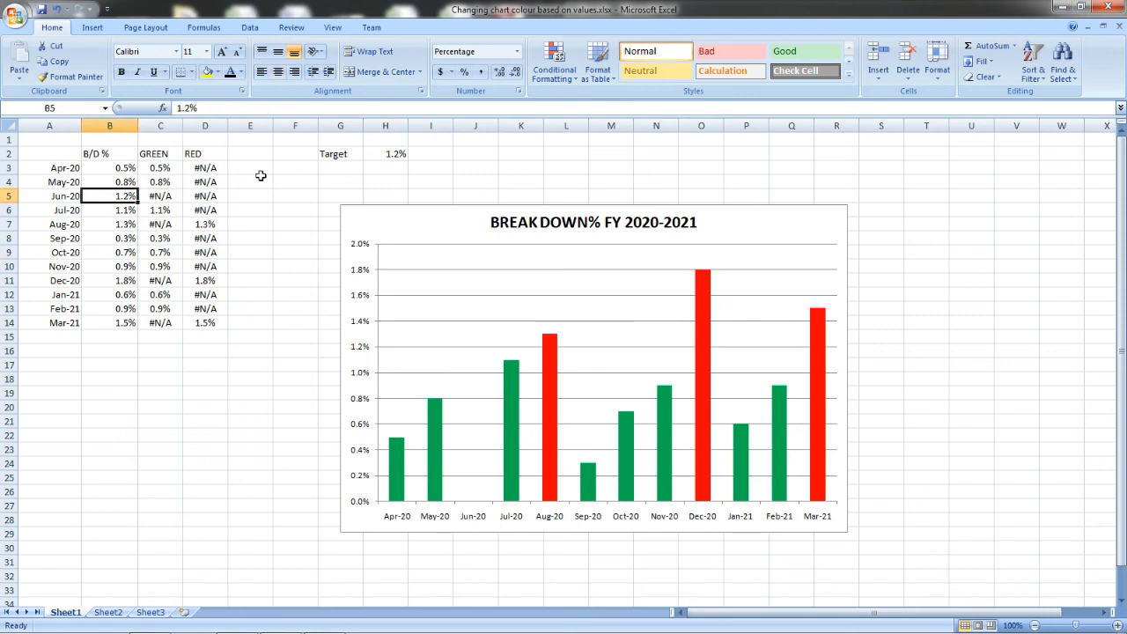
pyautogui.click(161, 195)
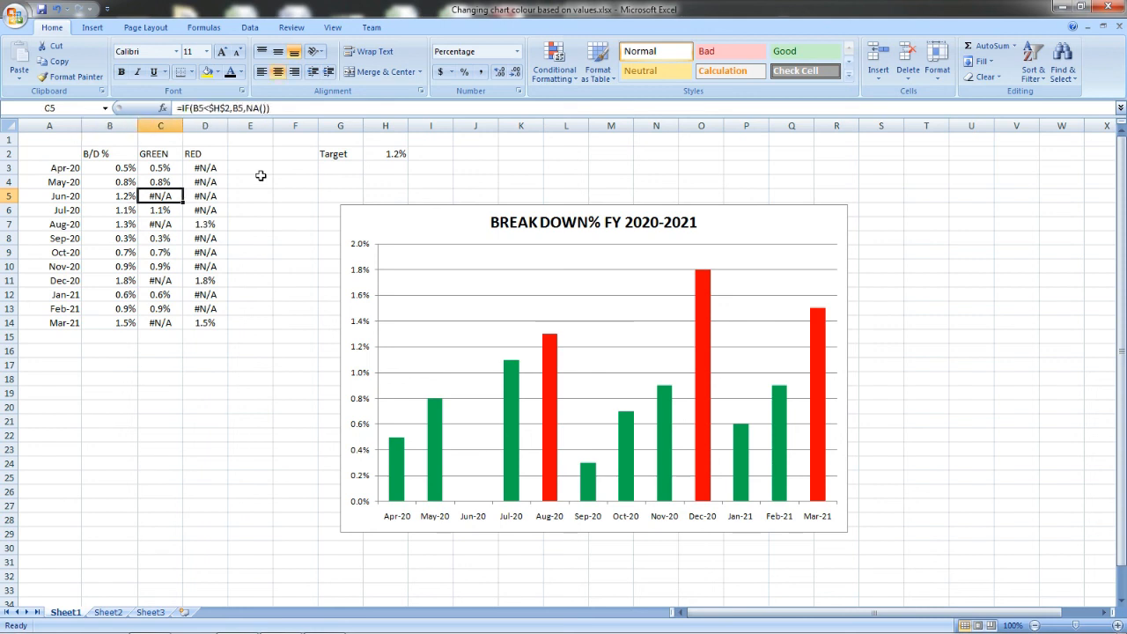
pyautogui.moveTo(229, 119)
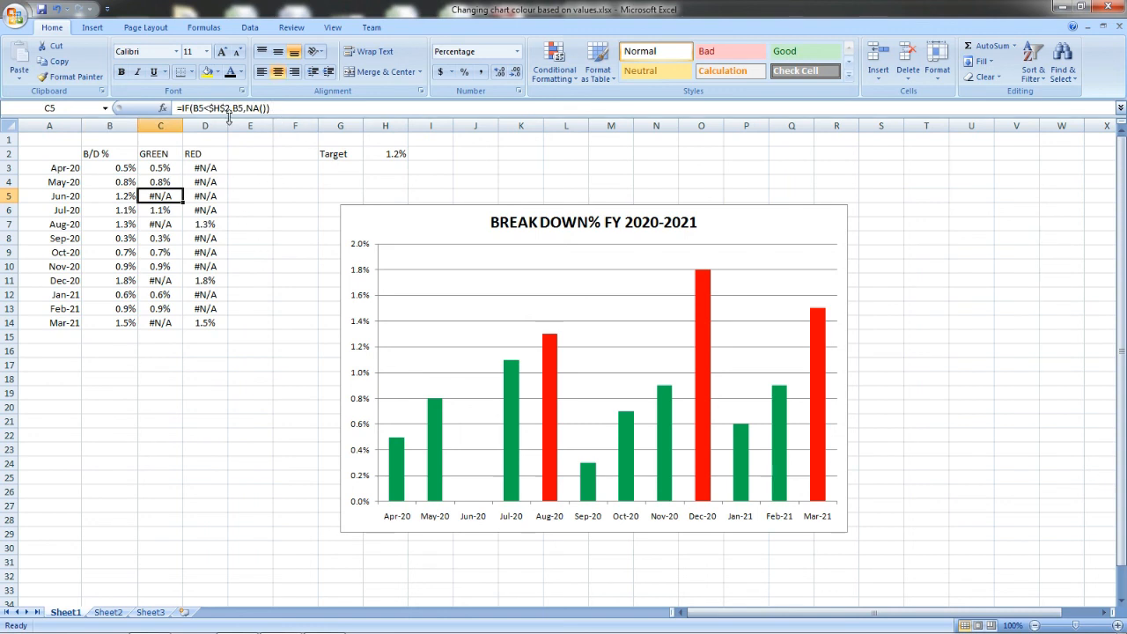
pyautogui.moveTo(225, 119)
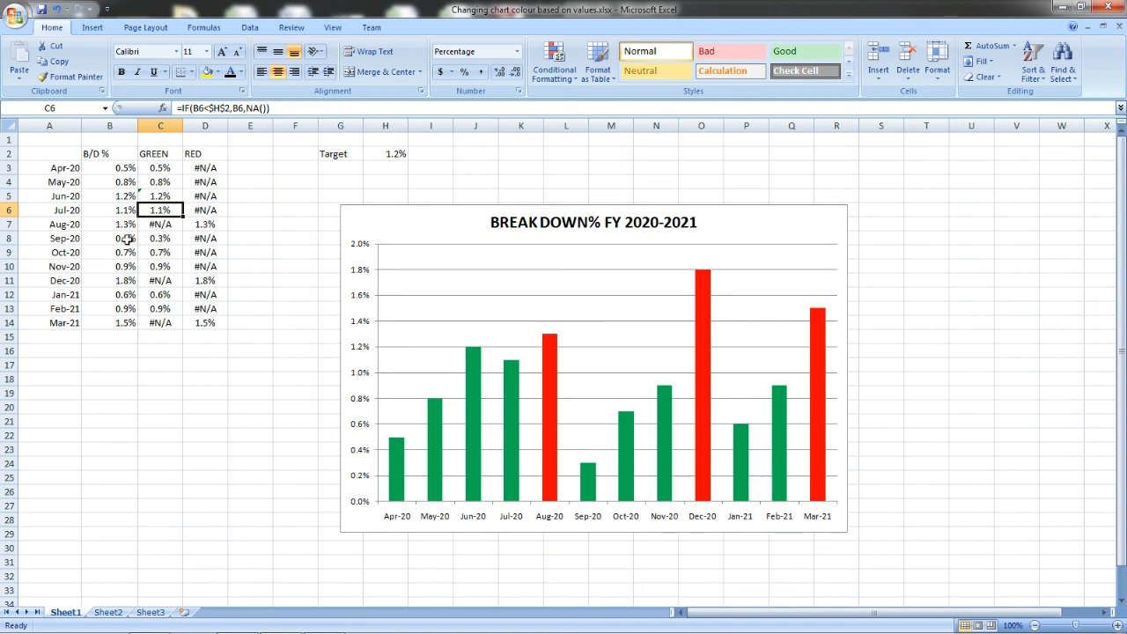
# Step: Change Sep-20 to 1.5%, Nov-20 to 1.6% and Mar-21 to 0.2%
pyautogui.click(109, 237)
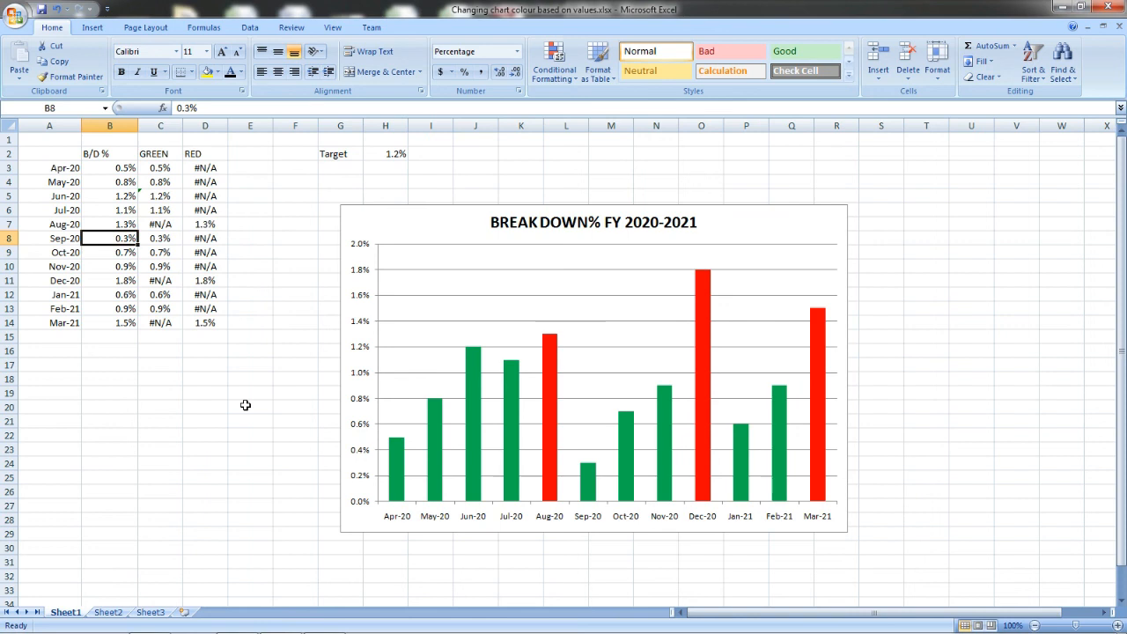
pyautogui.write('1.5%')
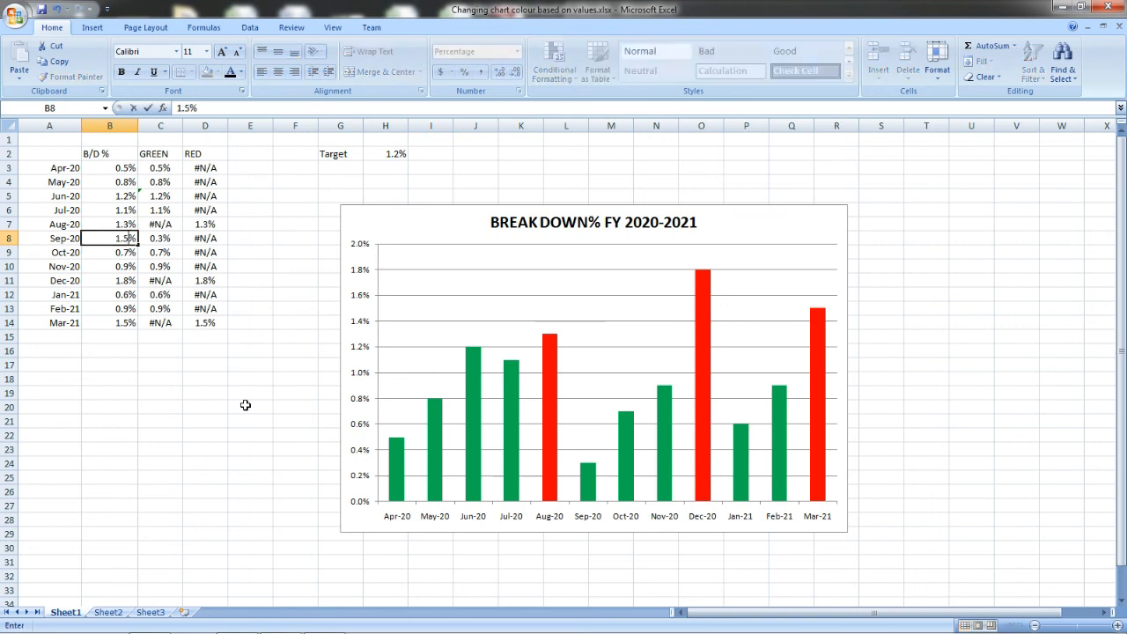
pyautogui.press('Return')
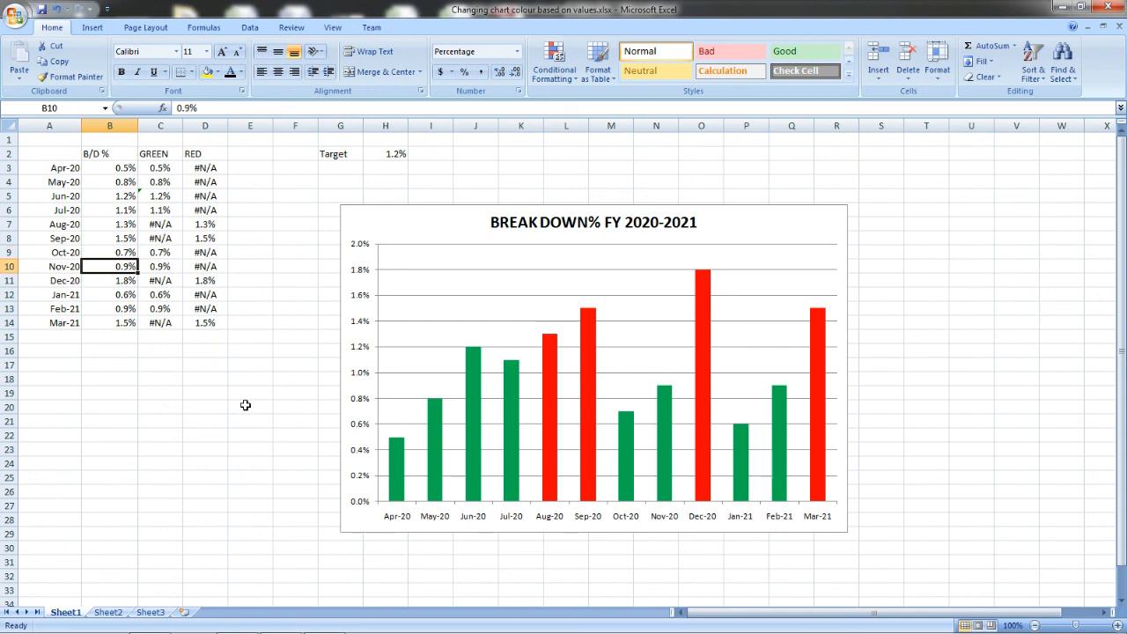
pyautogui.write('1.%')
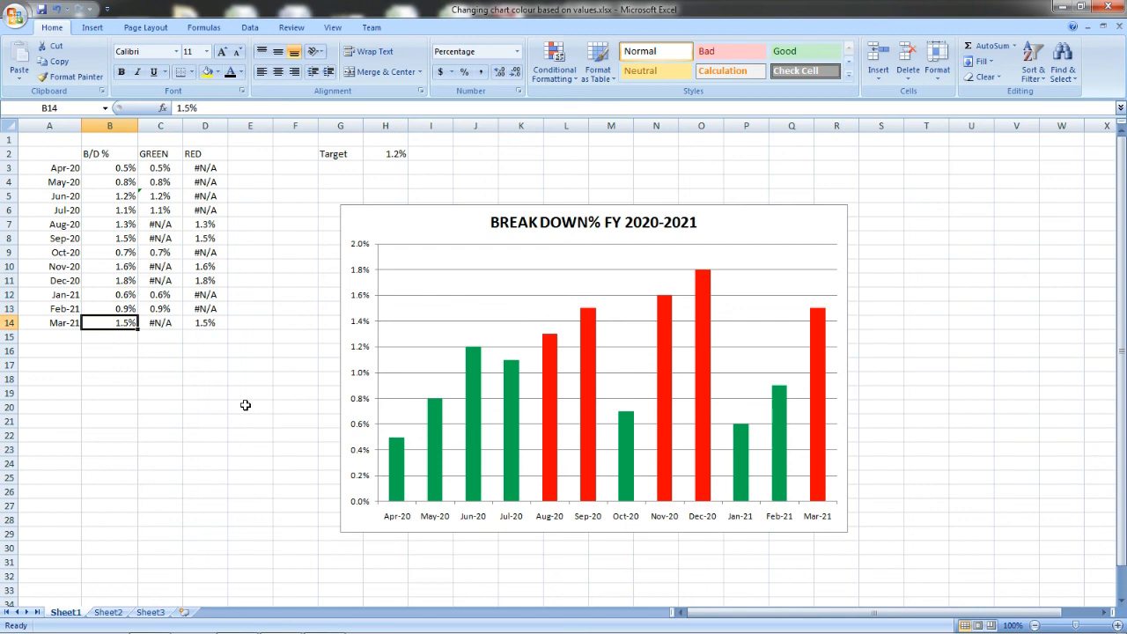
pyautogui.write('0.')
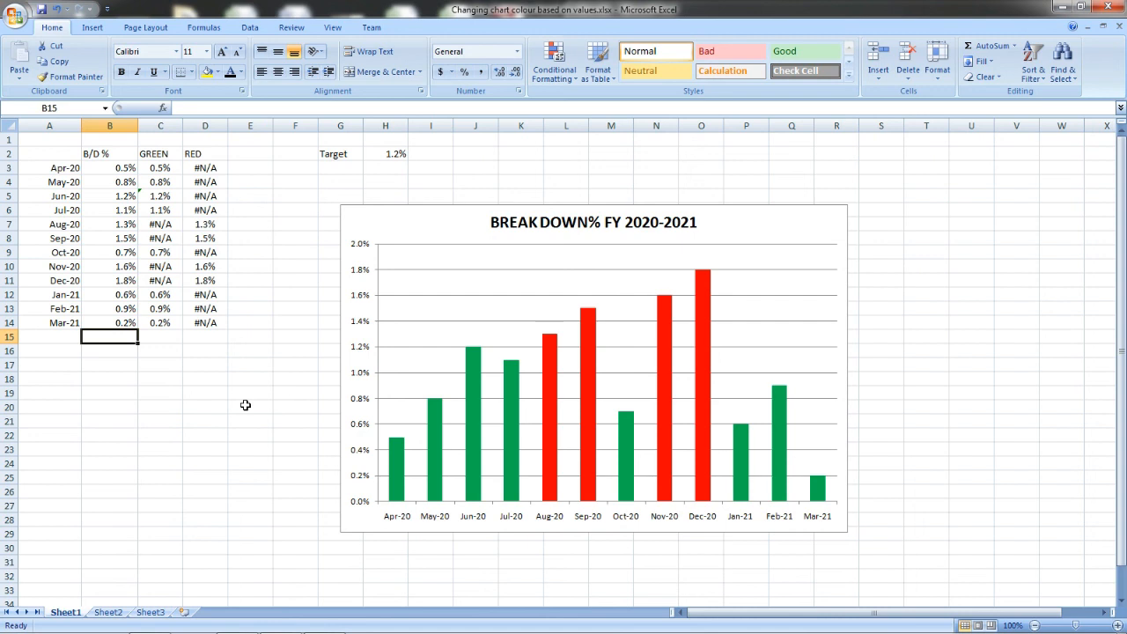
pyautogui.click(161, 125)
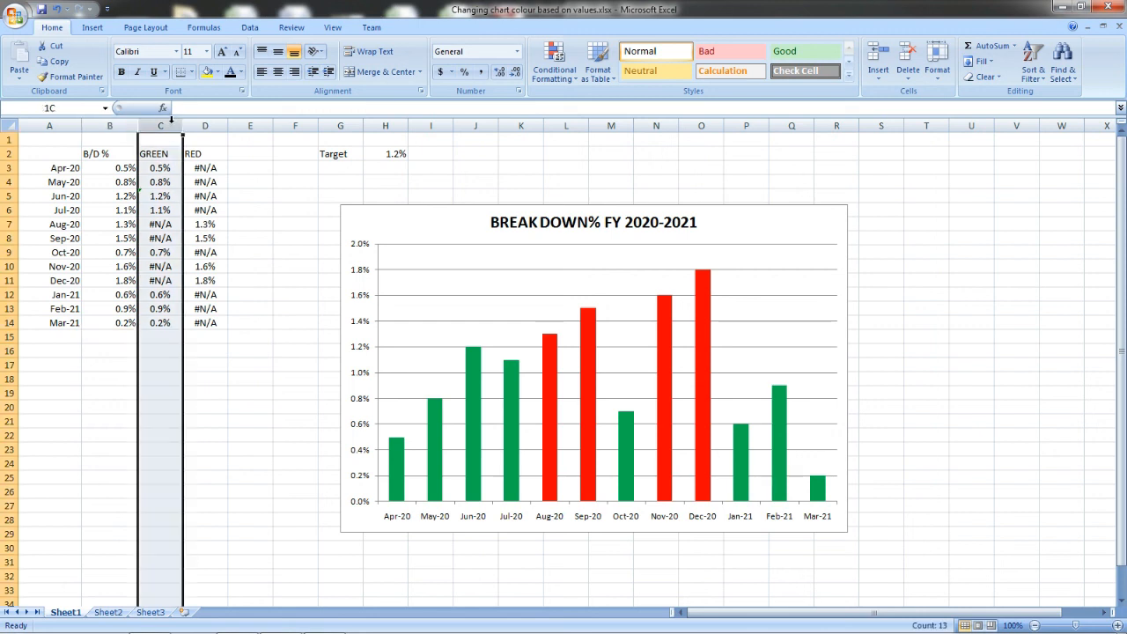
# Step: Colour the text in helper columns C and D white, then deselect
pyautogui.click(204, 141)
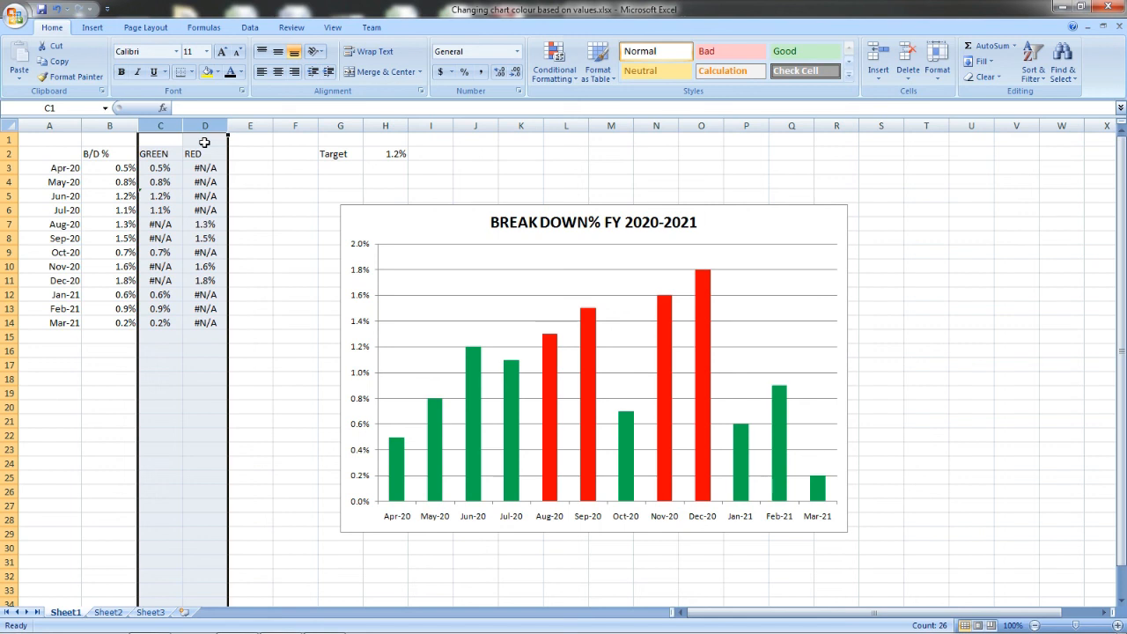
pyautogui.click(264, 72)
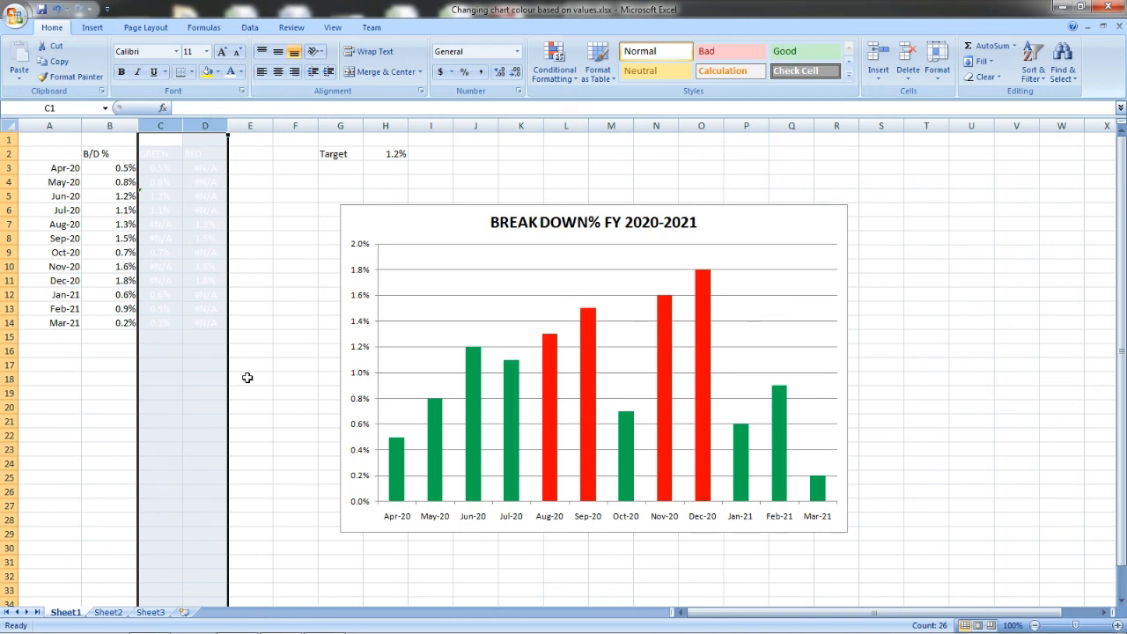
pyautogui.click(250, 378)
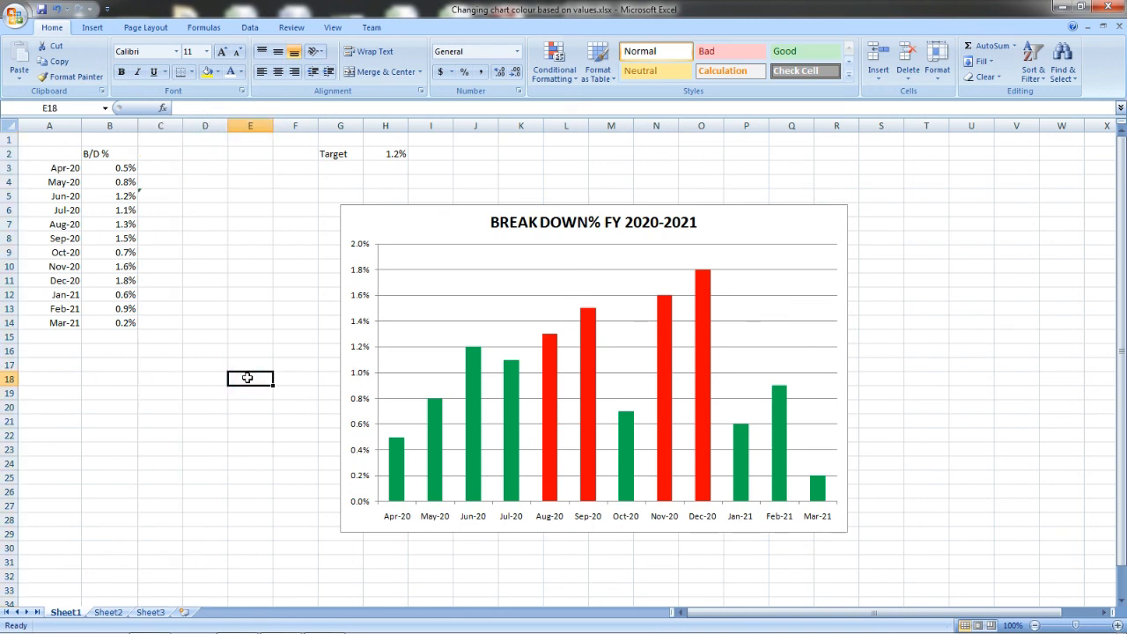